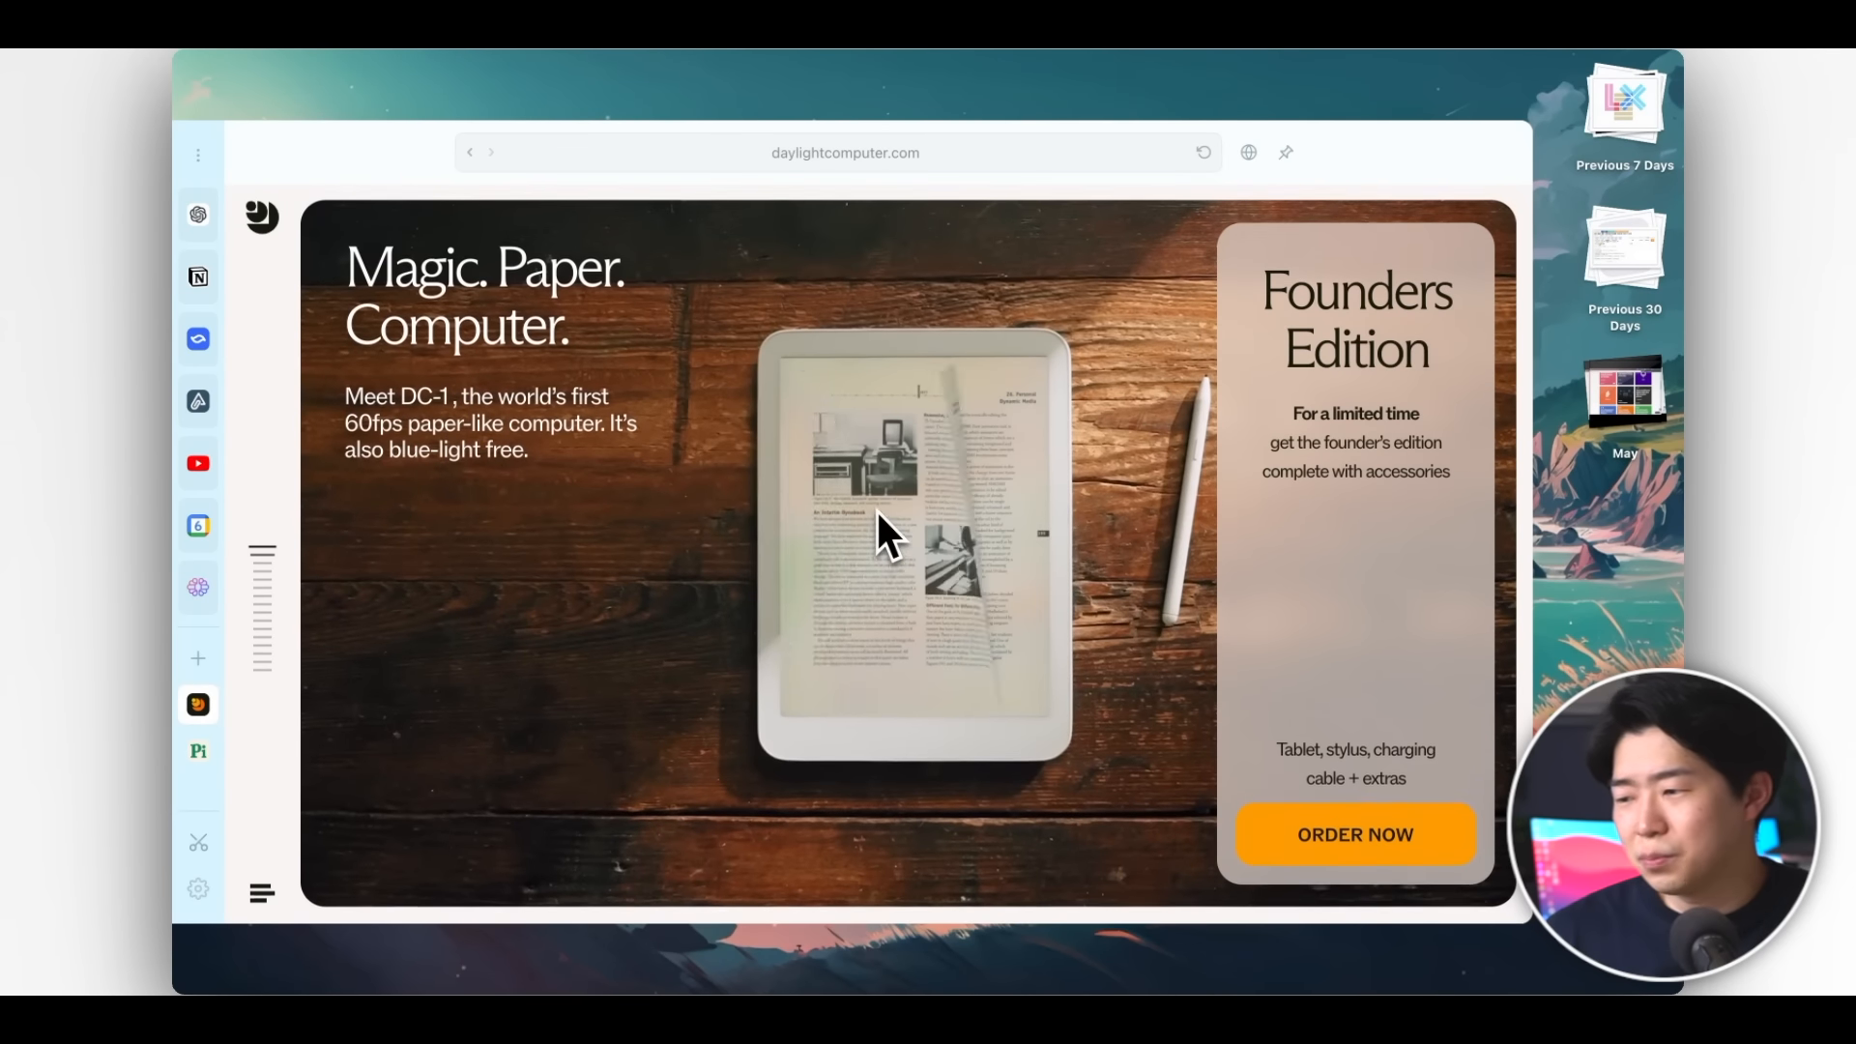
Scroll through daylightcomputer.com, then run a Google search for google photos from the address bar.
scroll("down", 3)
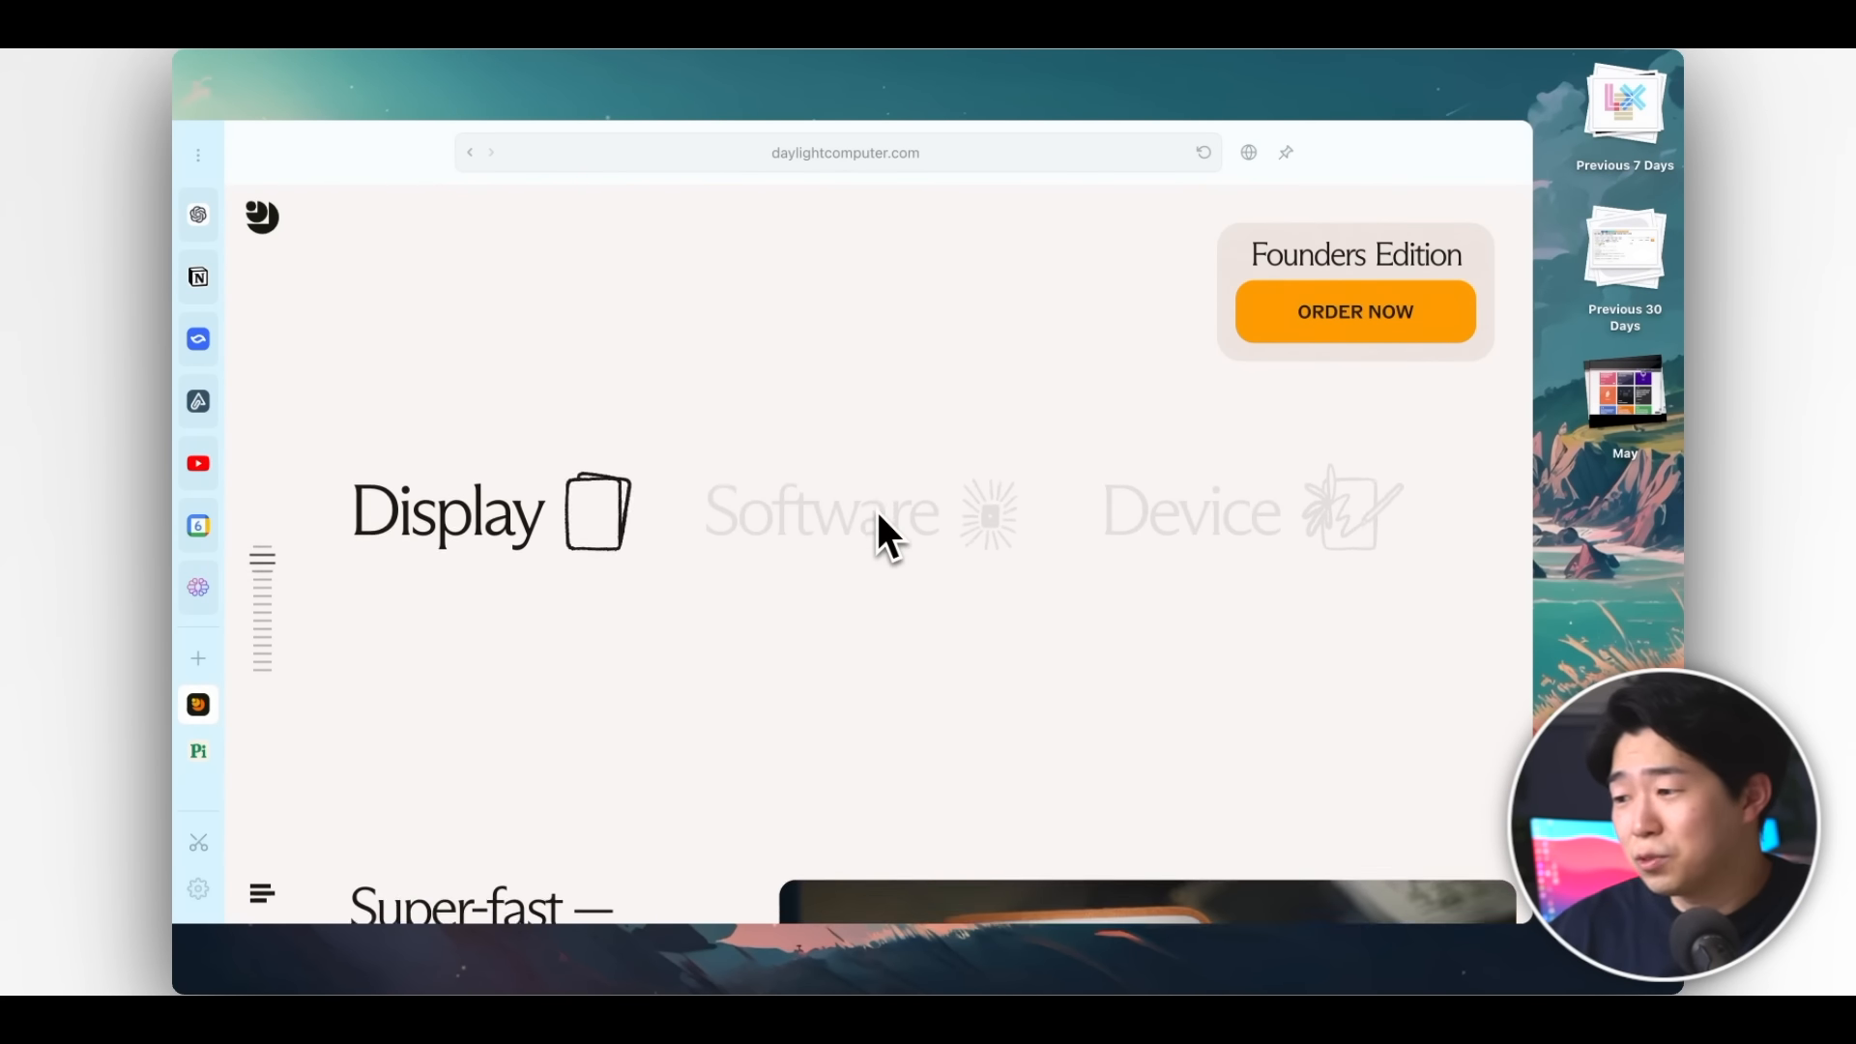
scroll("down", 3)
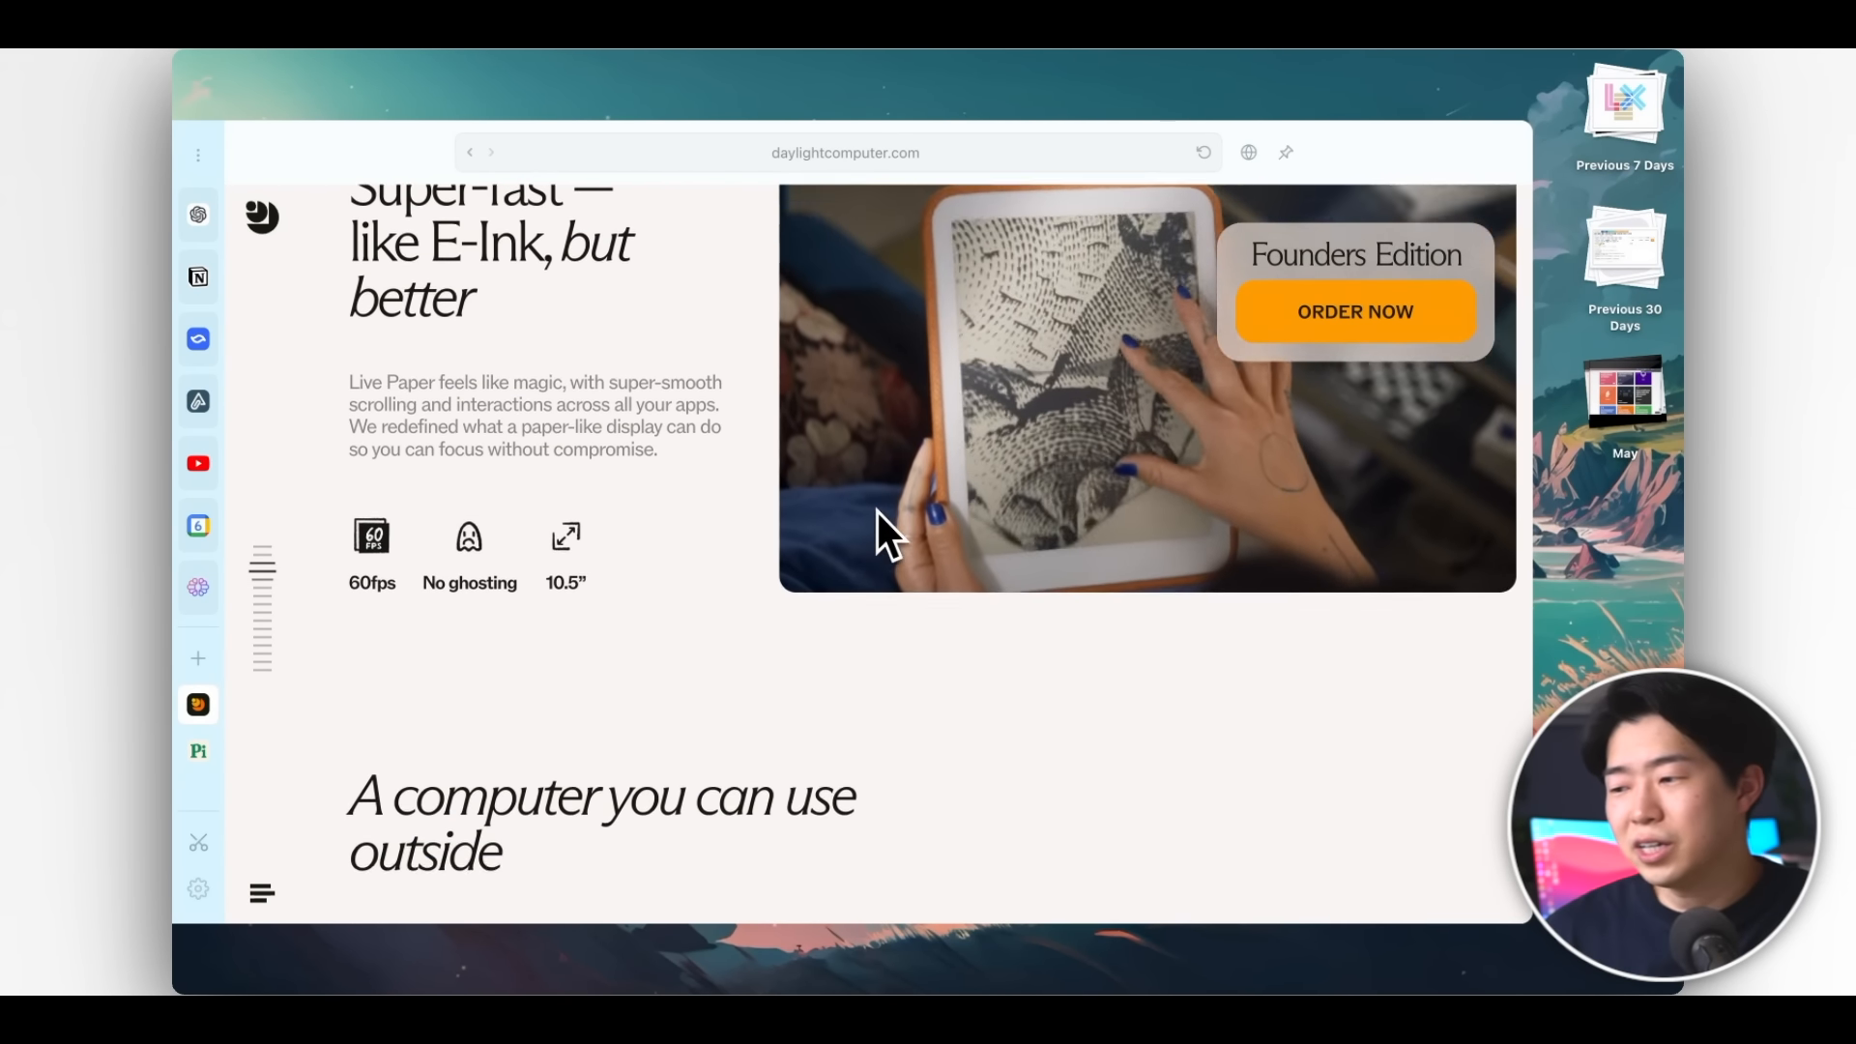
scroll("down", 3)
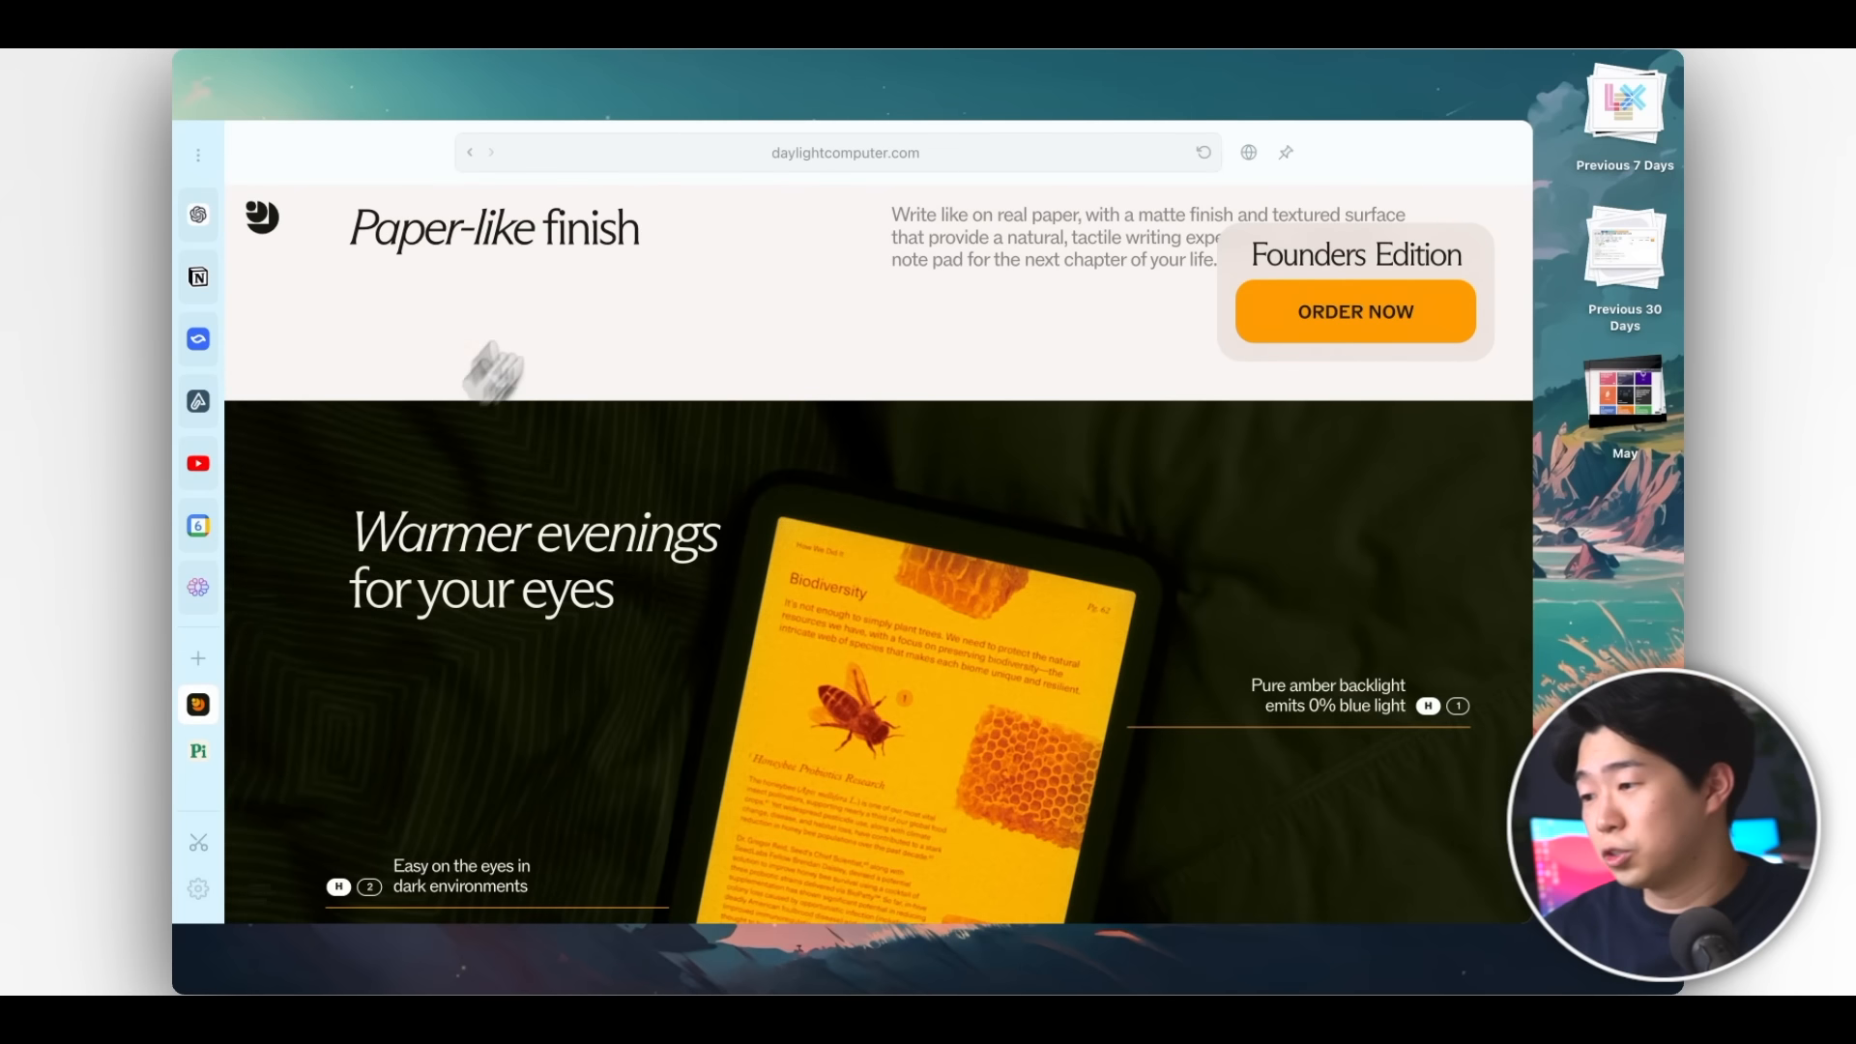
type("google photos")
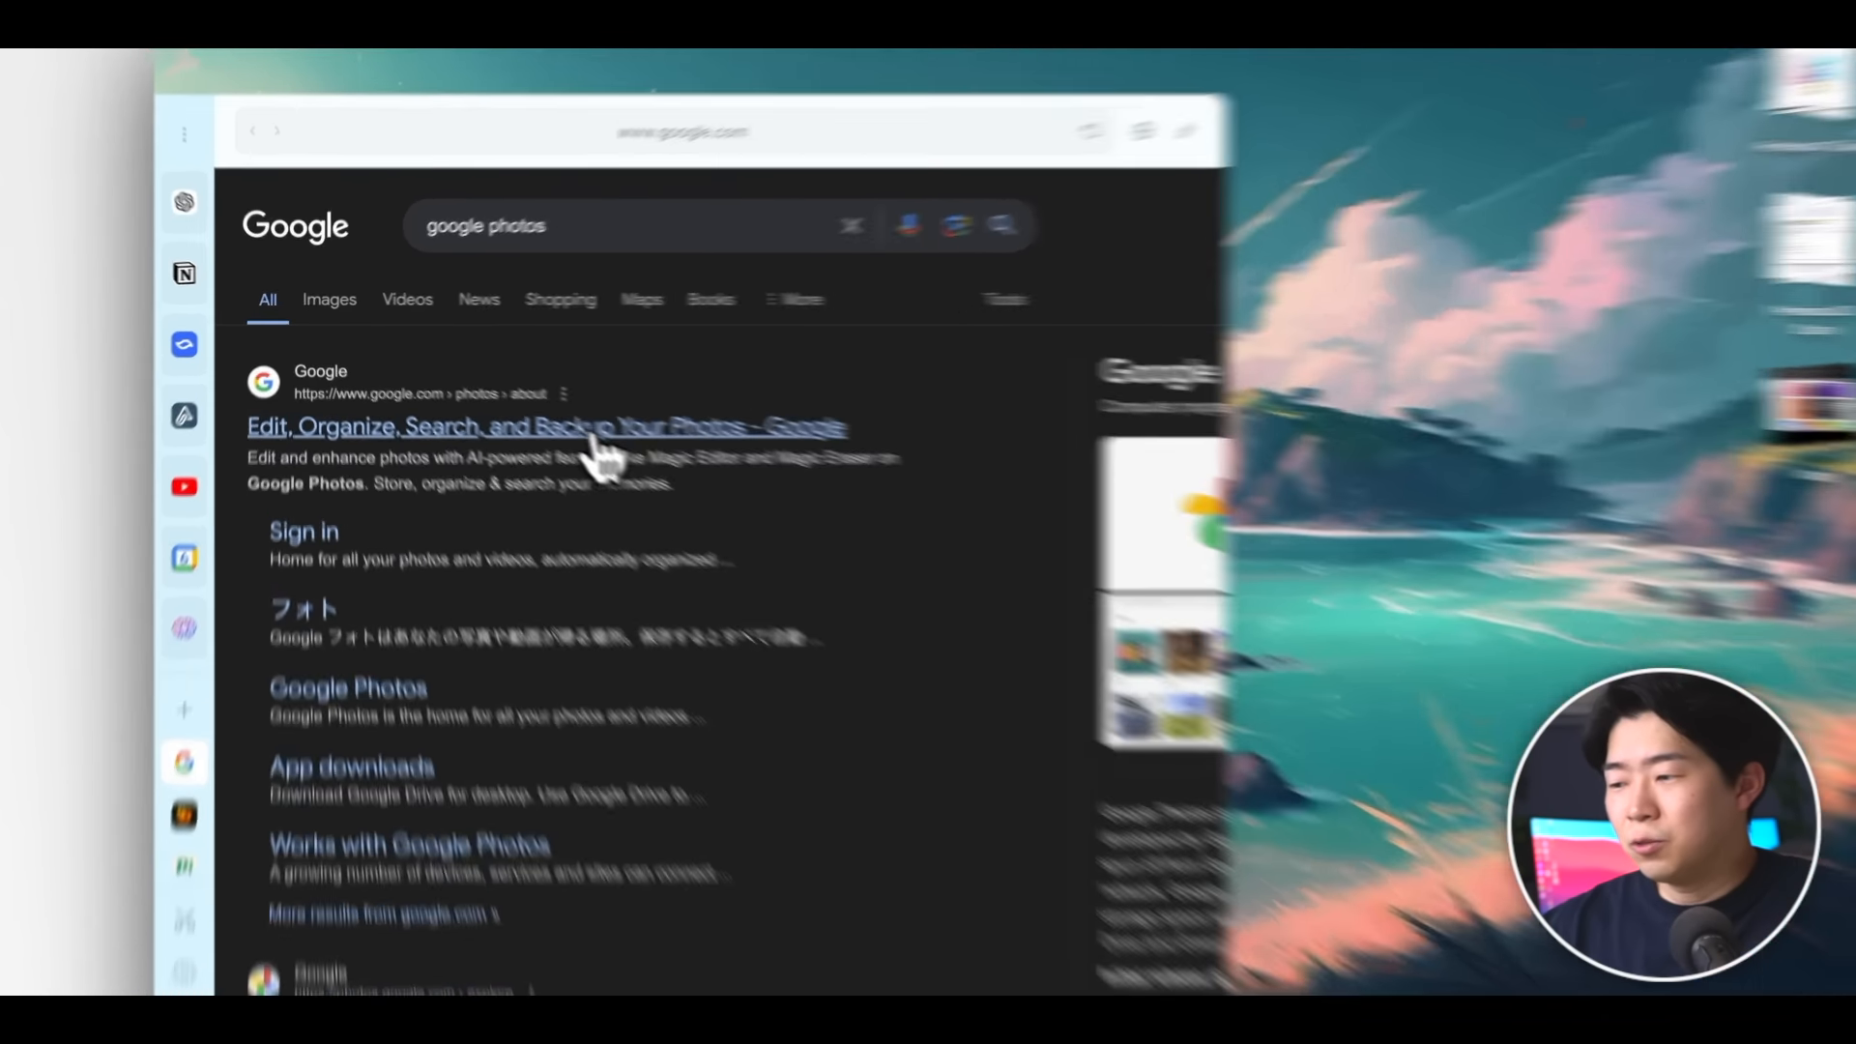
Open the Google Photos result, pin its sidebar icon, then switch to the Shortwave inbox.
left_click(546, 427)
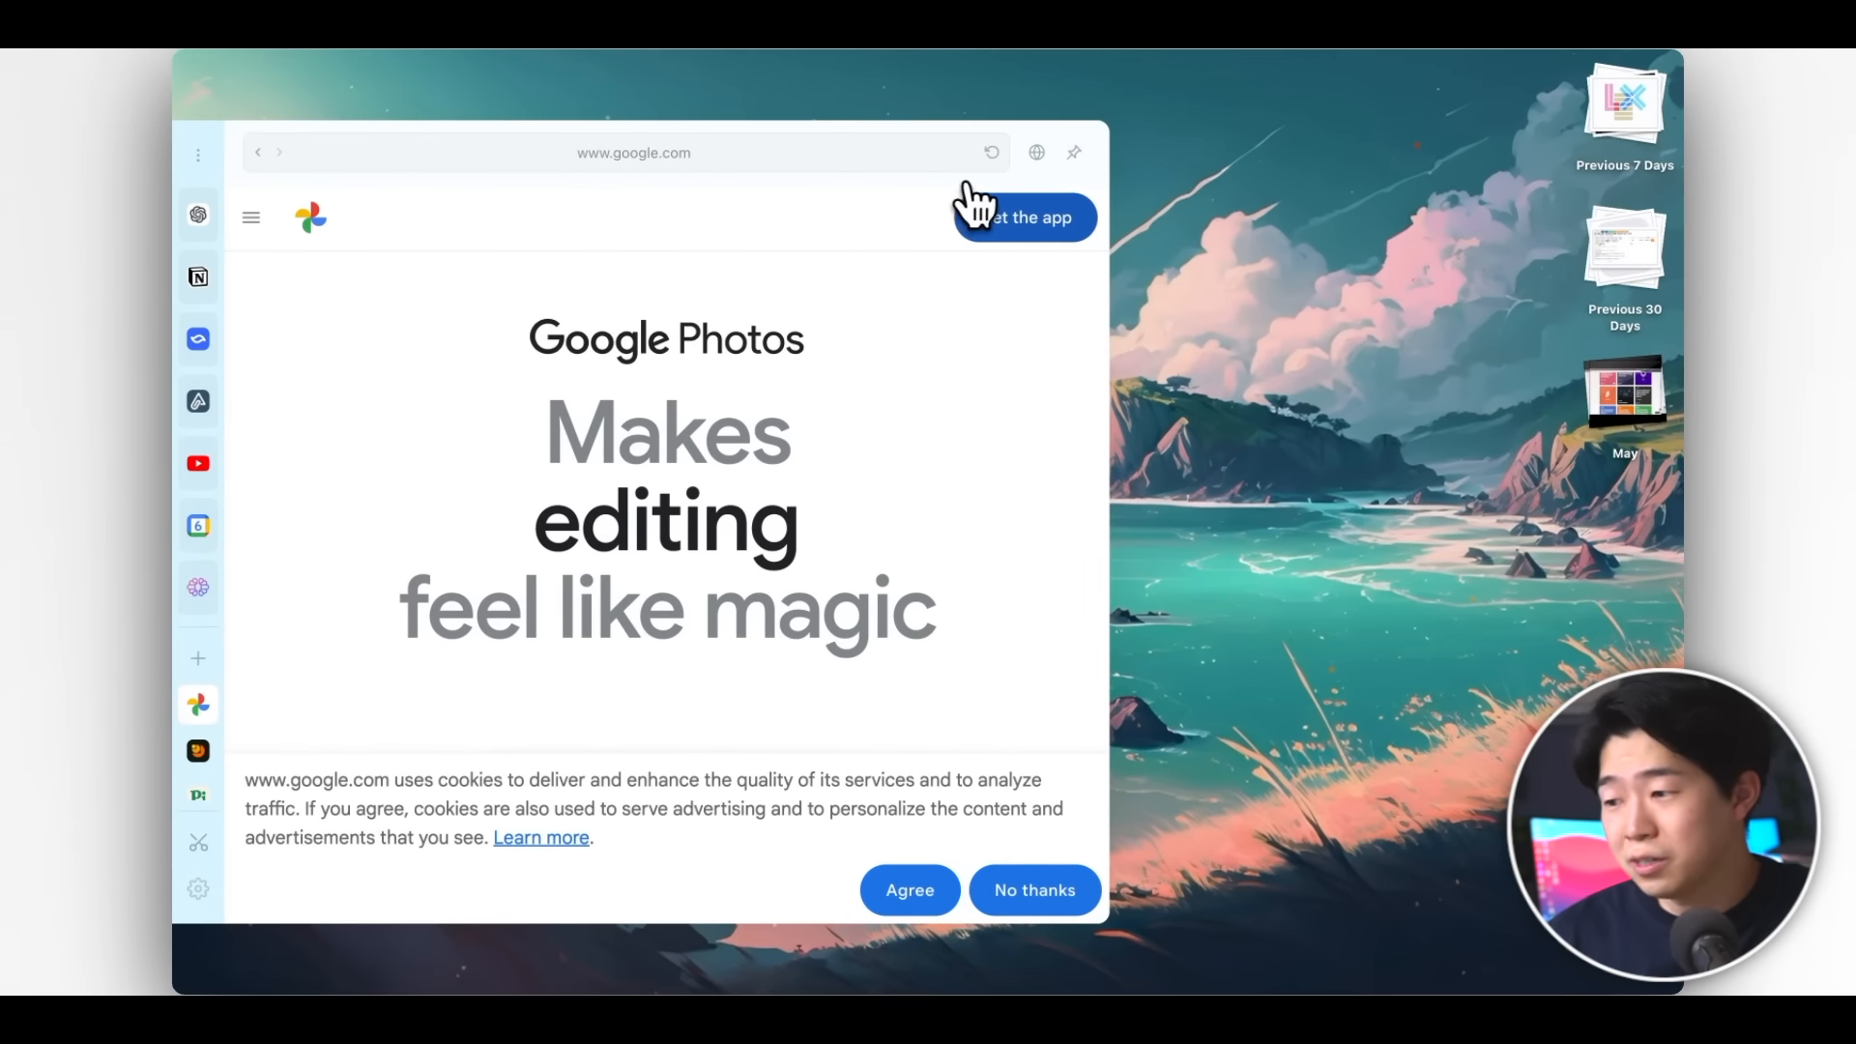
right_click(197, 704)
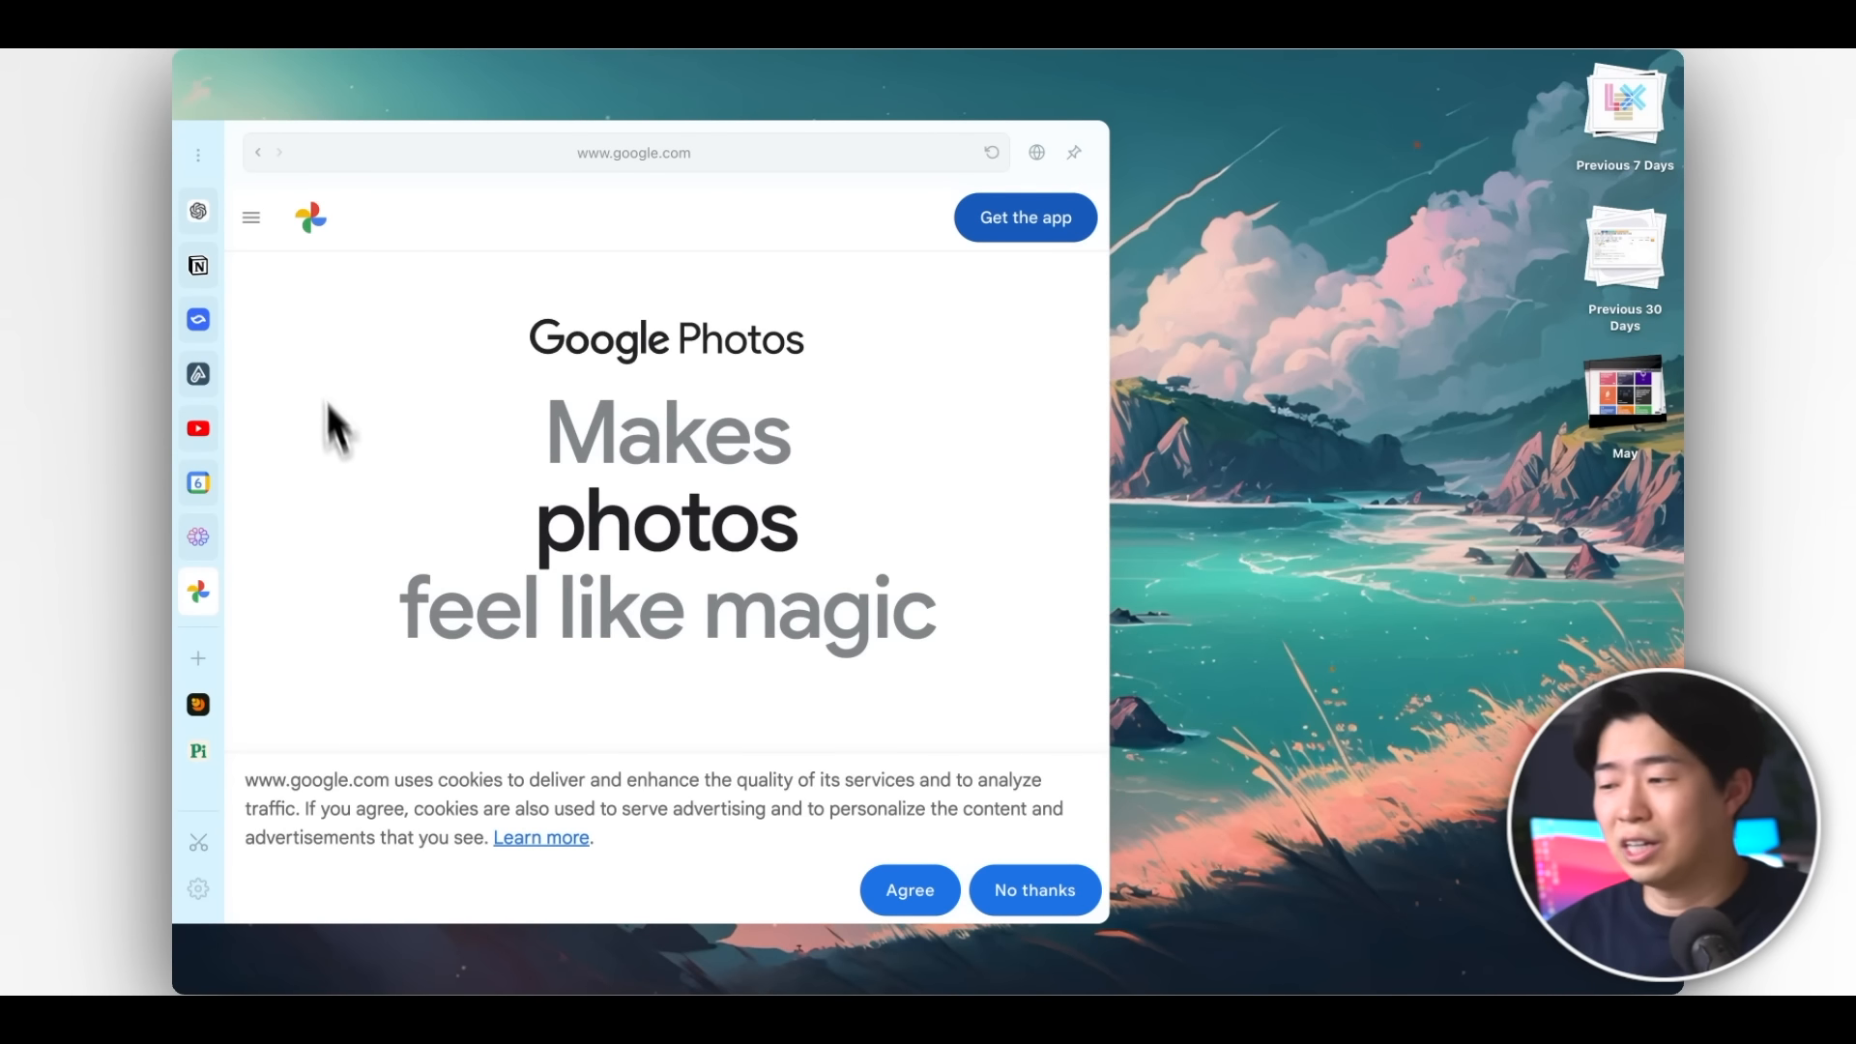
left_click(197, 319)
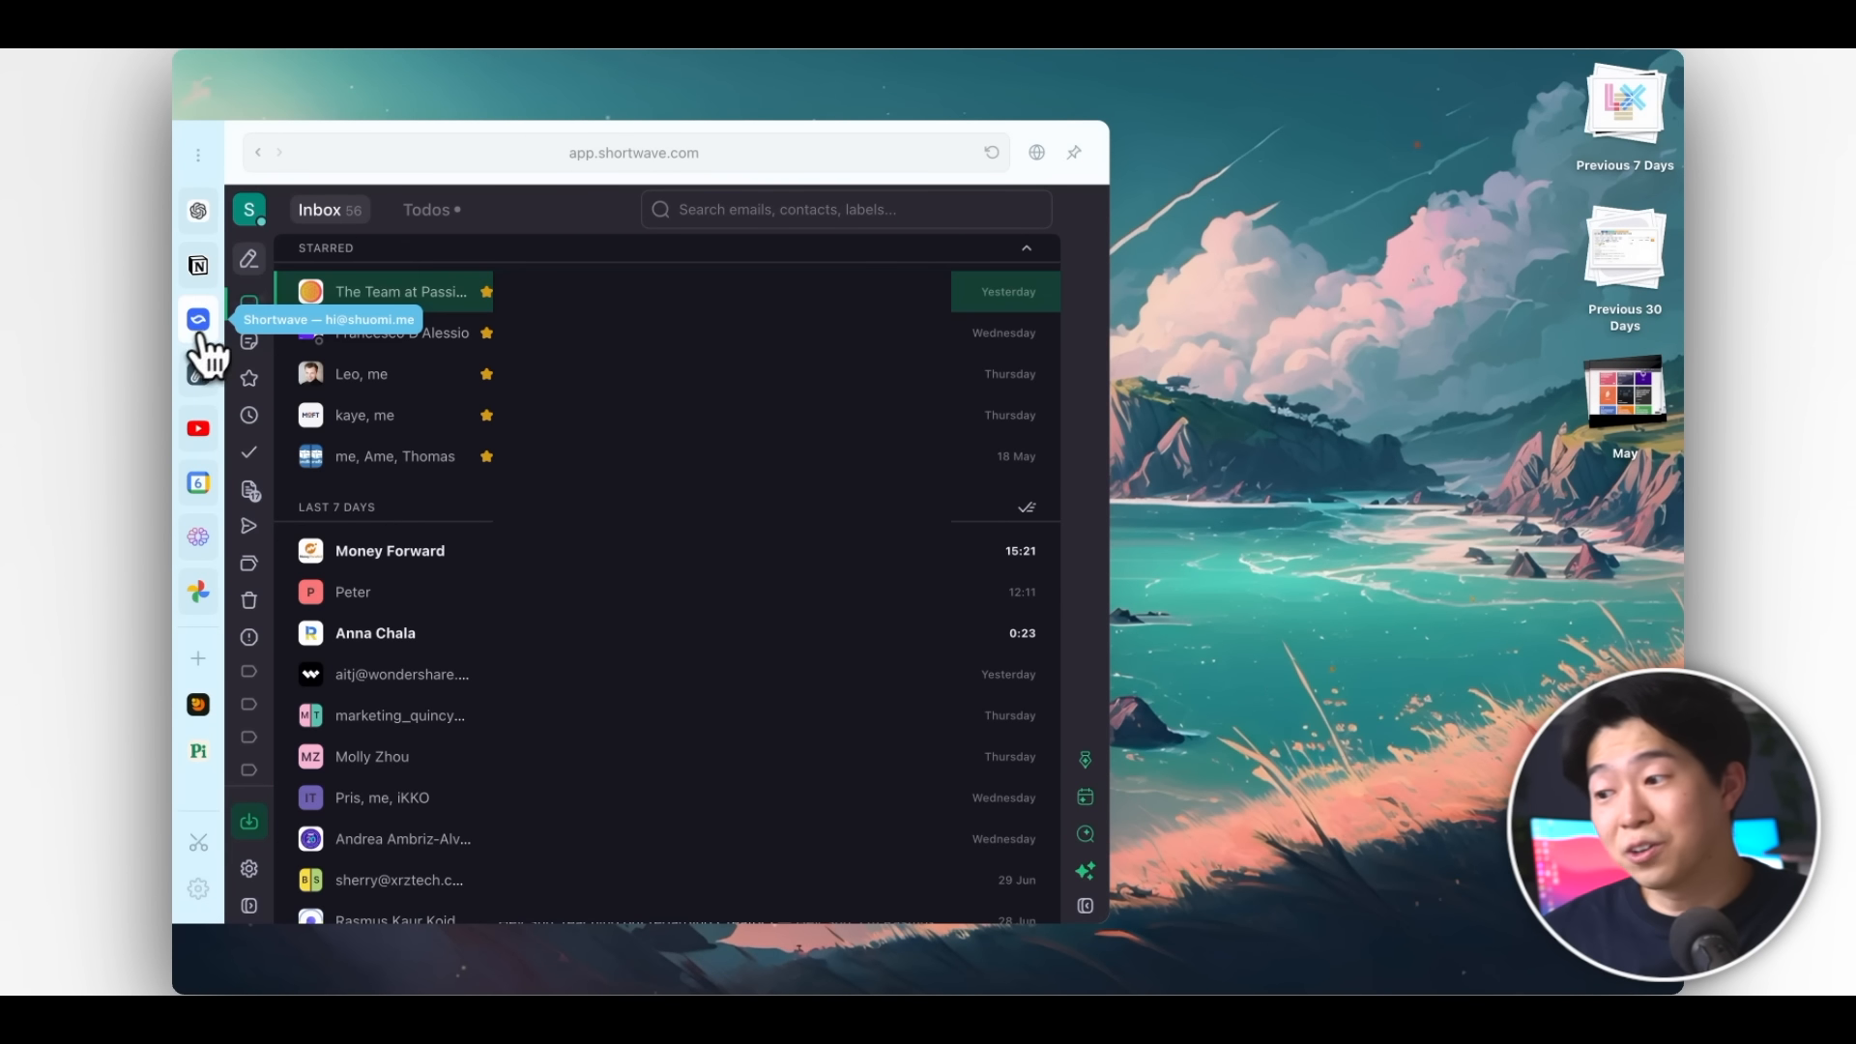
mouse_move(533, 249)
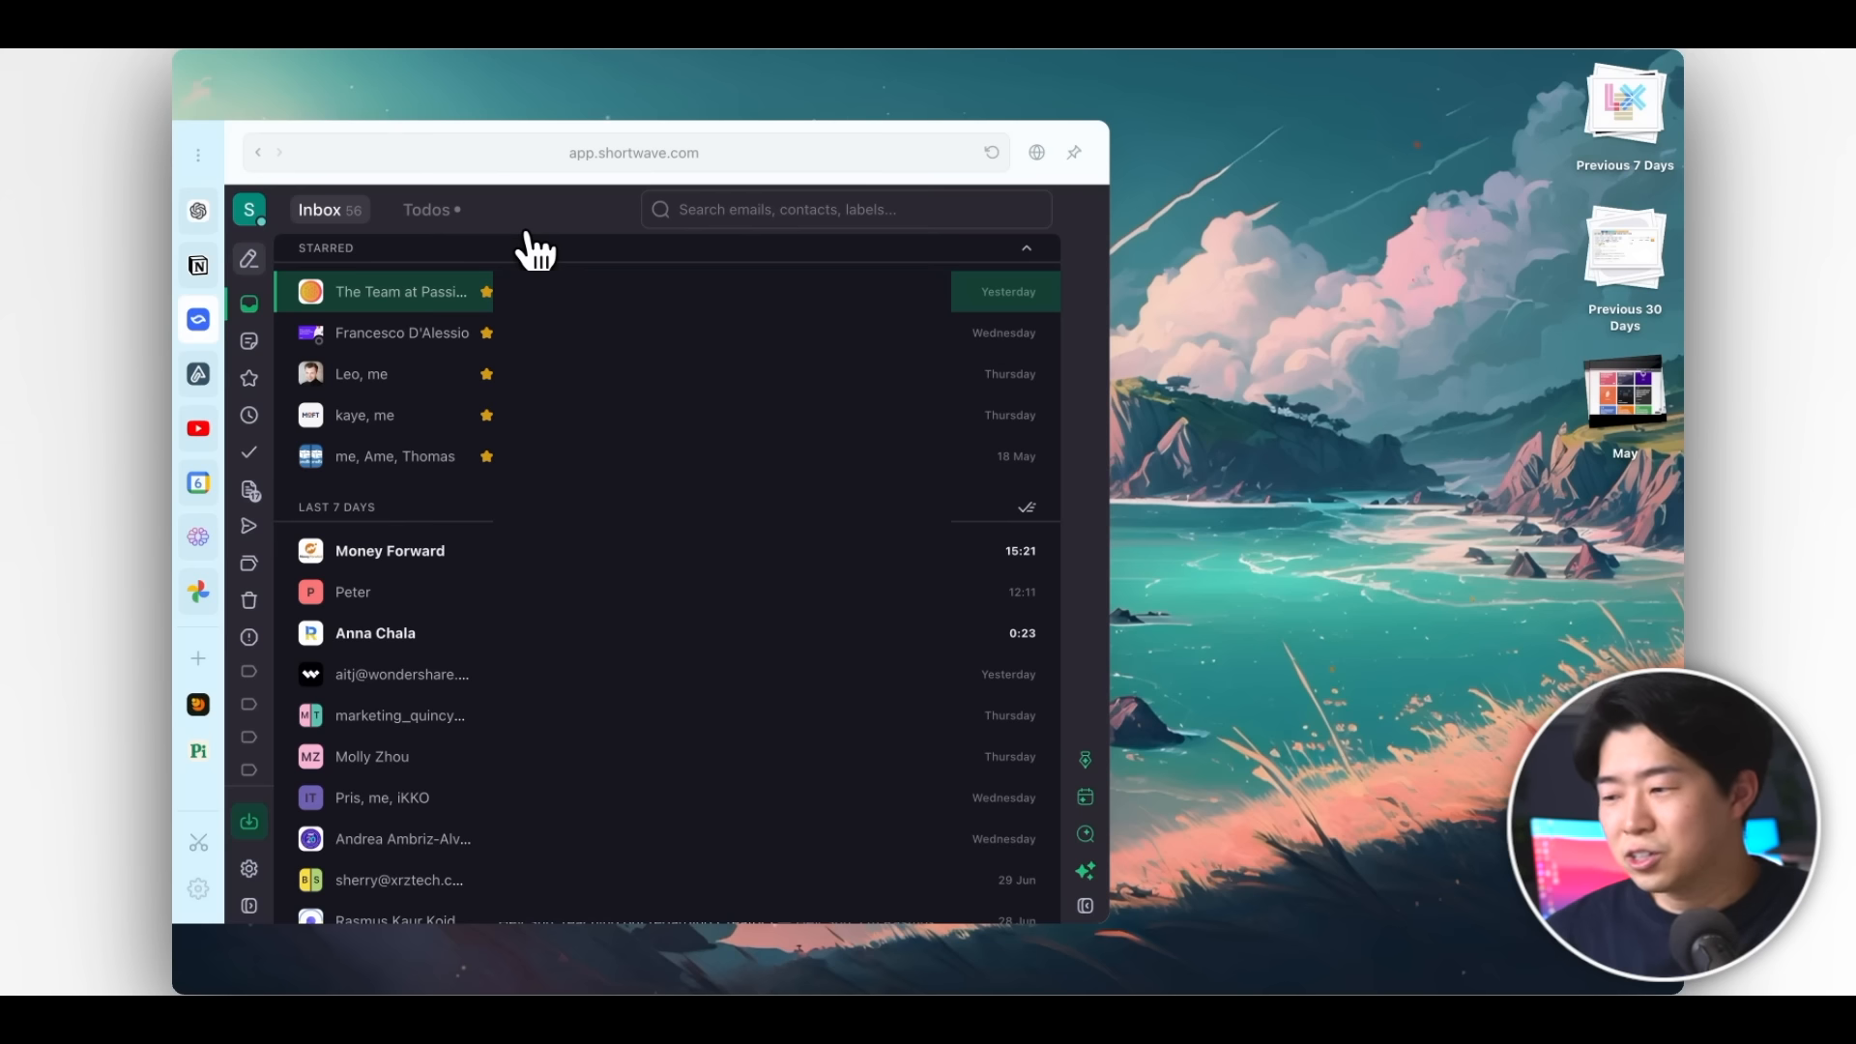
Open an email in the Shortwave inbox and collapse it again.
left_click(388, 551)
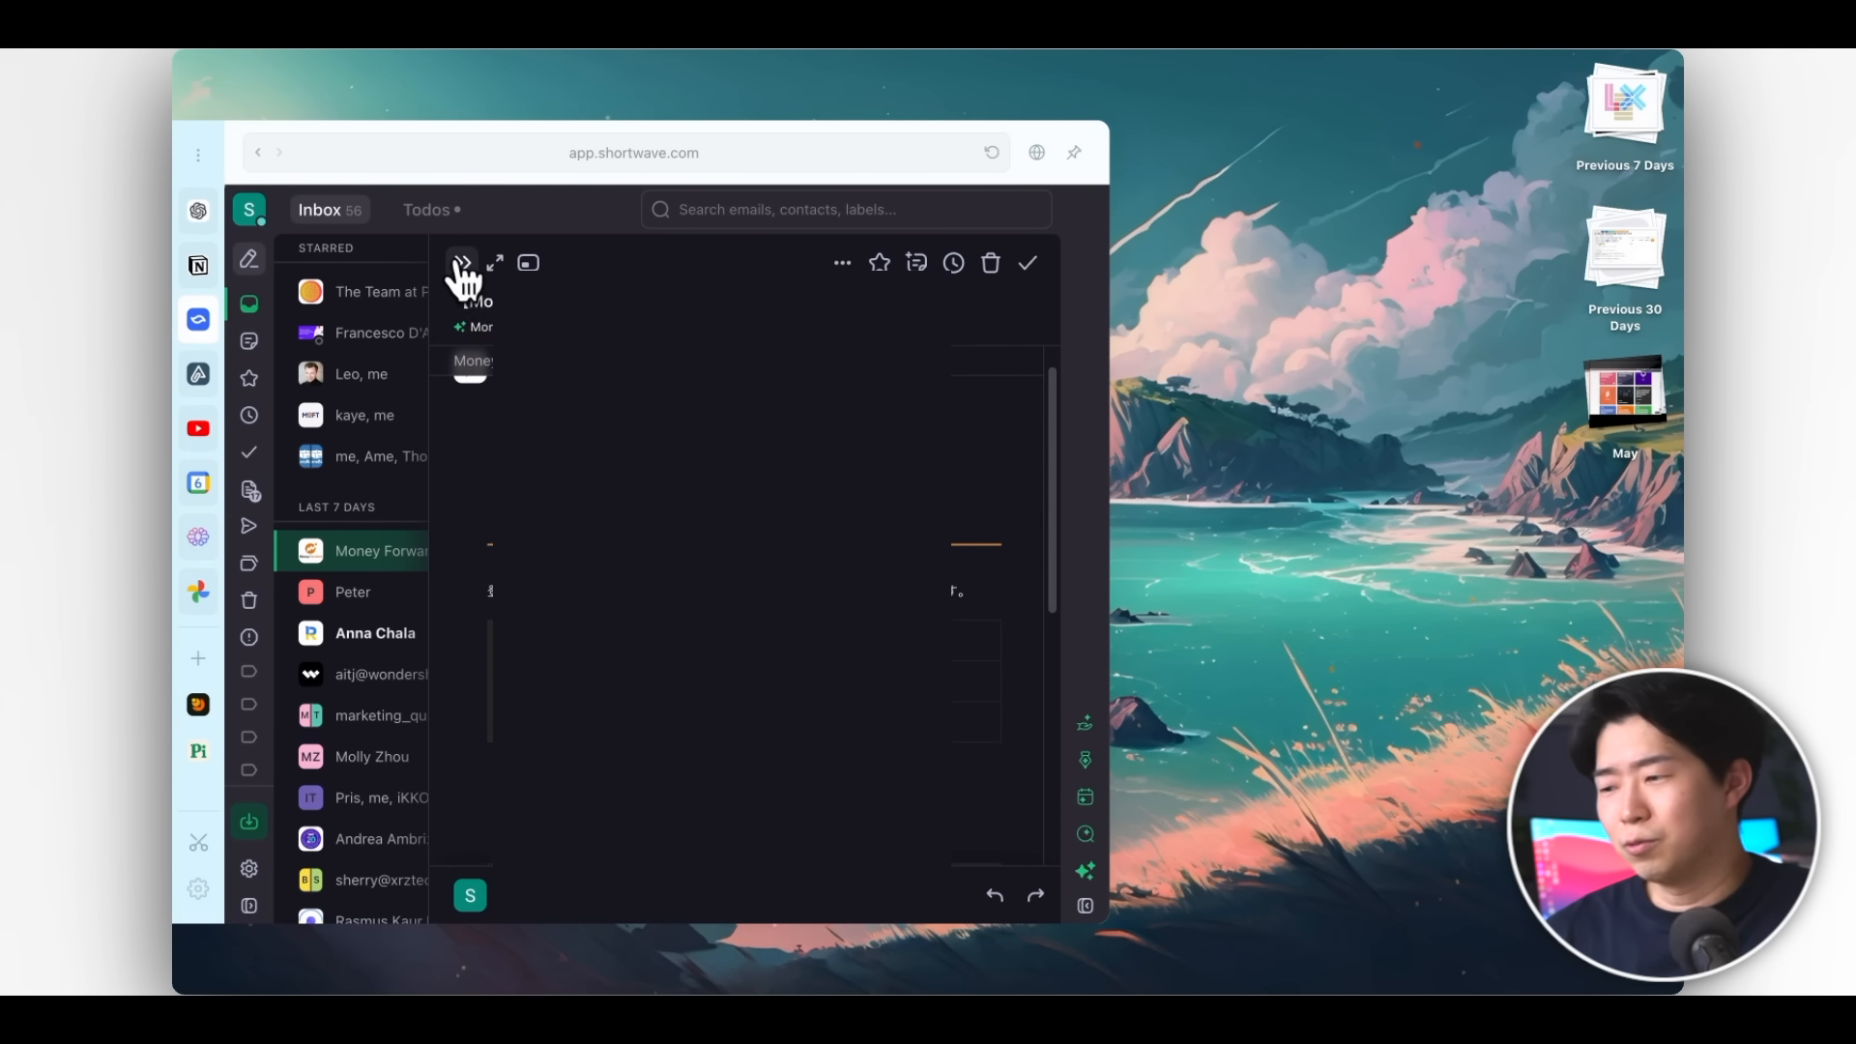
left_click(461, 263)
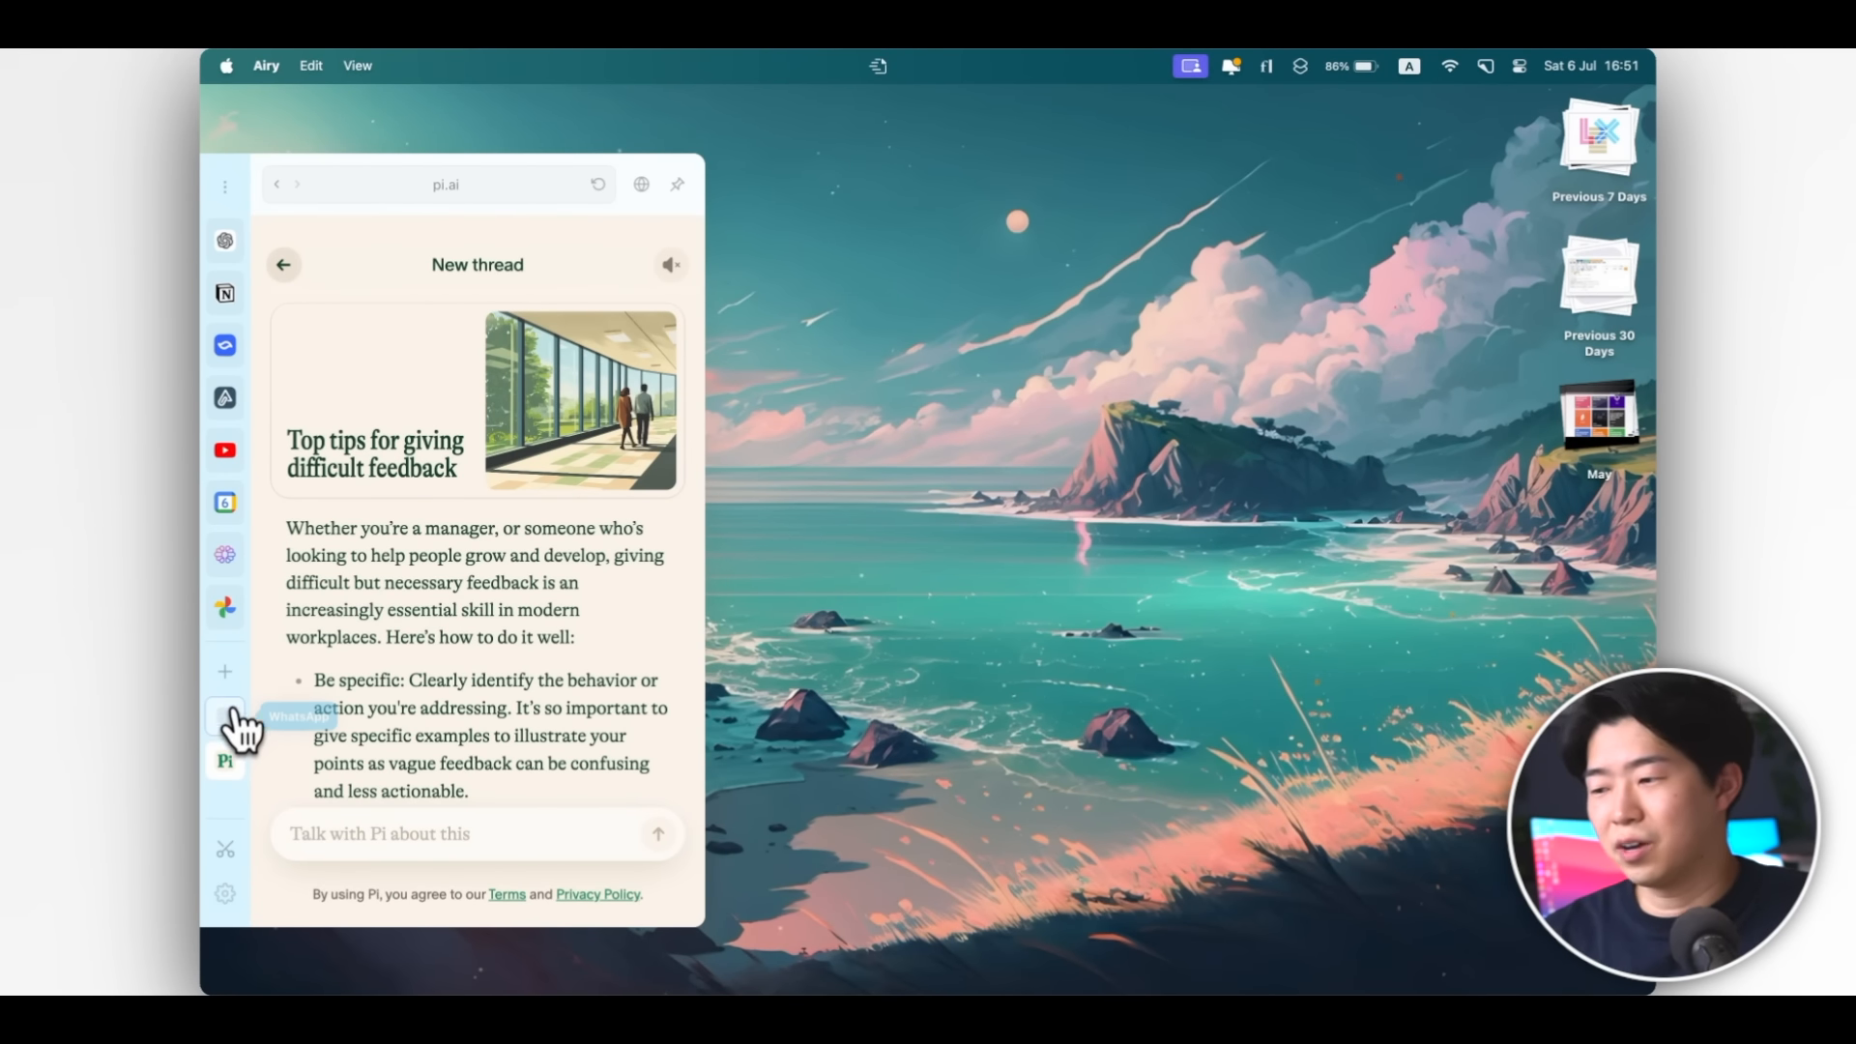
Show WhatsApp's archived chats, then switch to the Google Calendar app.
left_click(225, 722)
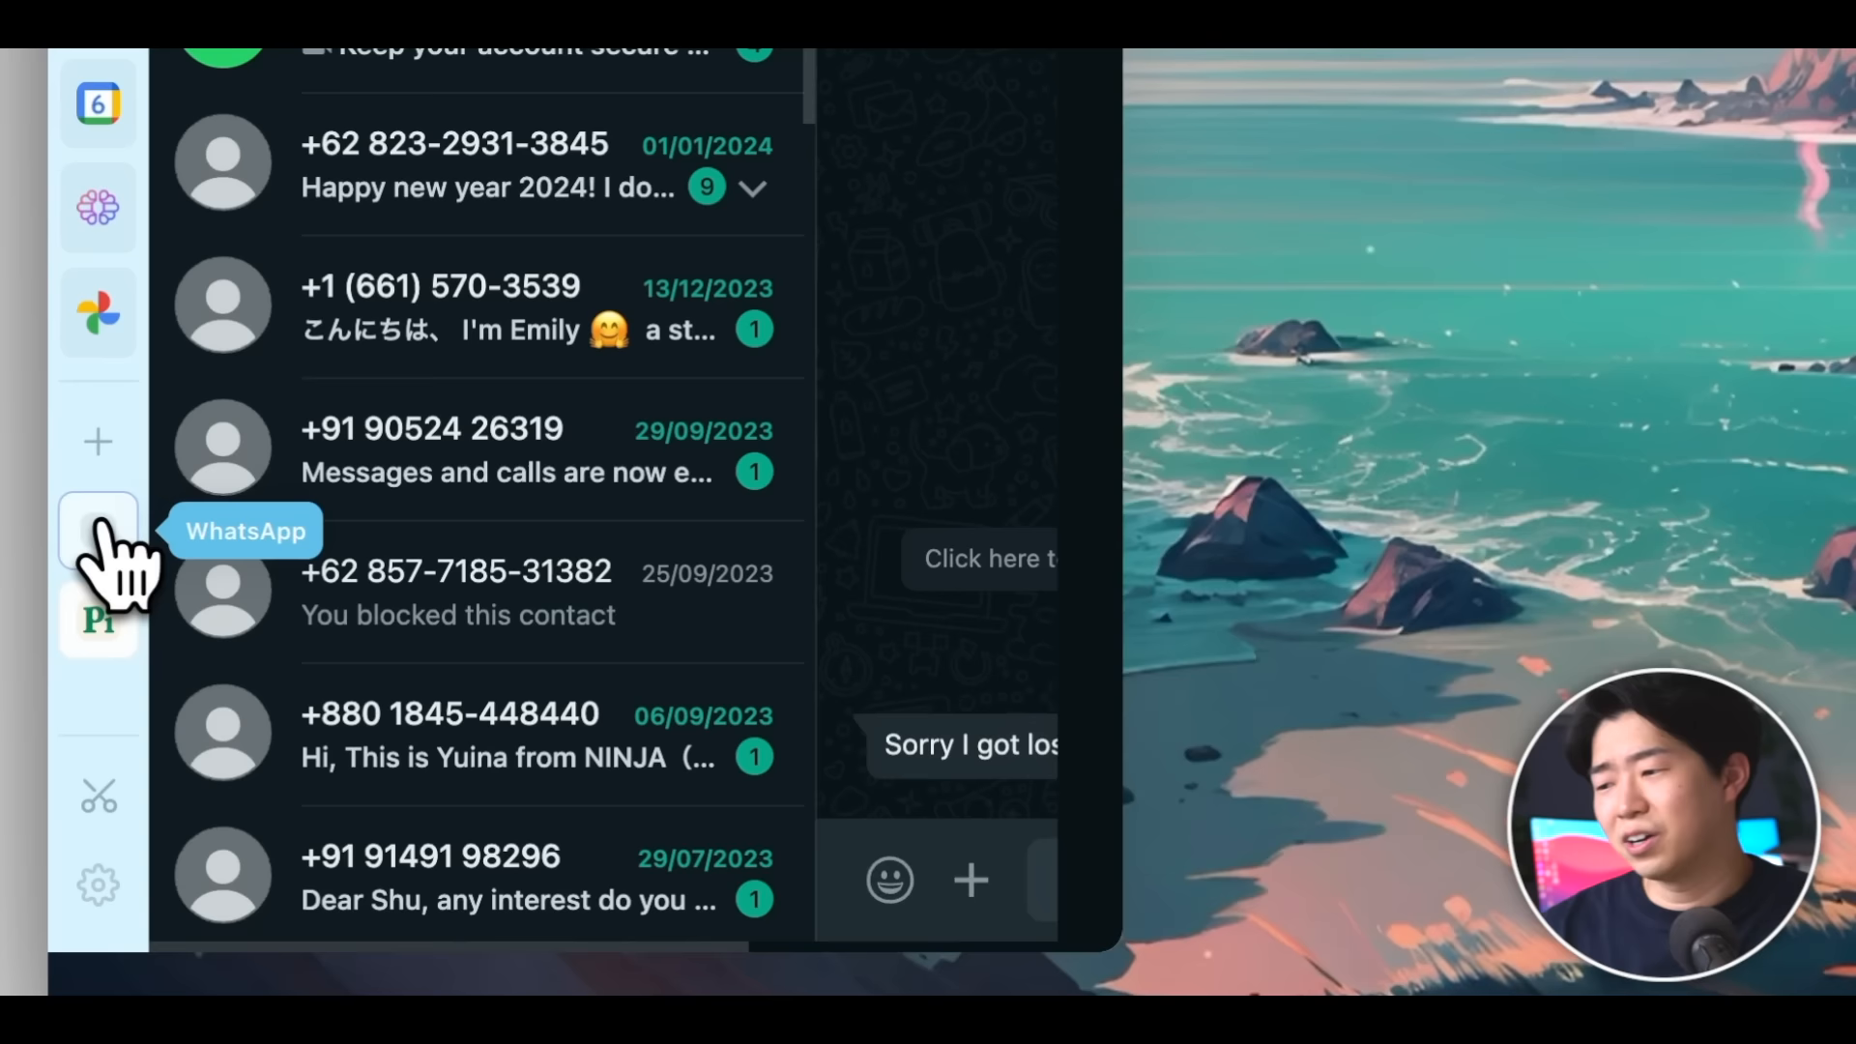
left_click(99, 530)
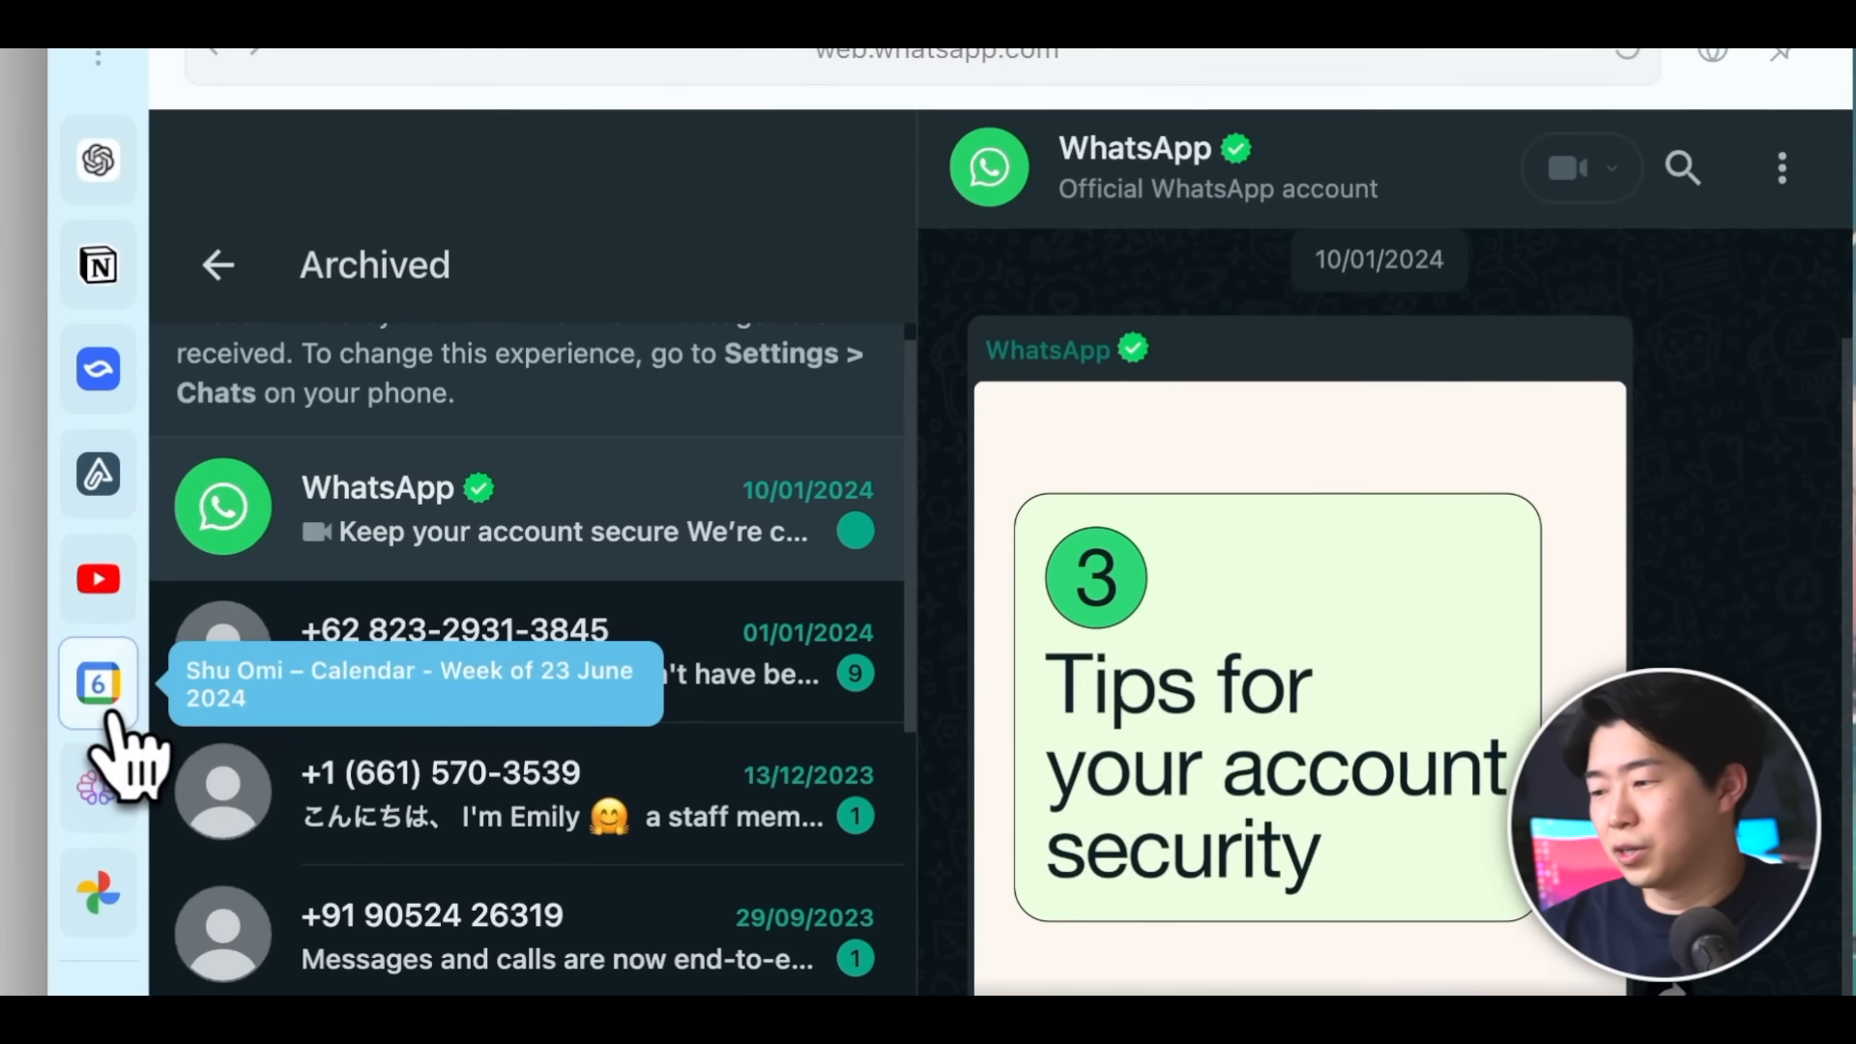
left_click(96, 683)
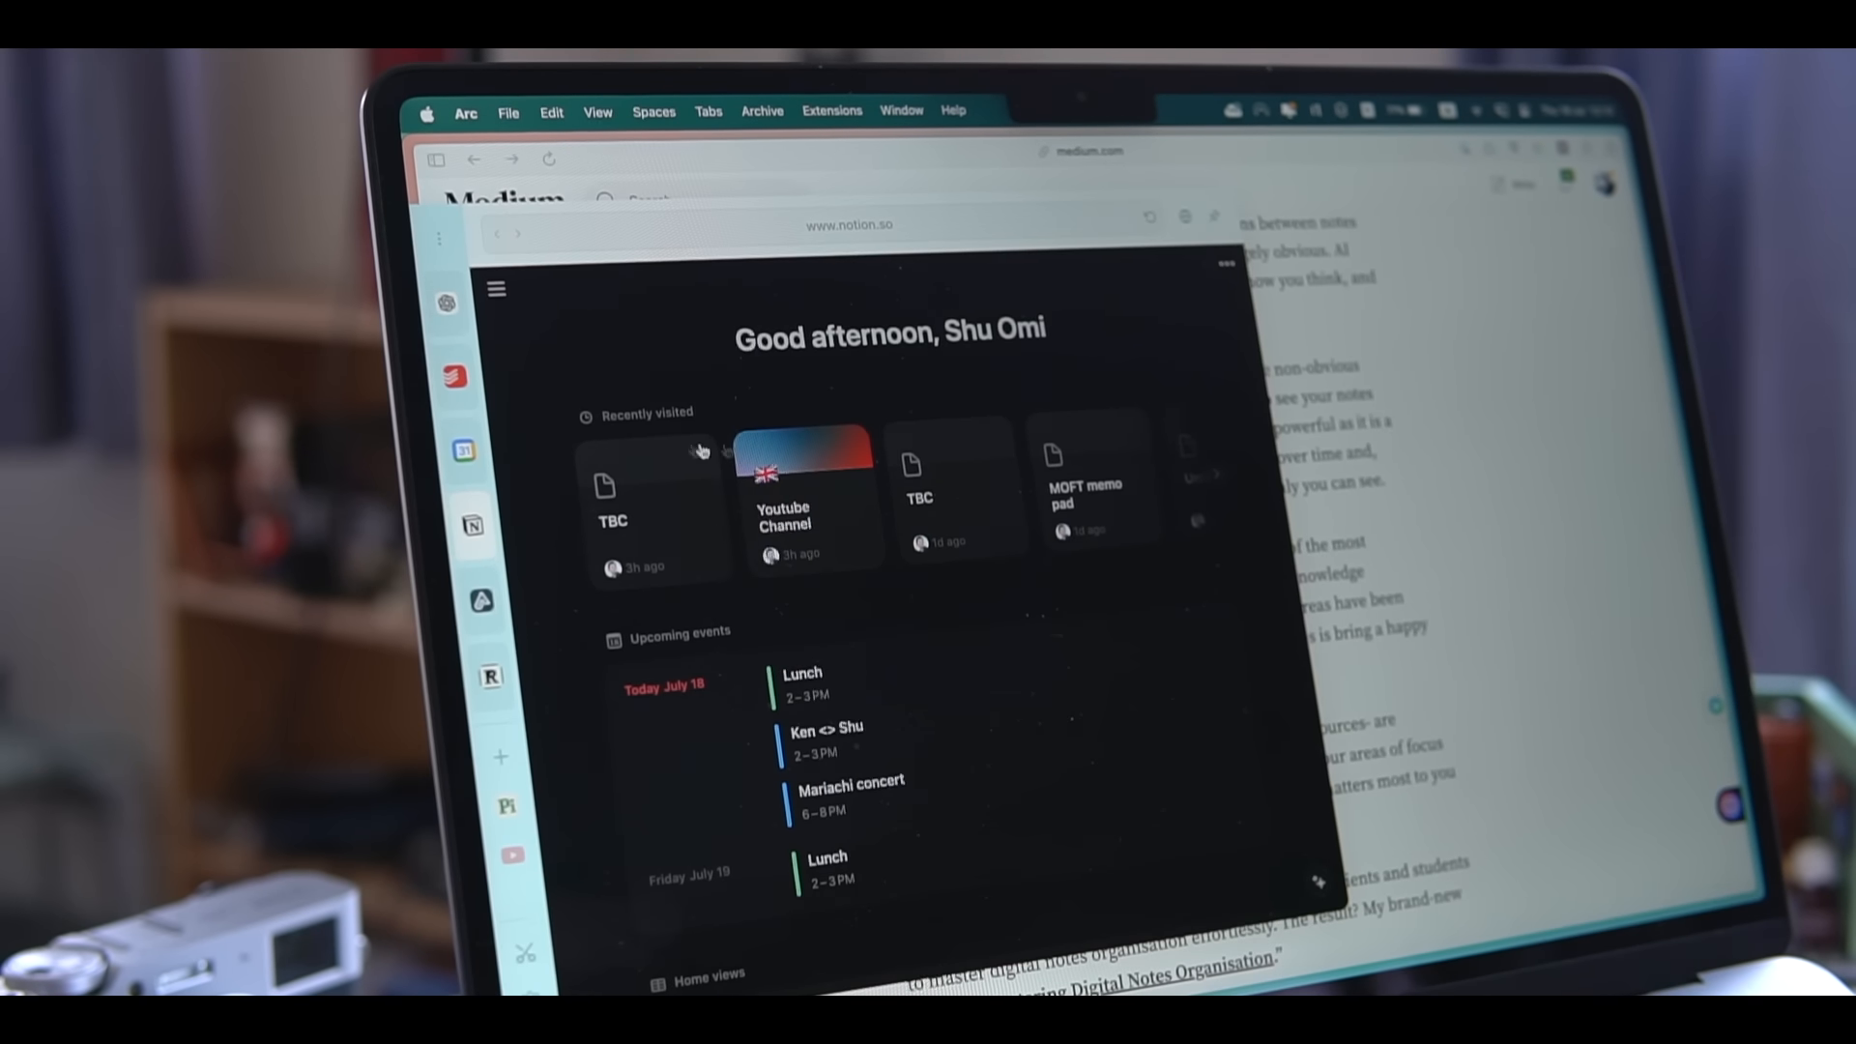
Title the new Writing card 'Top tools for creating content fast' and view the TBC entry on 27 September.
scroll("down", 3)
type("T")
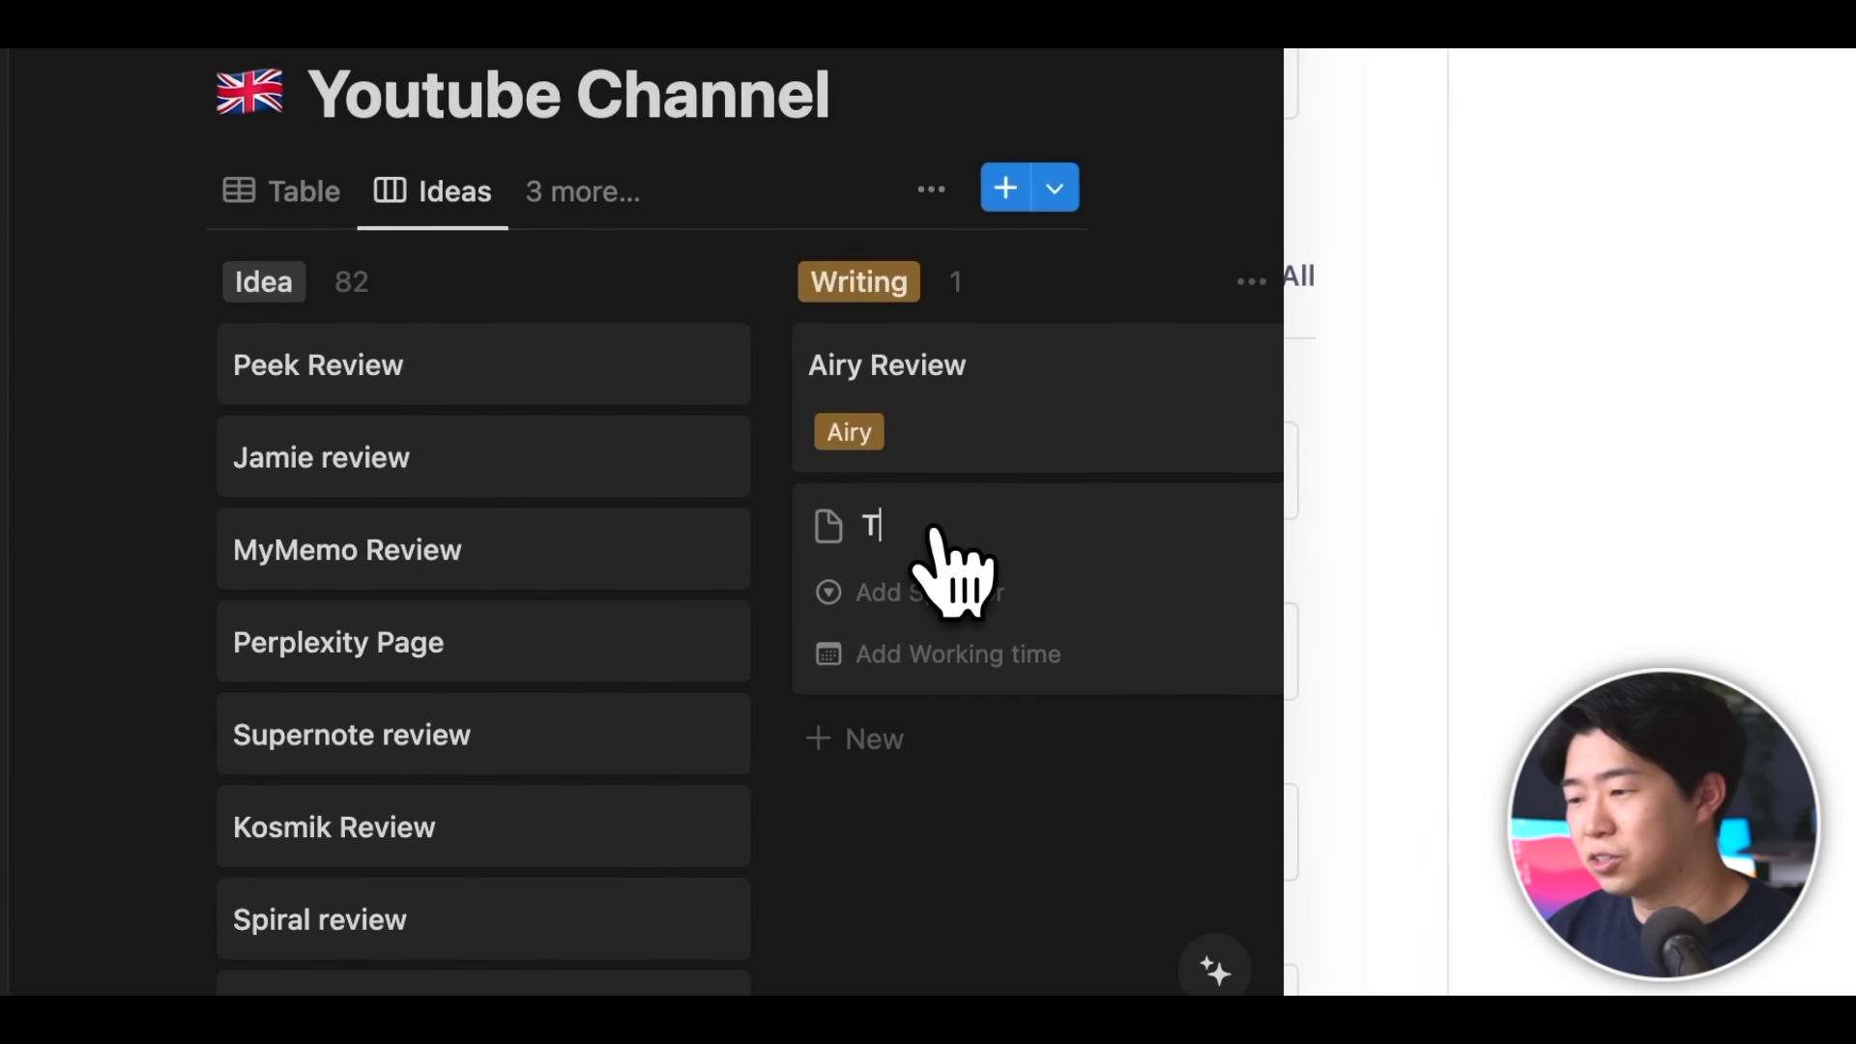
type("op tools for creating content fast")
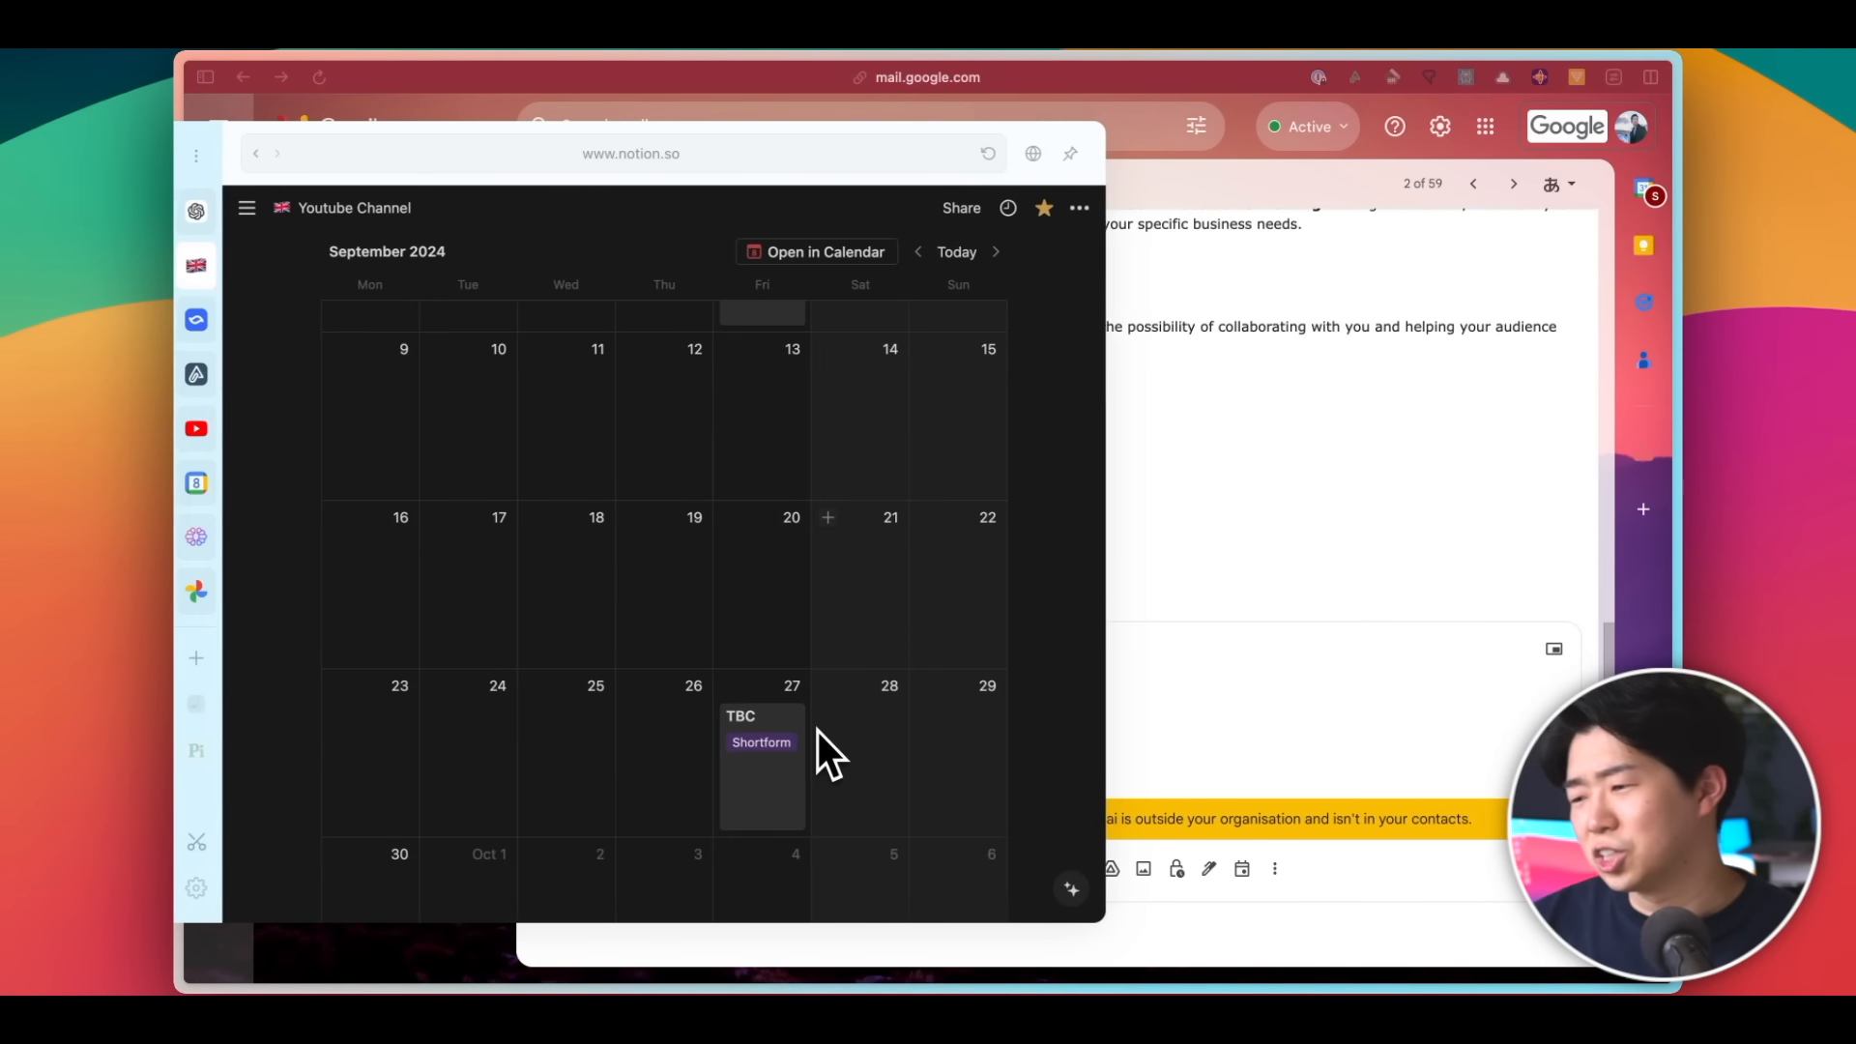
left_click(919, 251)
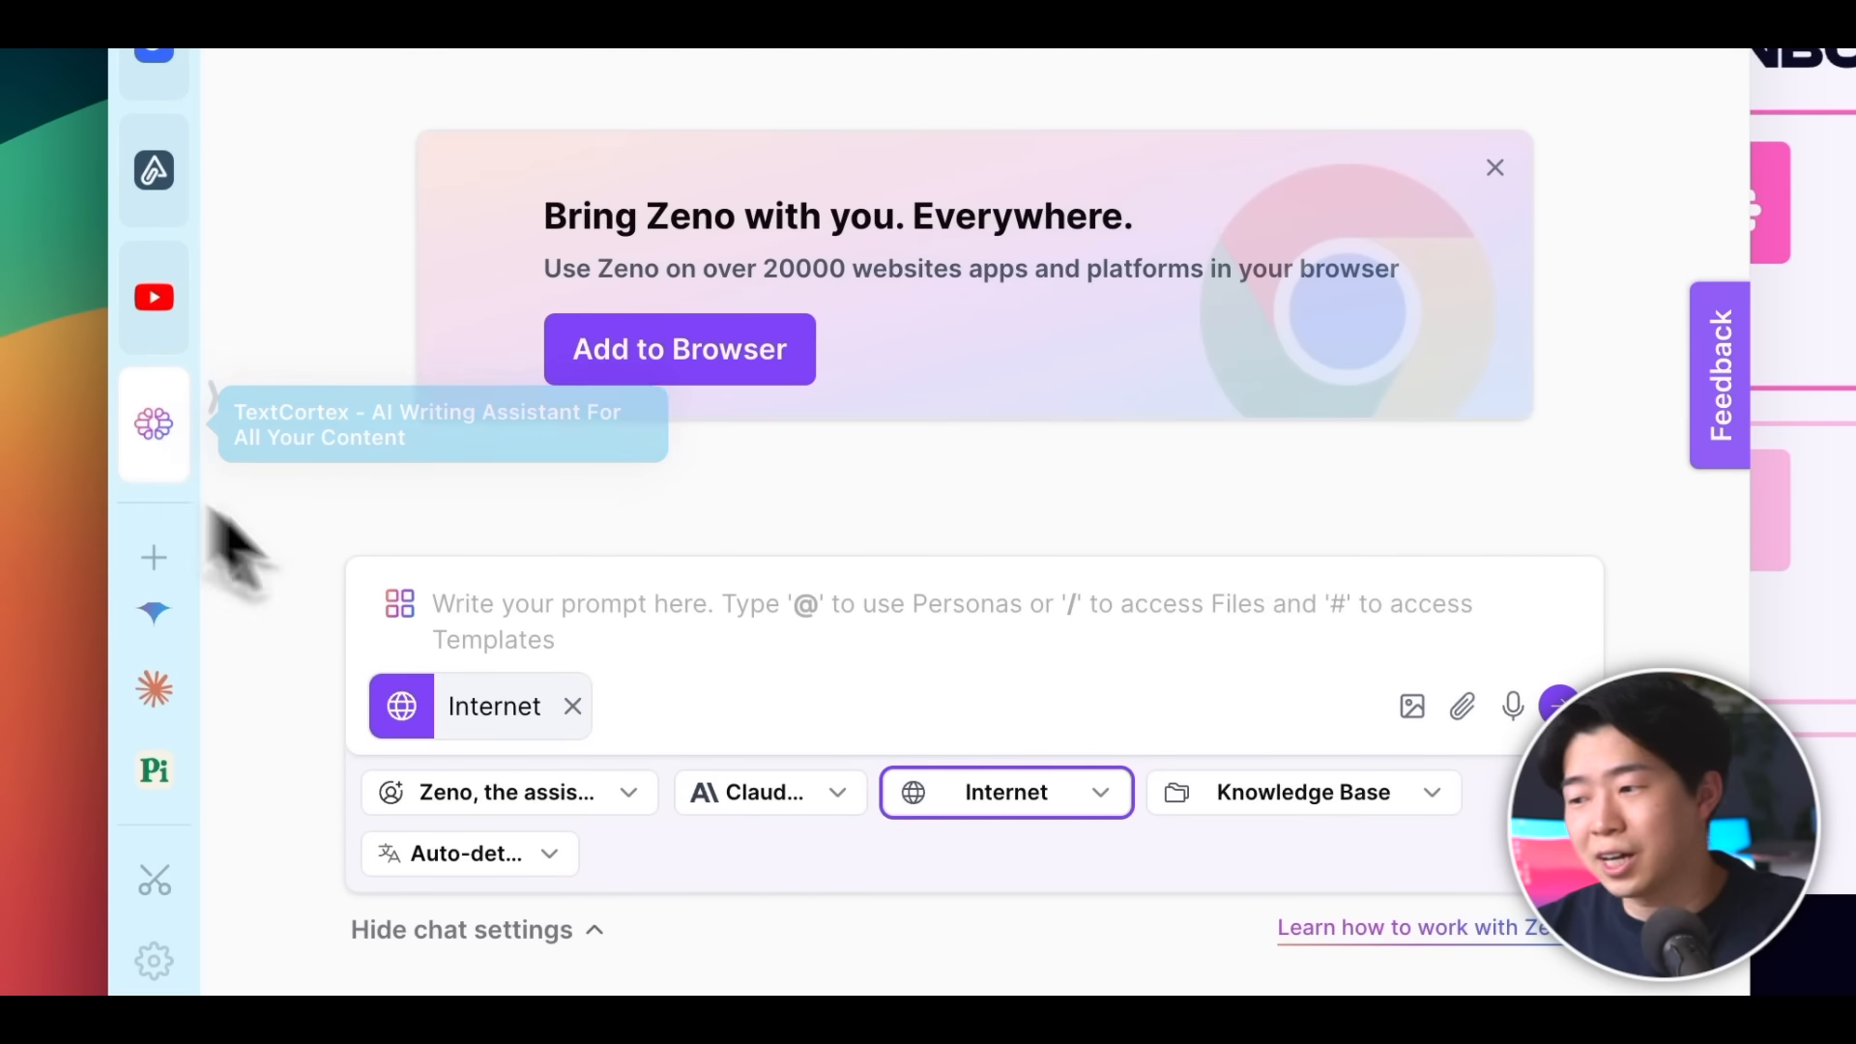
Choose Linus, the programmer from the ZenoChat persona list under the prompt box.
scroll("down", 3)
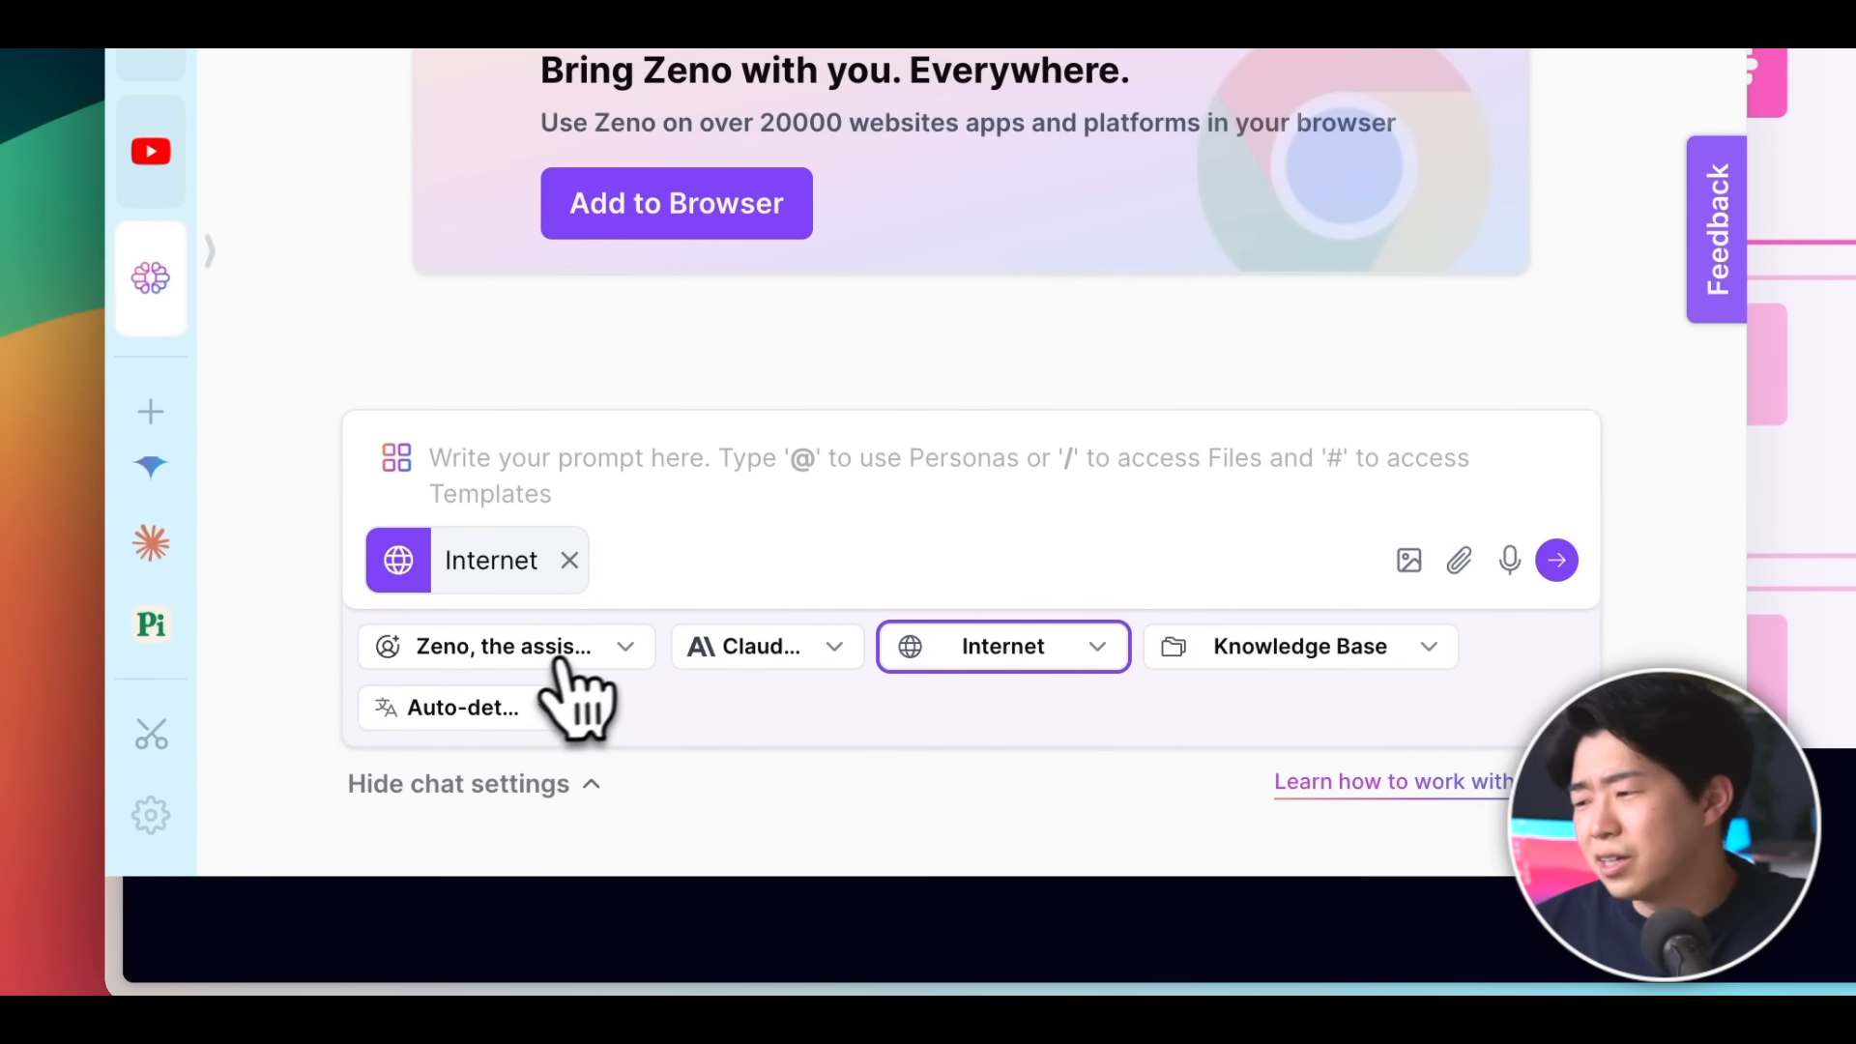
left_click(507, 646)
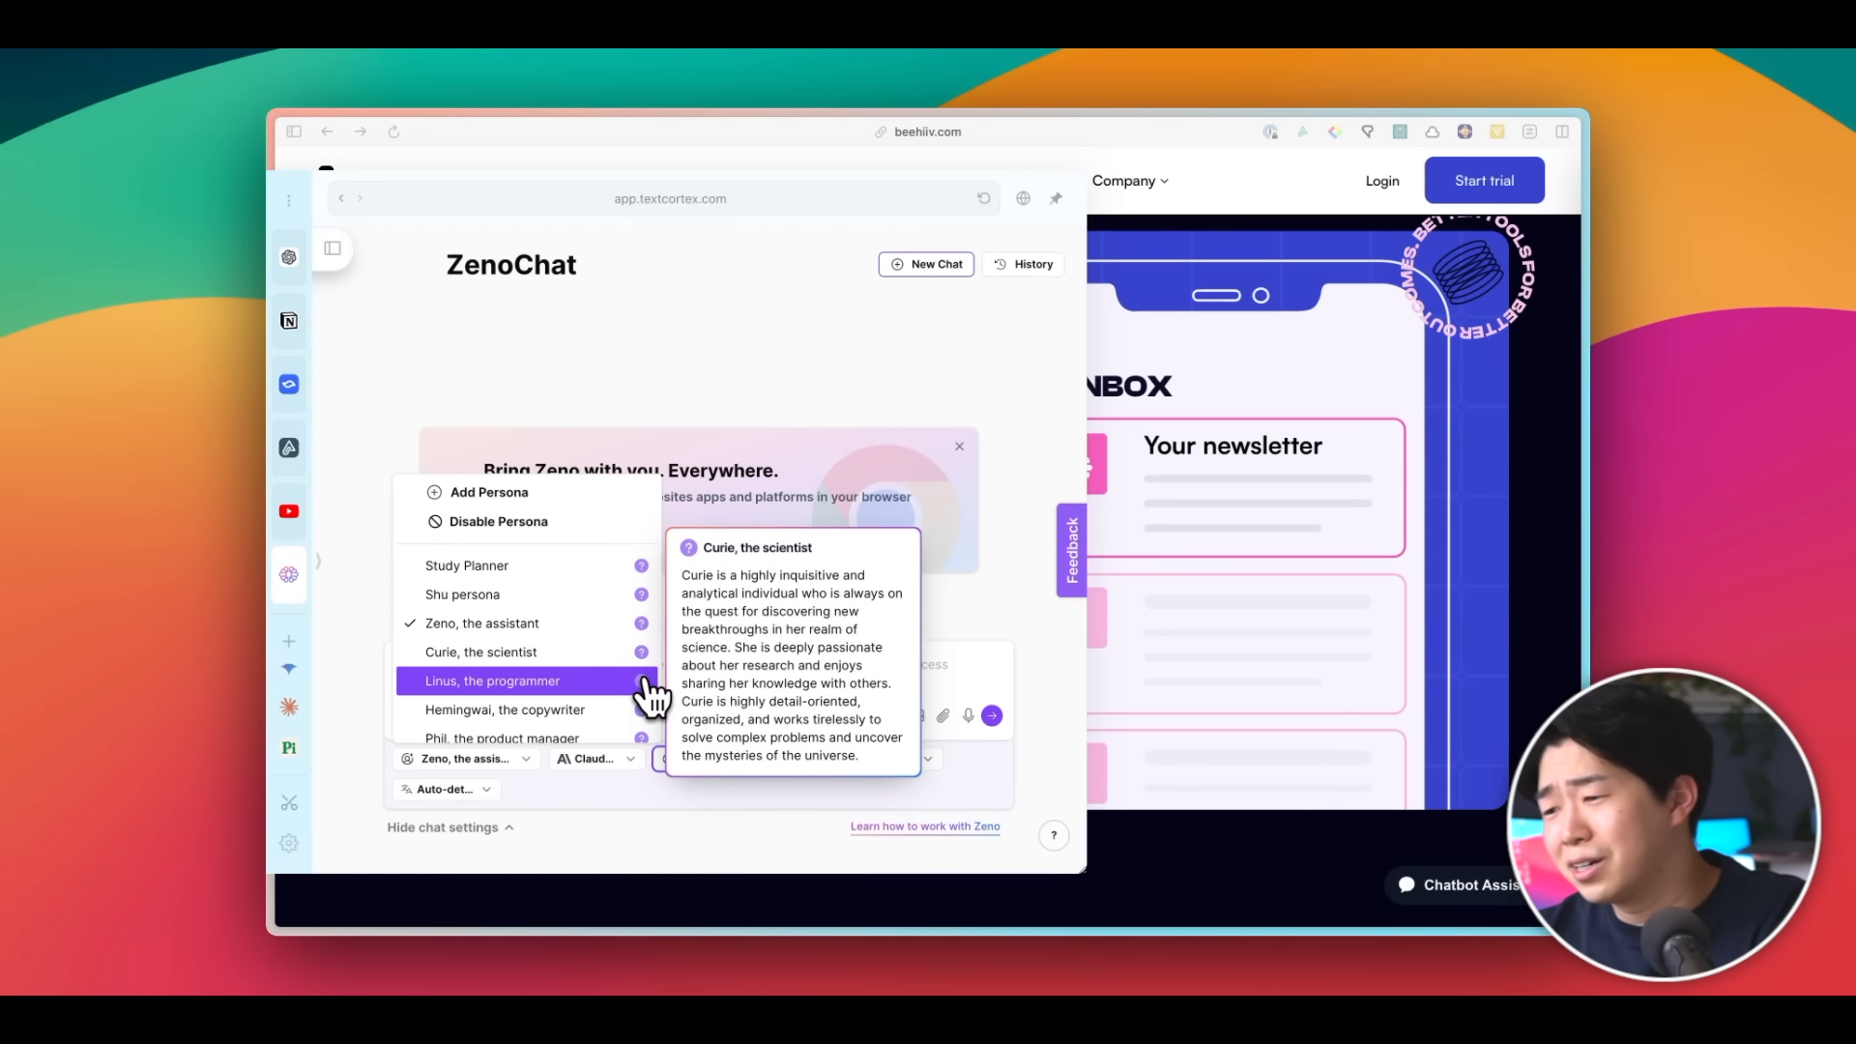
left_click(591, 758)
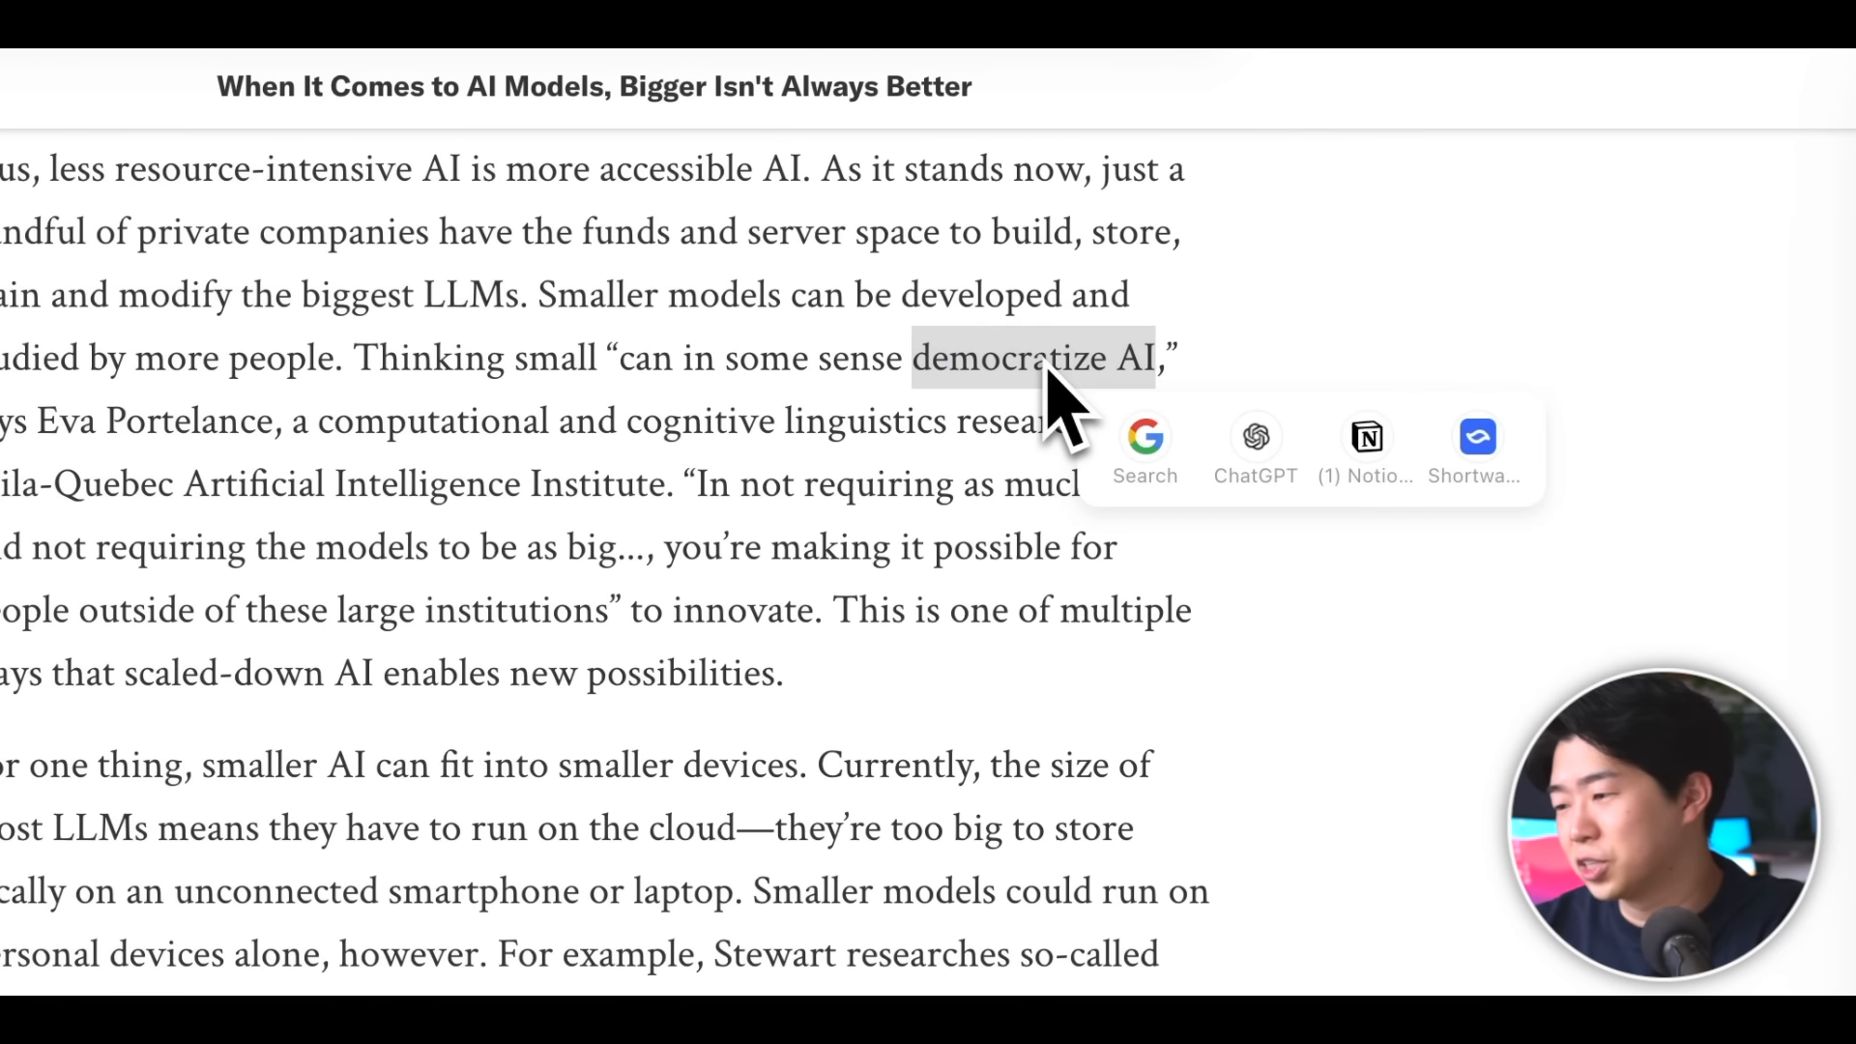
Select passages in English and Japanese articles to bring up Airy's Search/ChatGPT/Notion shortcut bar.
left_click(1145, 451)
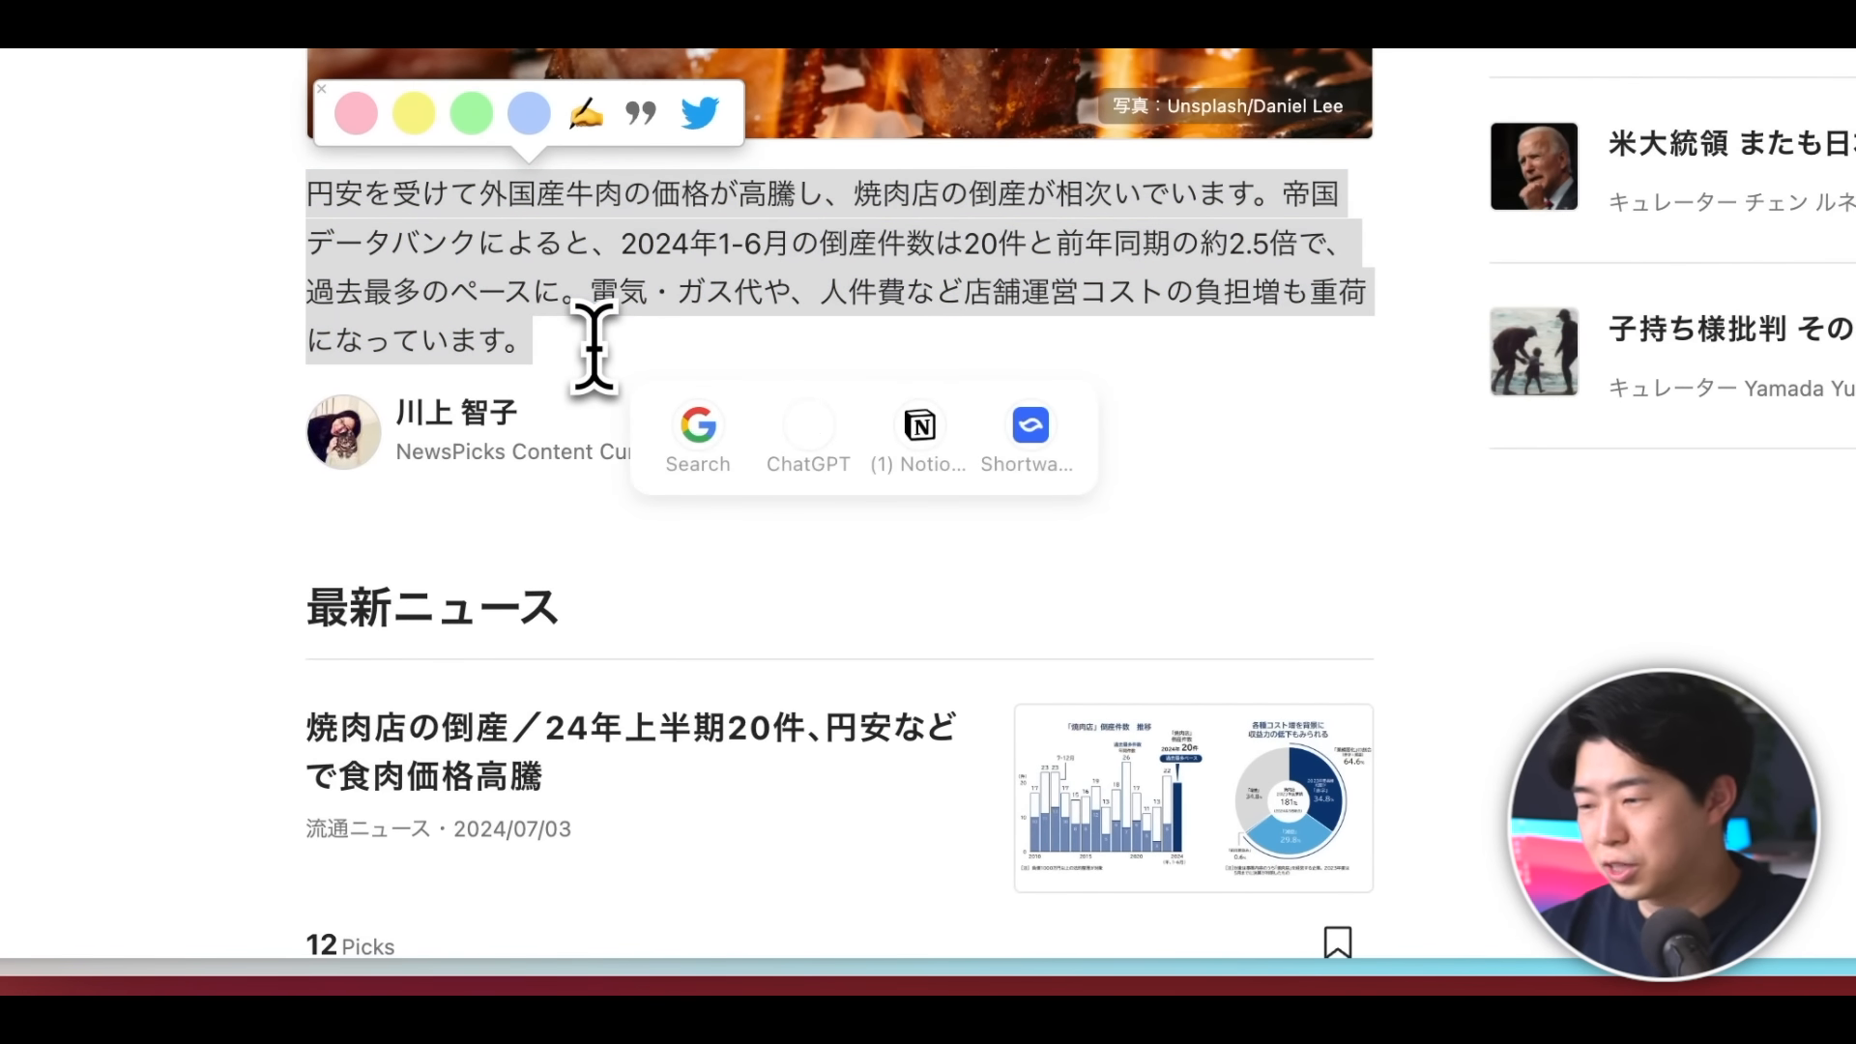
left_click(809, 425)
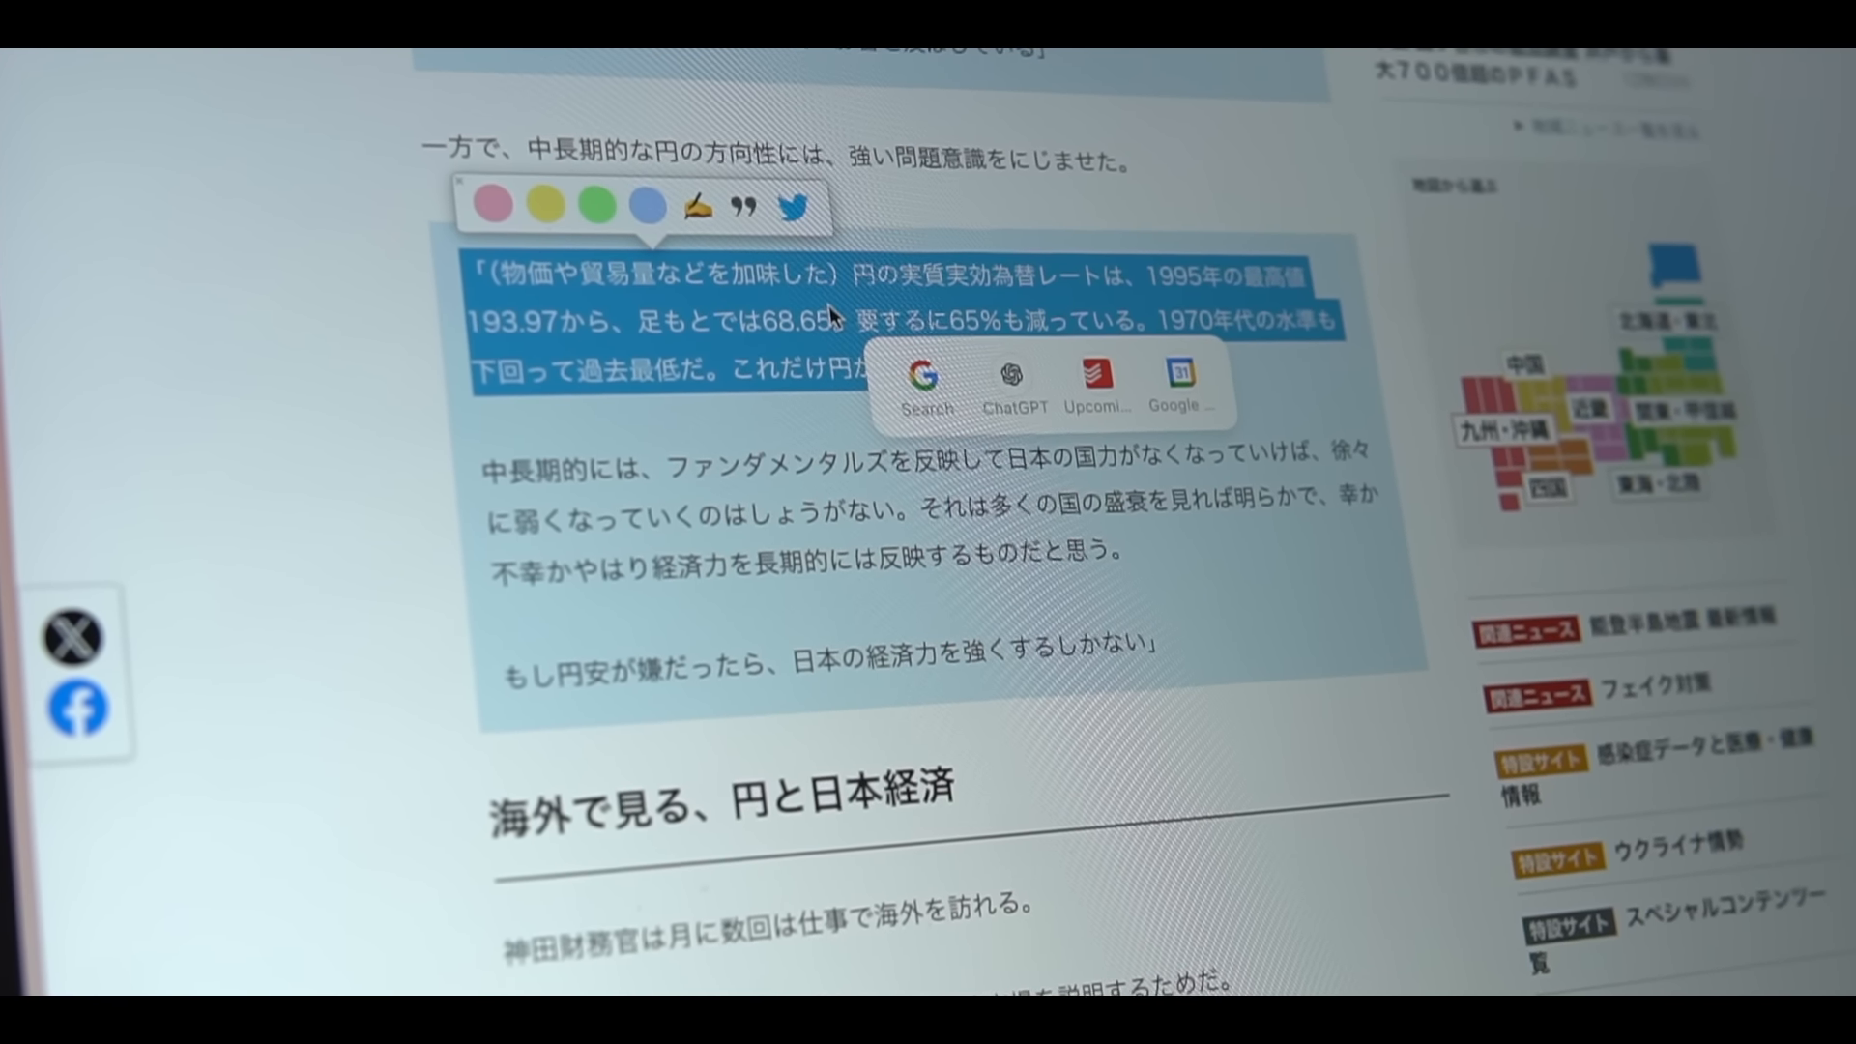
left_click(1010, 384)
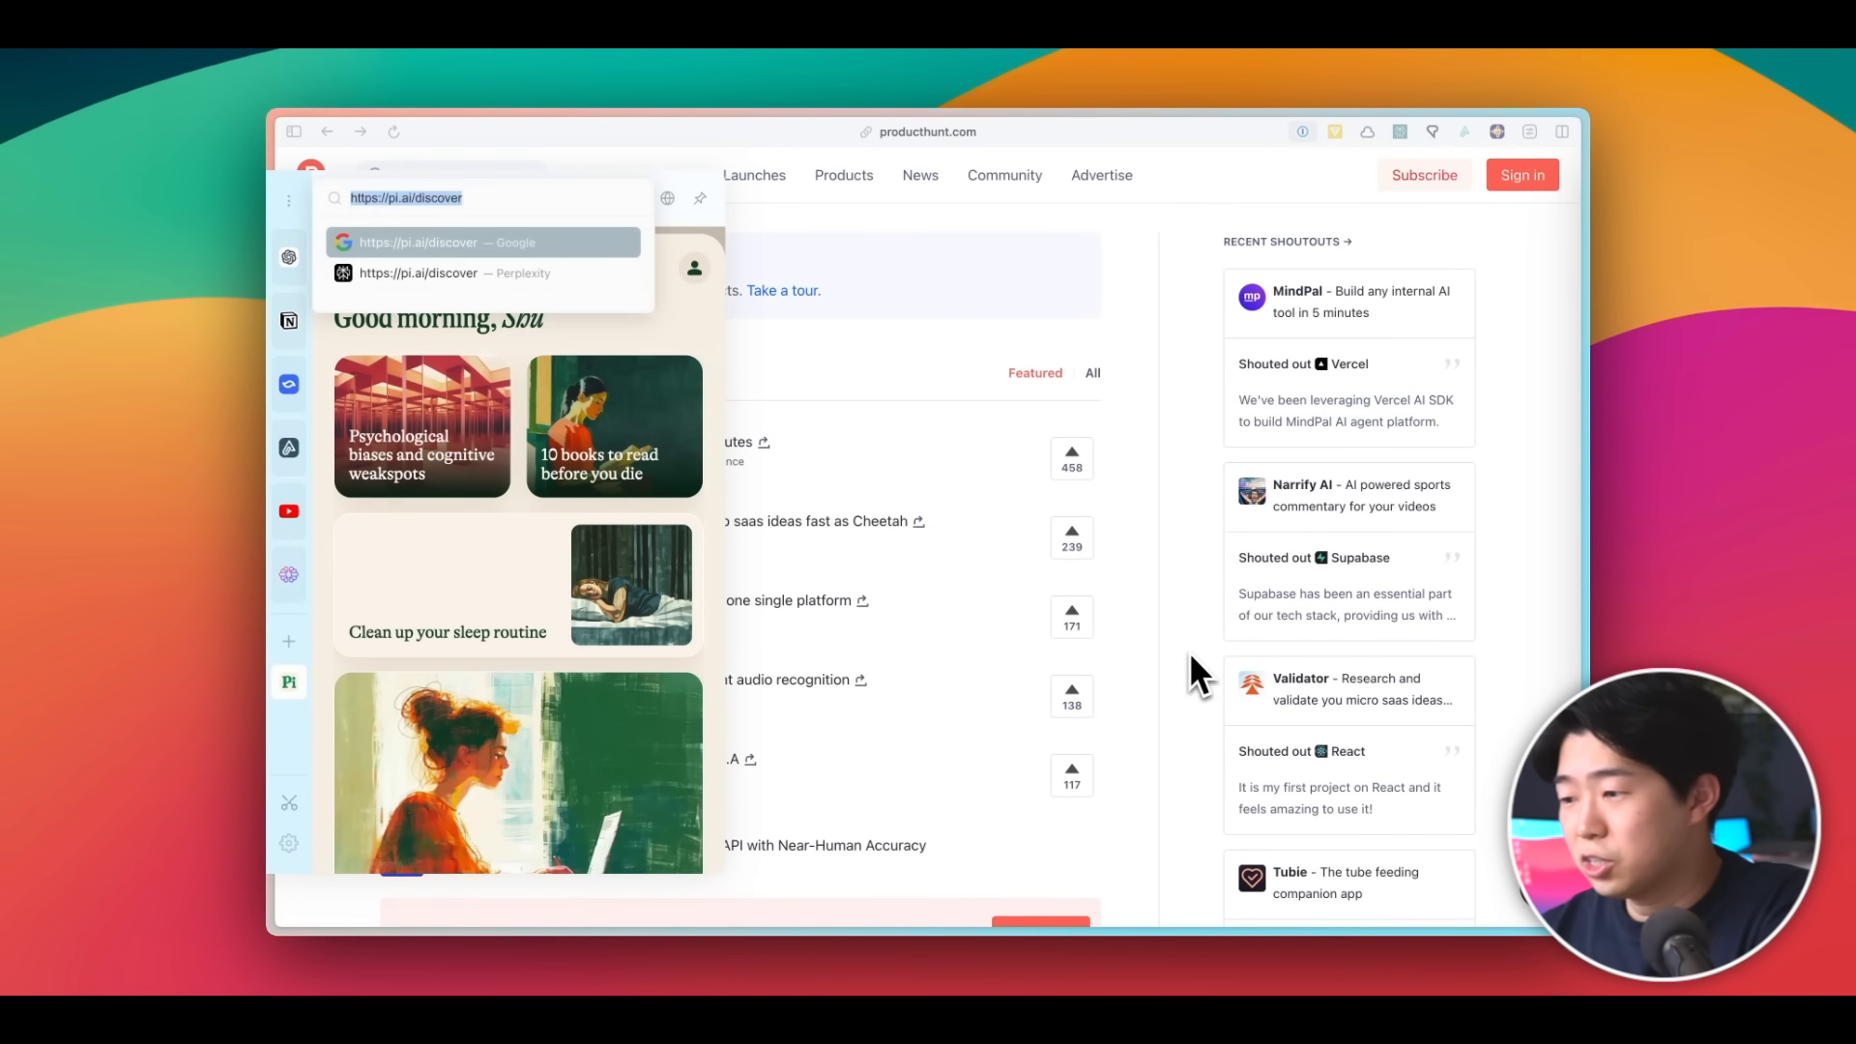
Search Google for 'company of one book' via the quick search bar and browse the results.
type("company of one book")
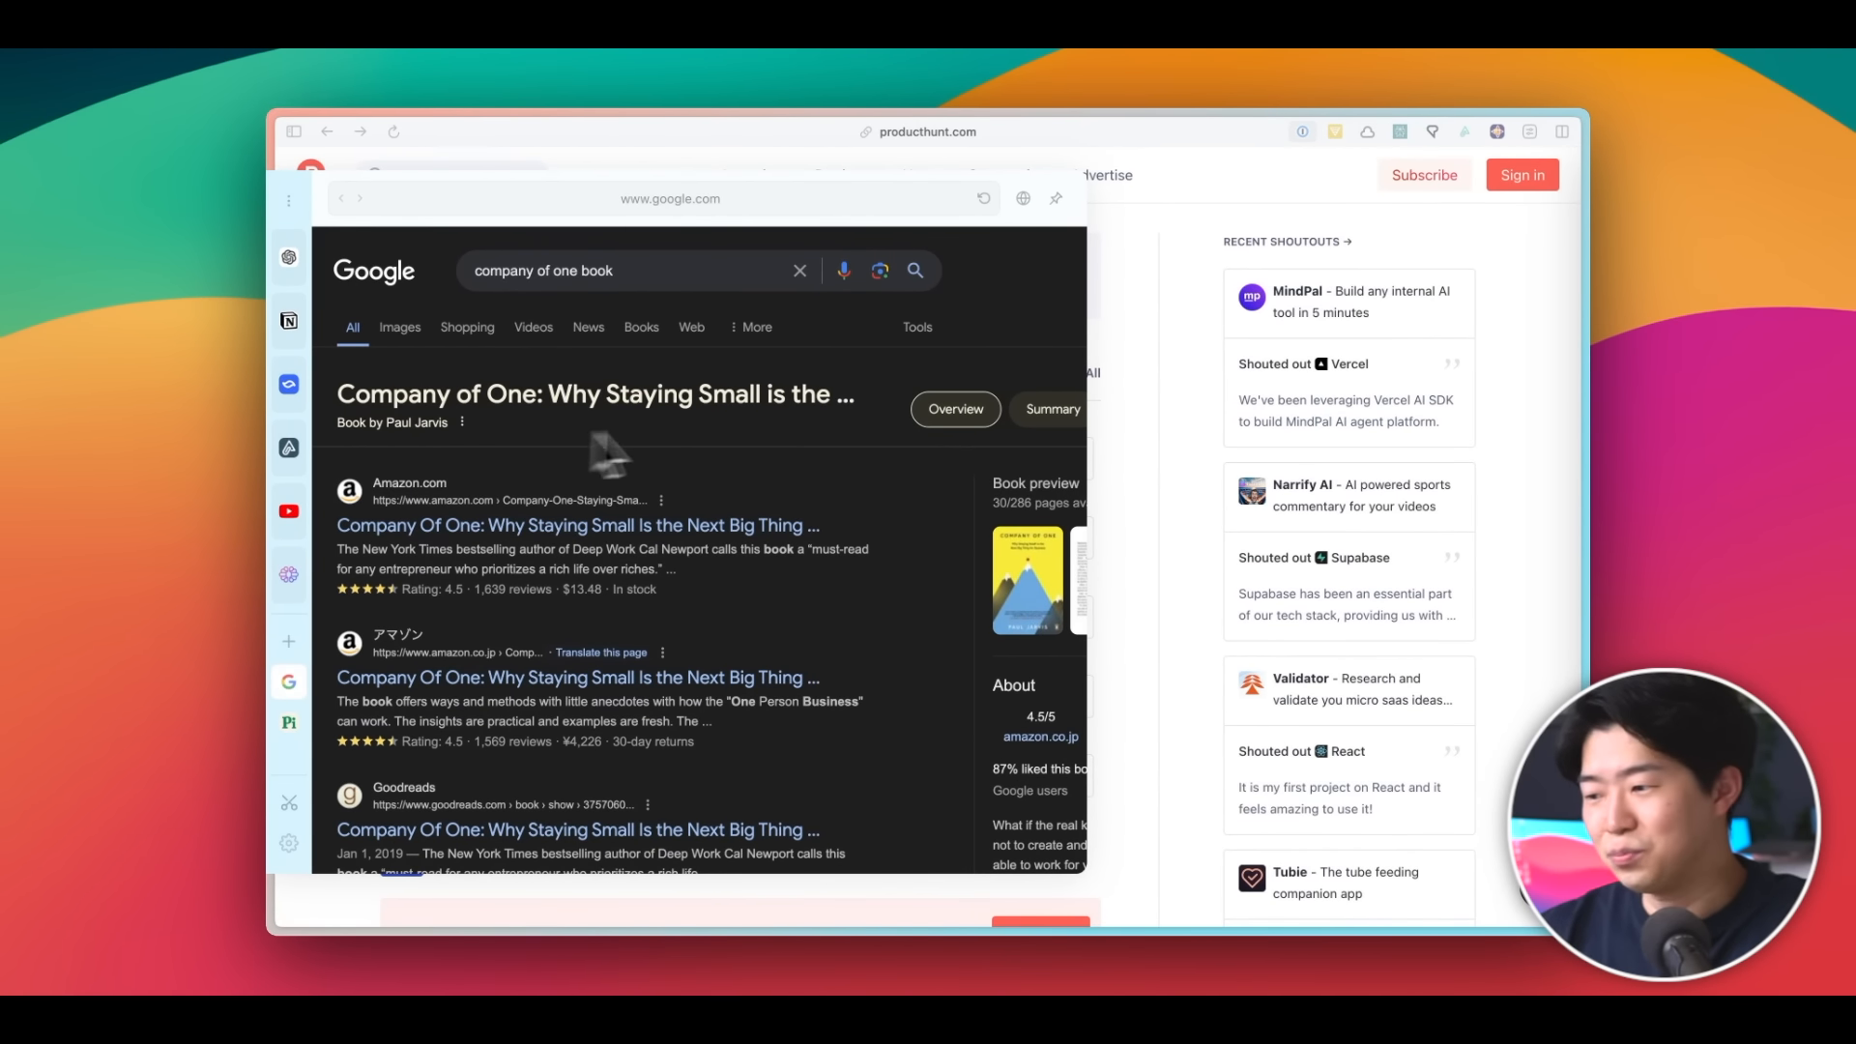
scroll("down", 3)
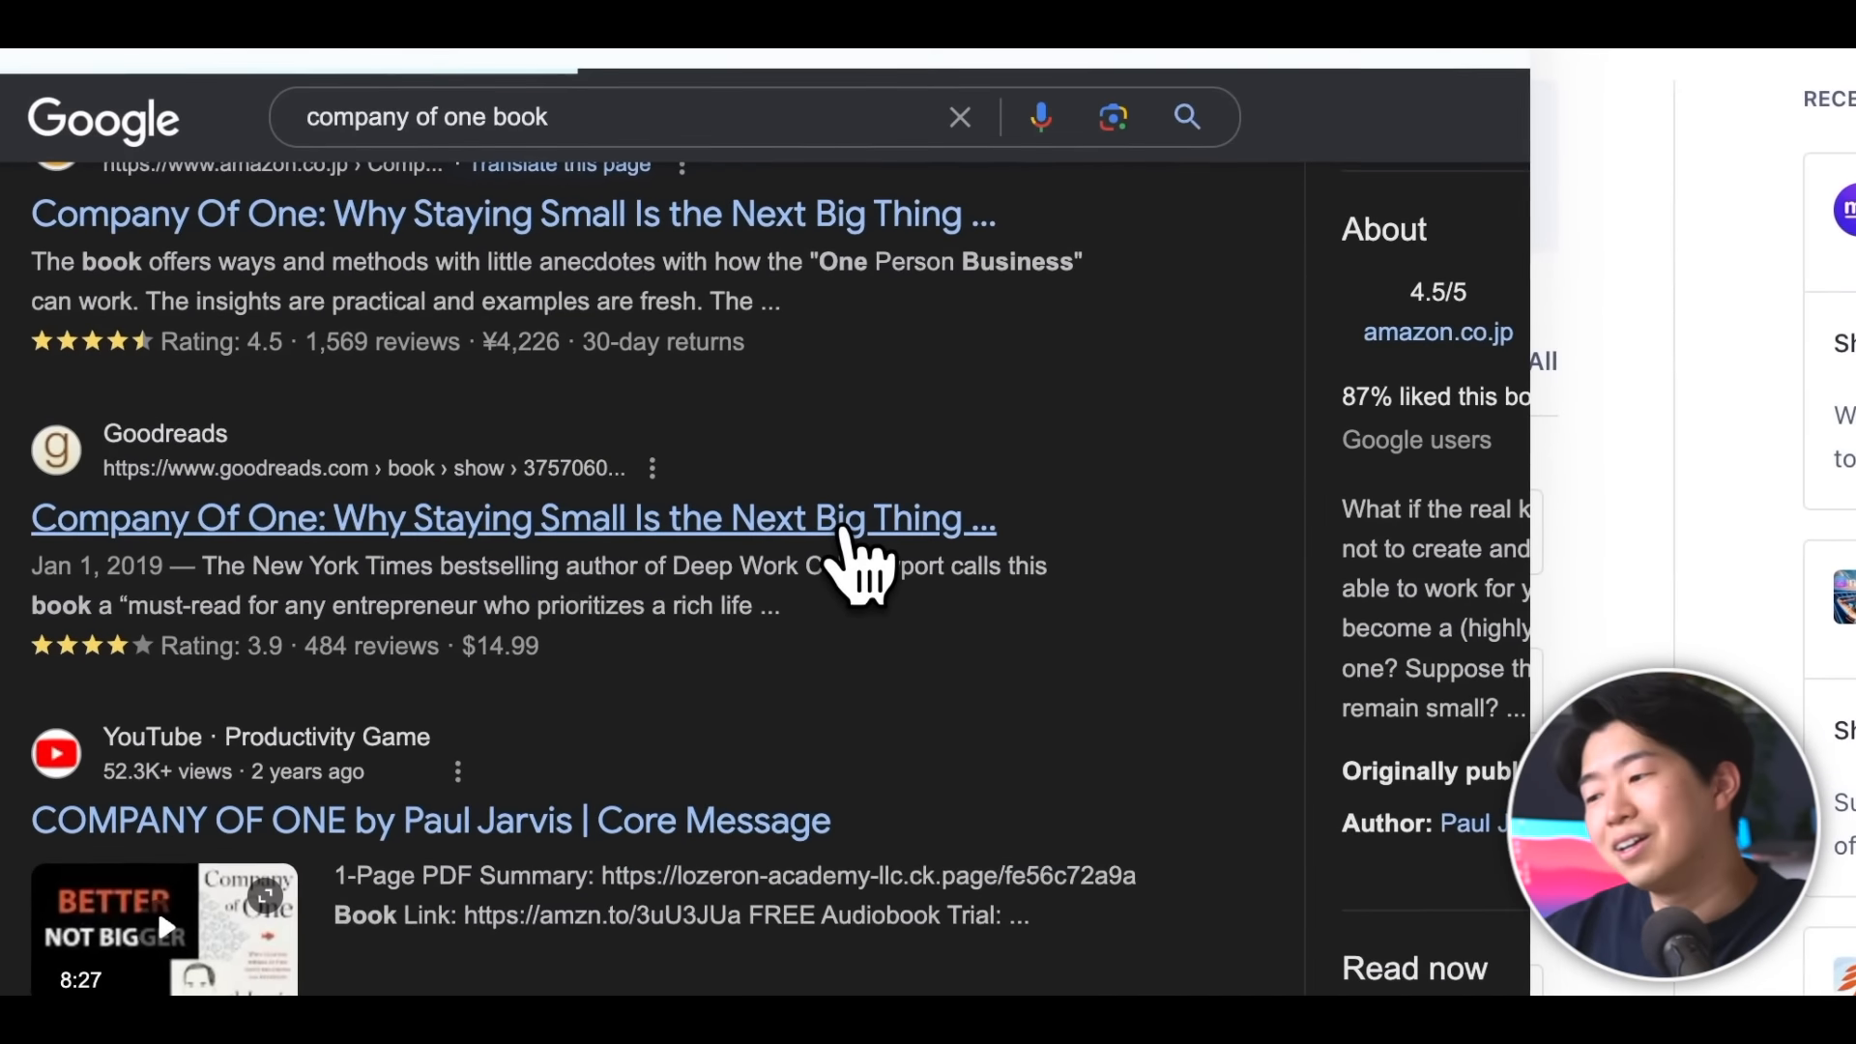
left_click(514, 518)
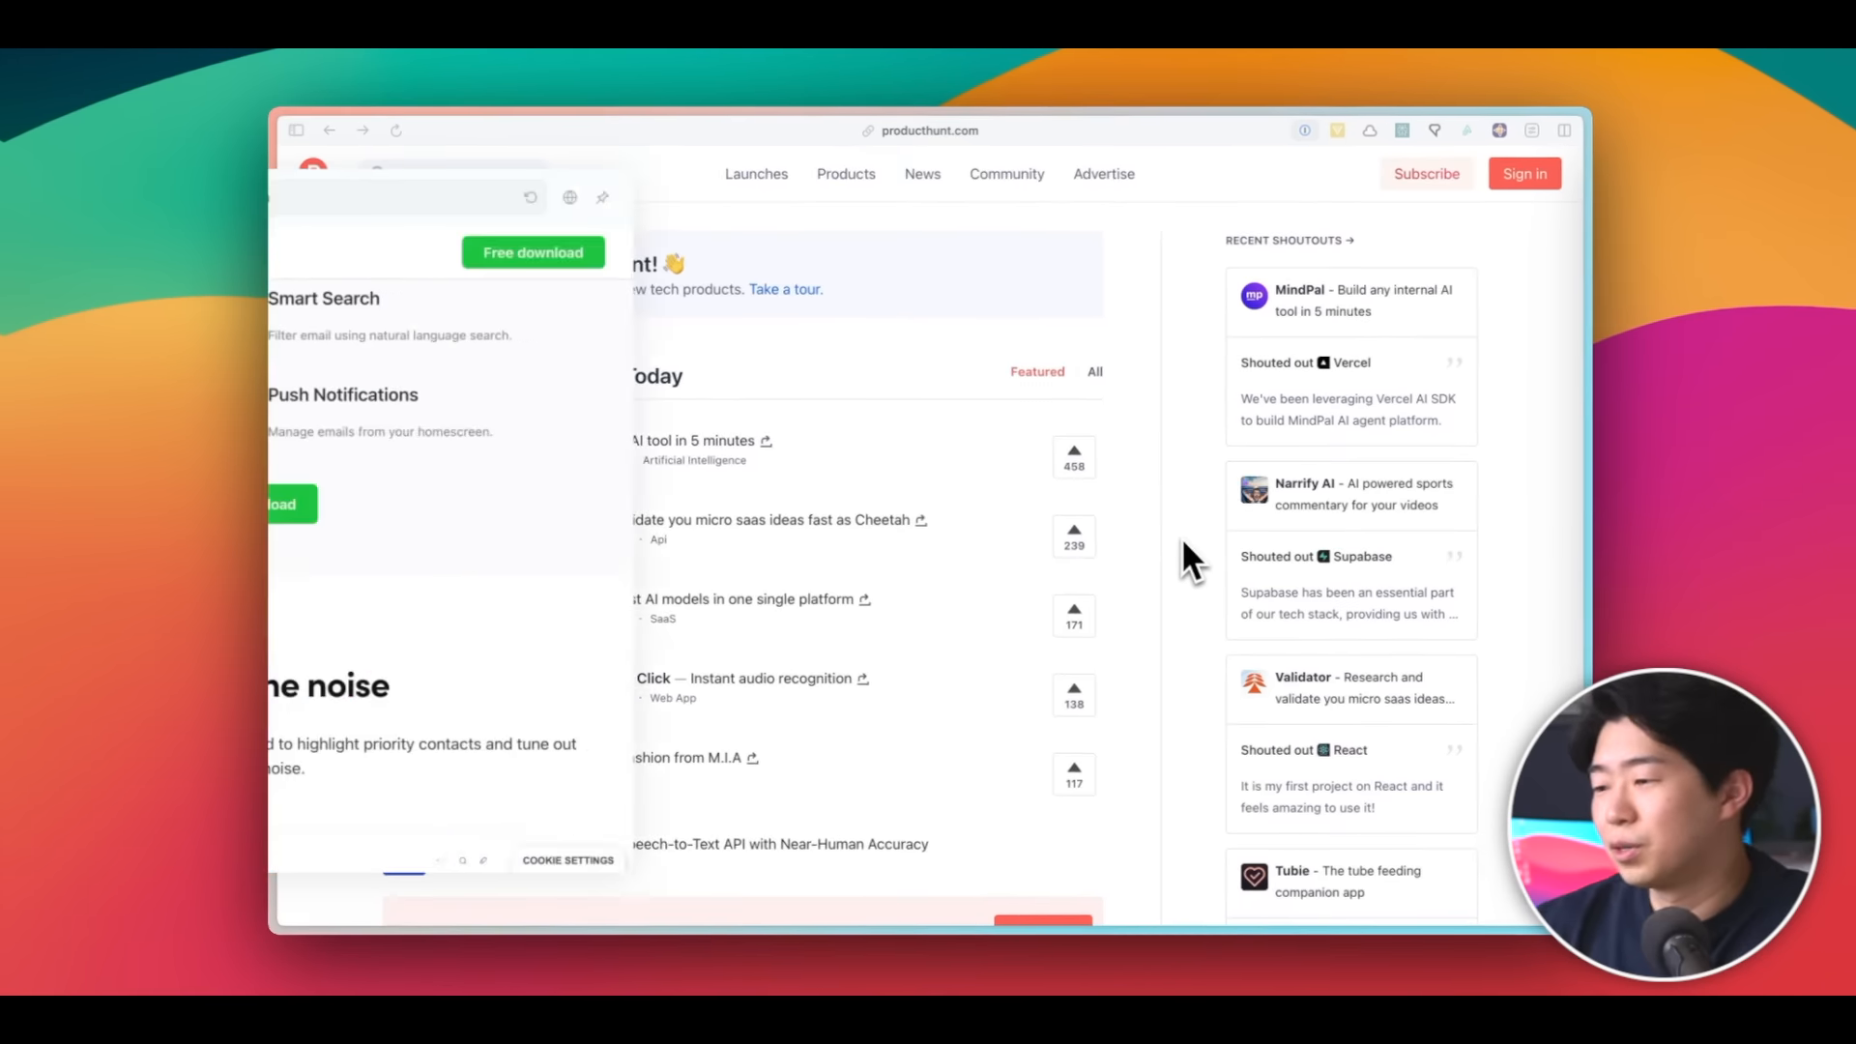
Ask Perplexity 'what are the key takeaways from Company of One' and scroll through its answer.
type("what are the key")
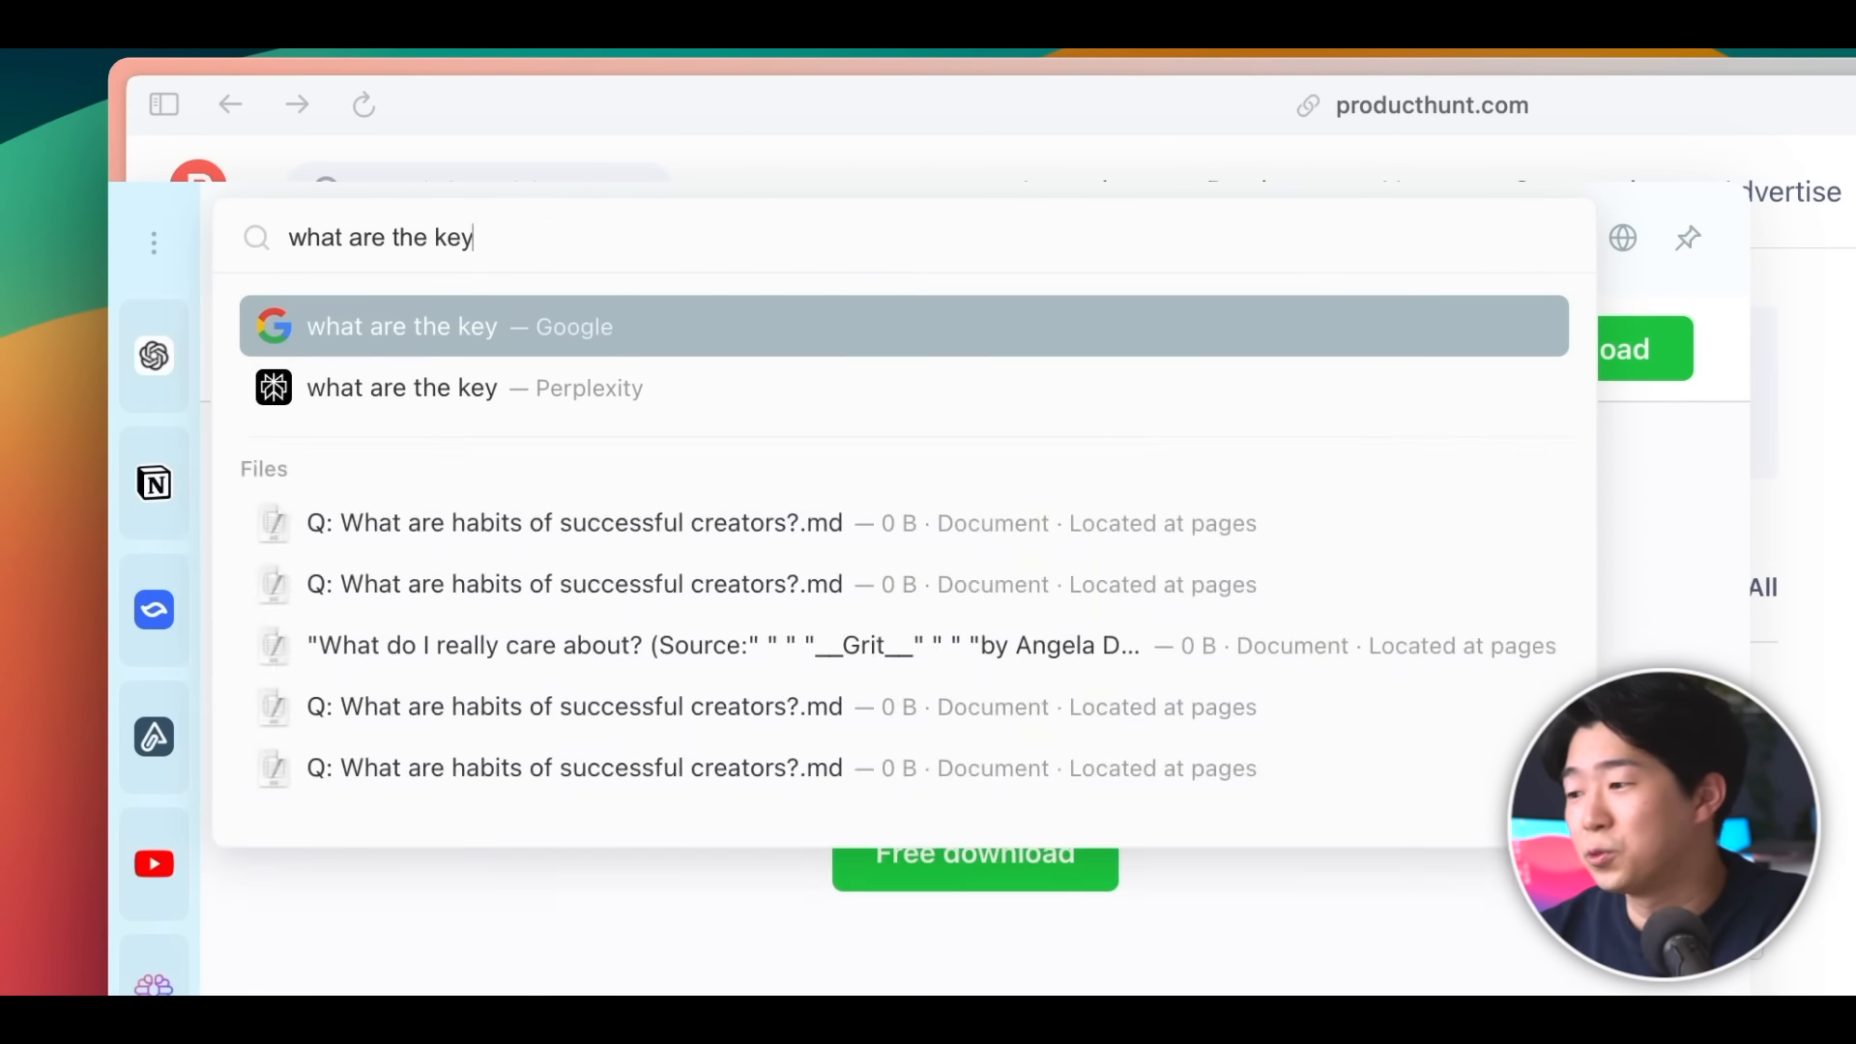
type("takeaways from Company of One")
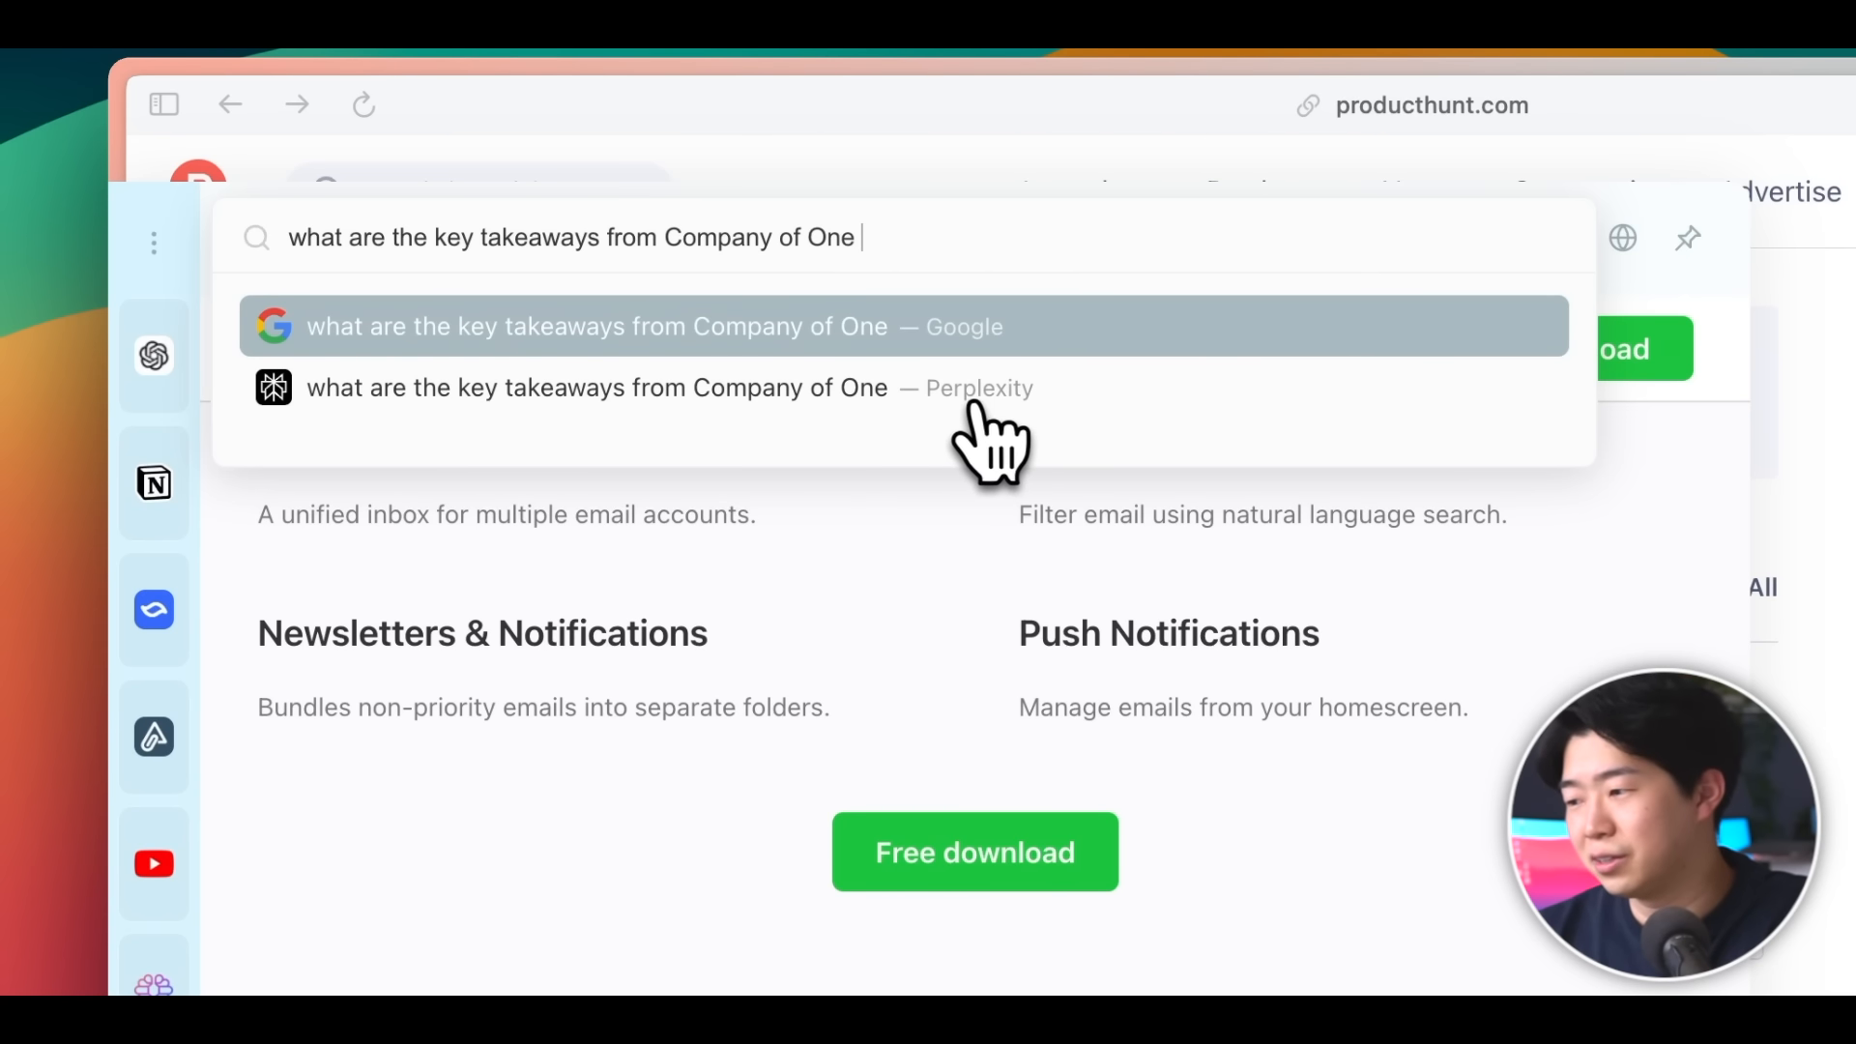
left_click(598, 387)
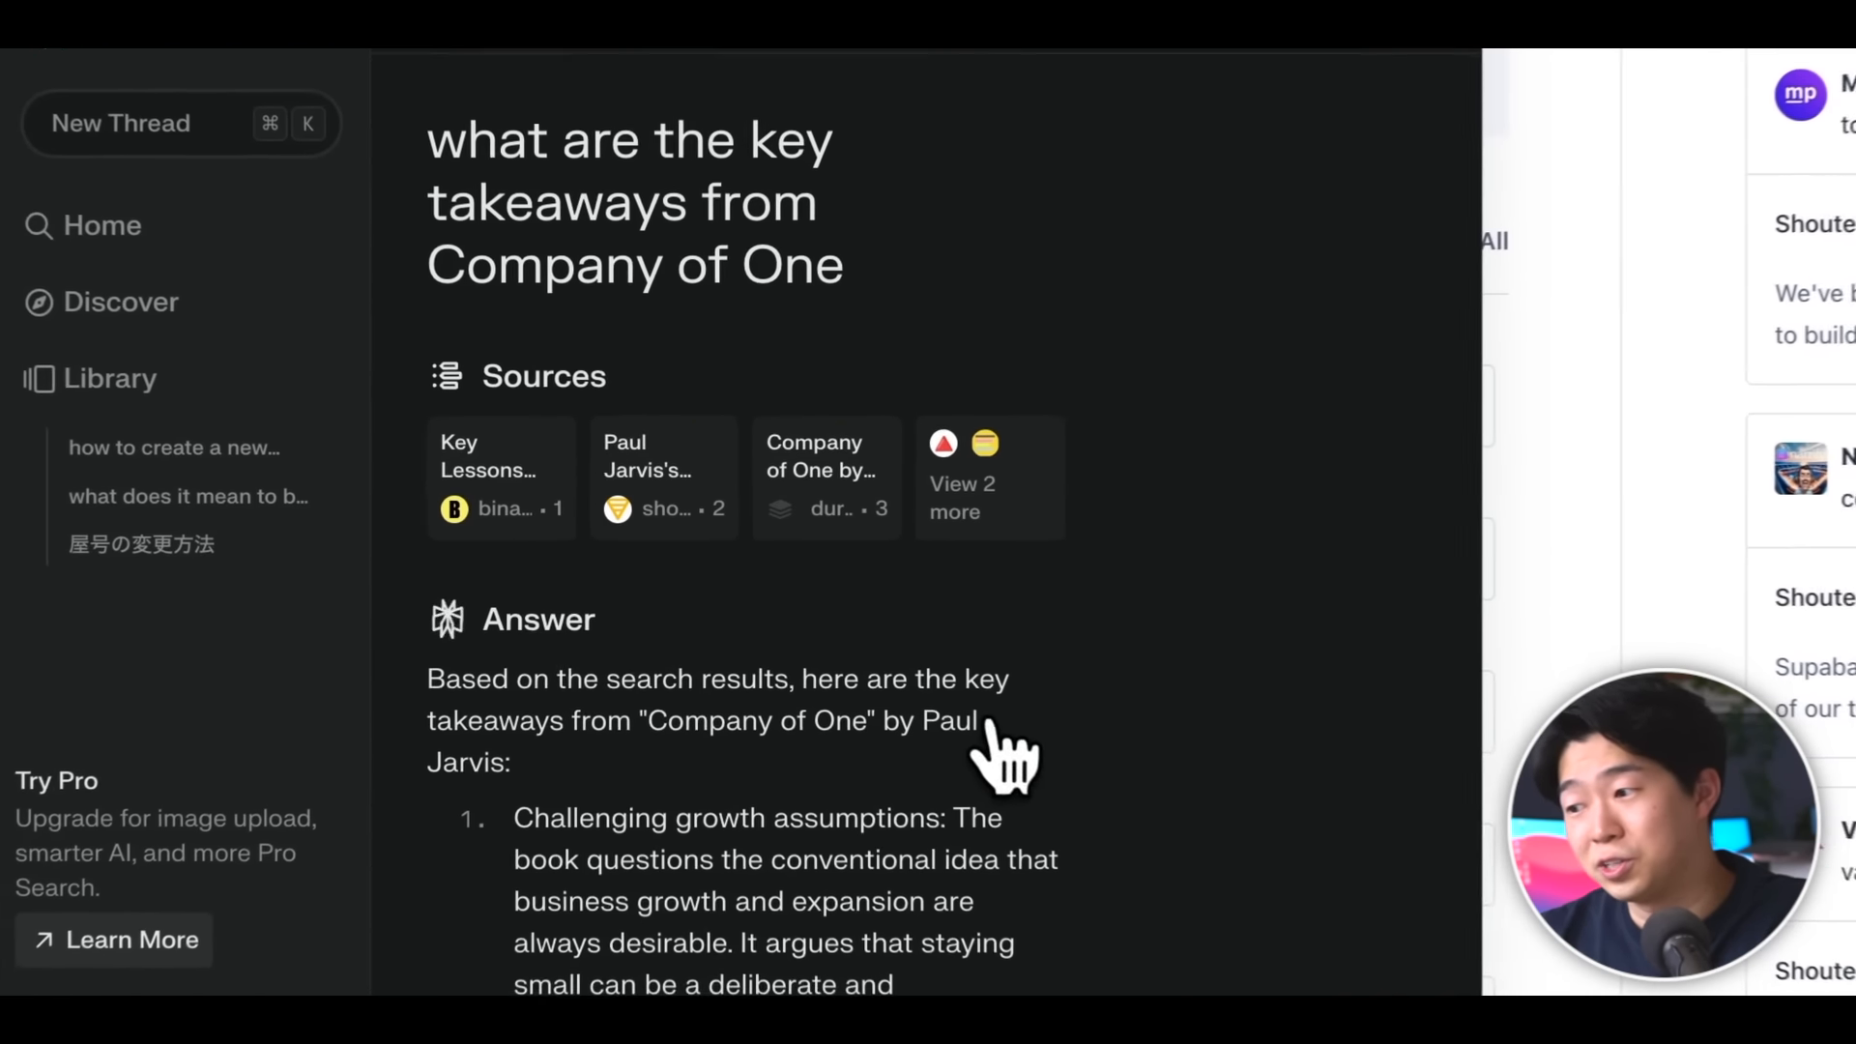
scroll("down", 3)
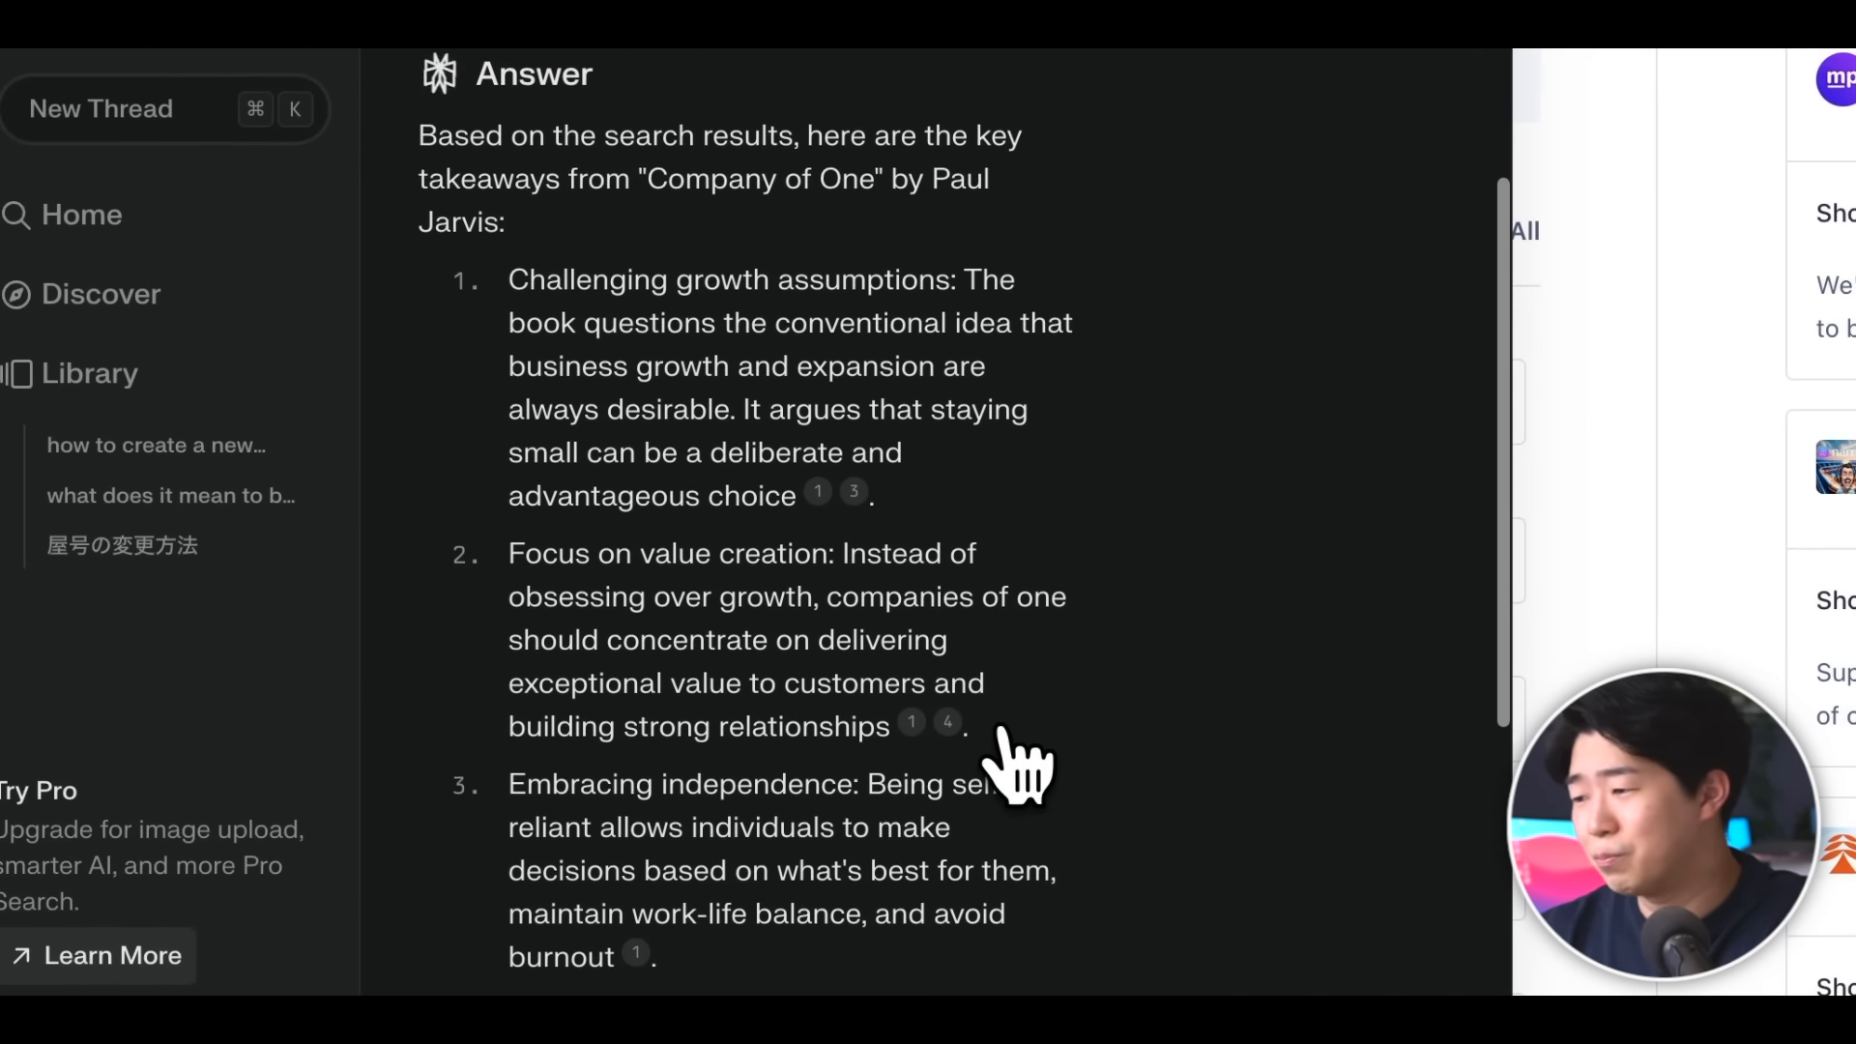
scroll("down", 3)
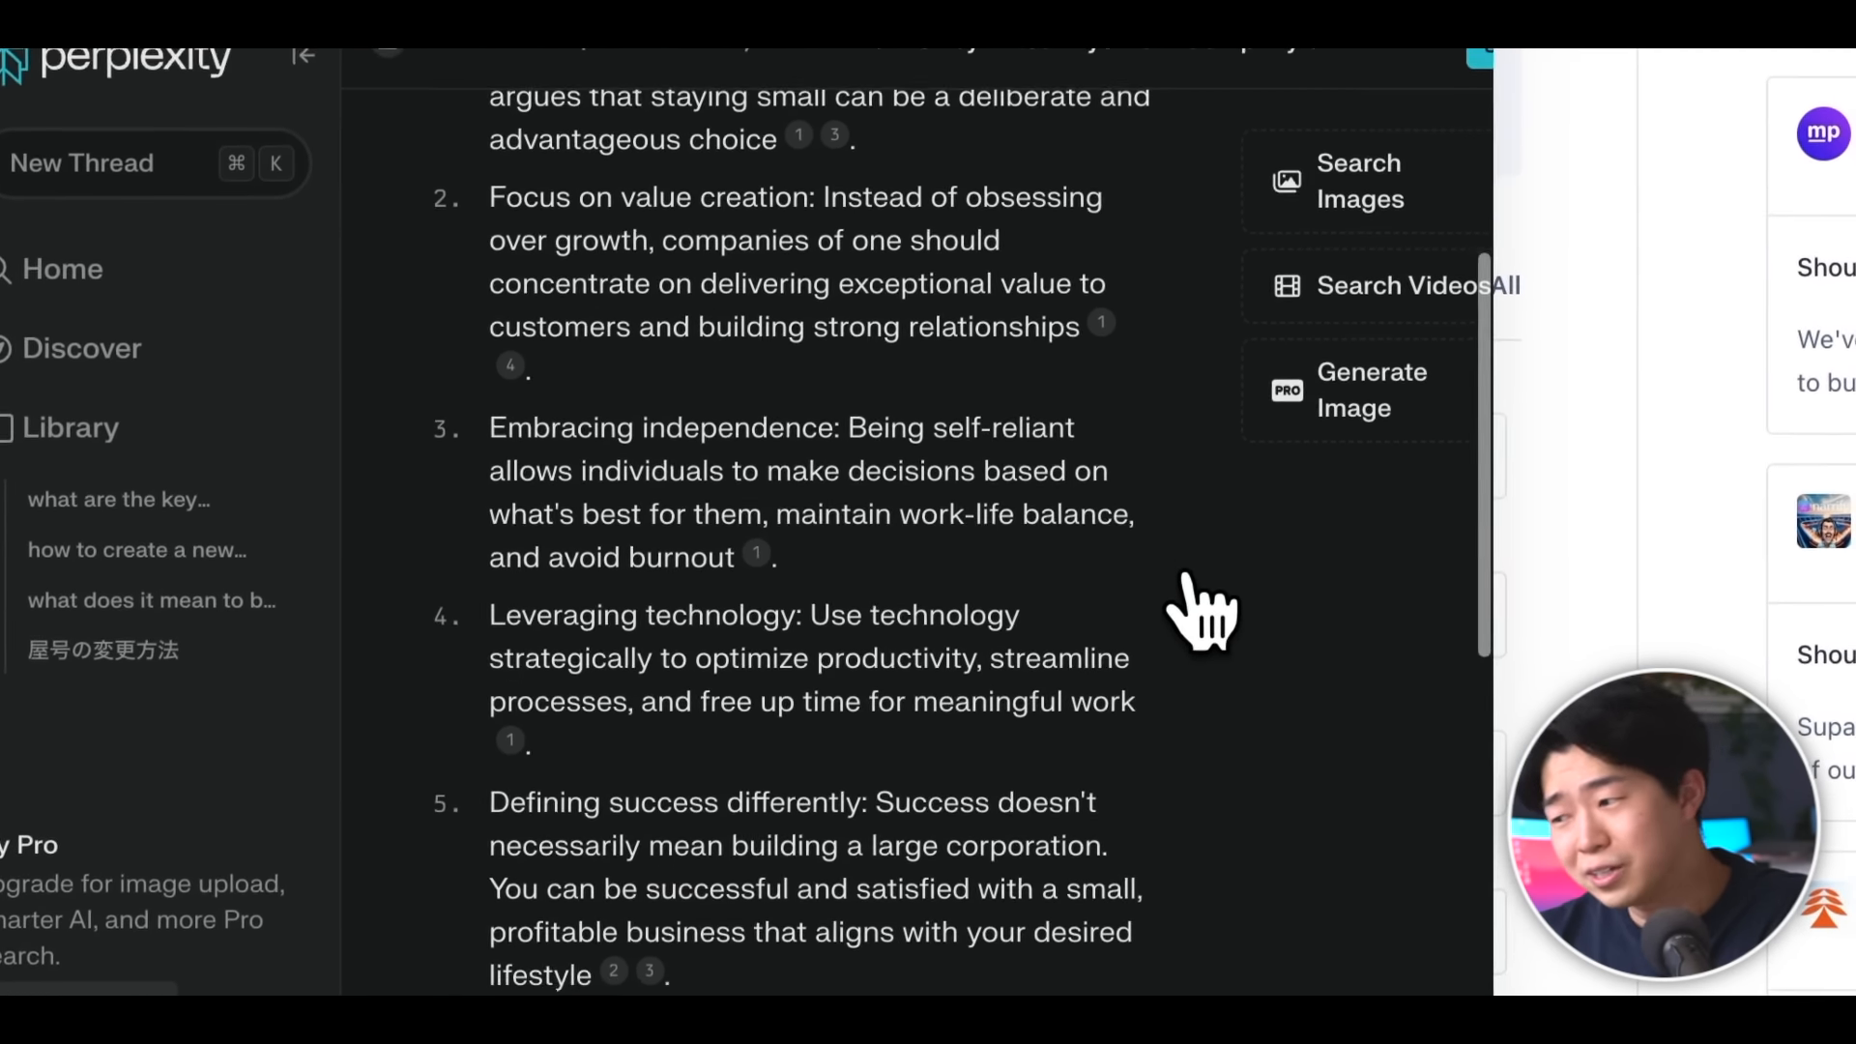
scroll("down", 3)
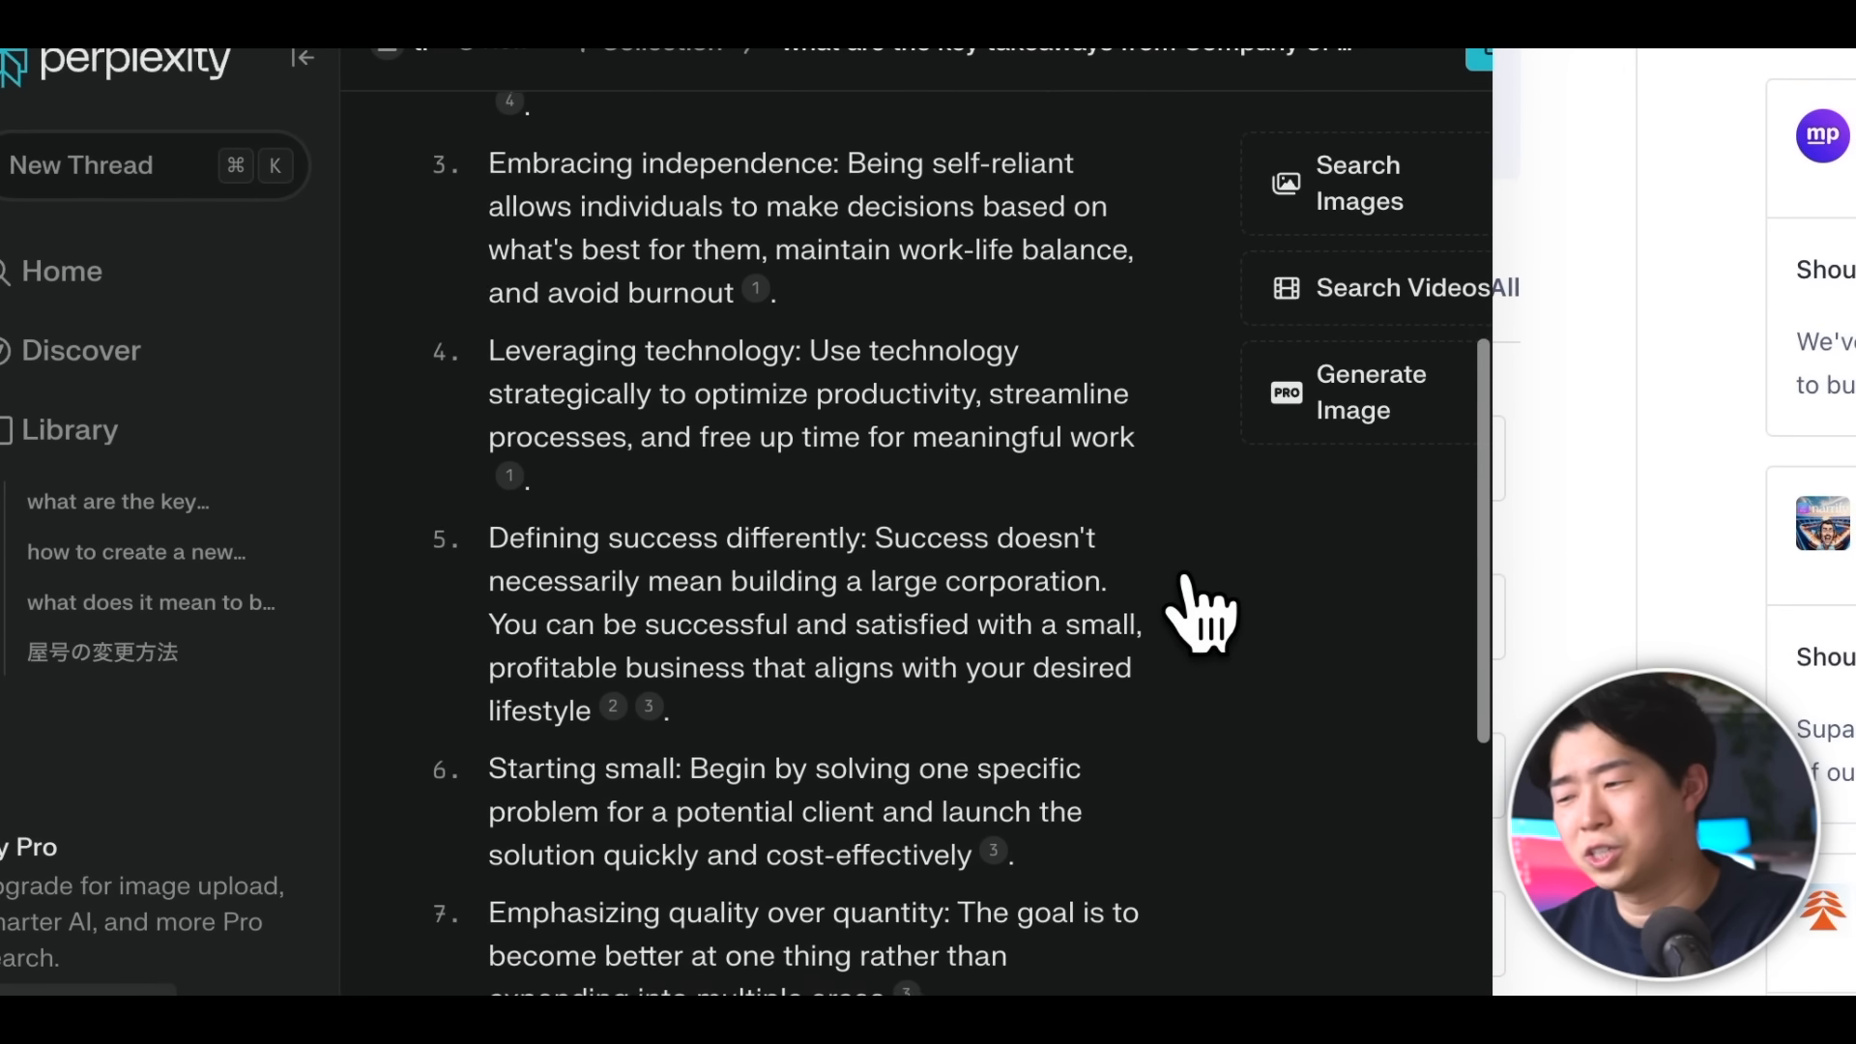
scroll("down", 3)
type("w8be")
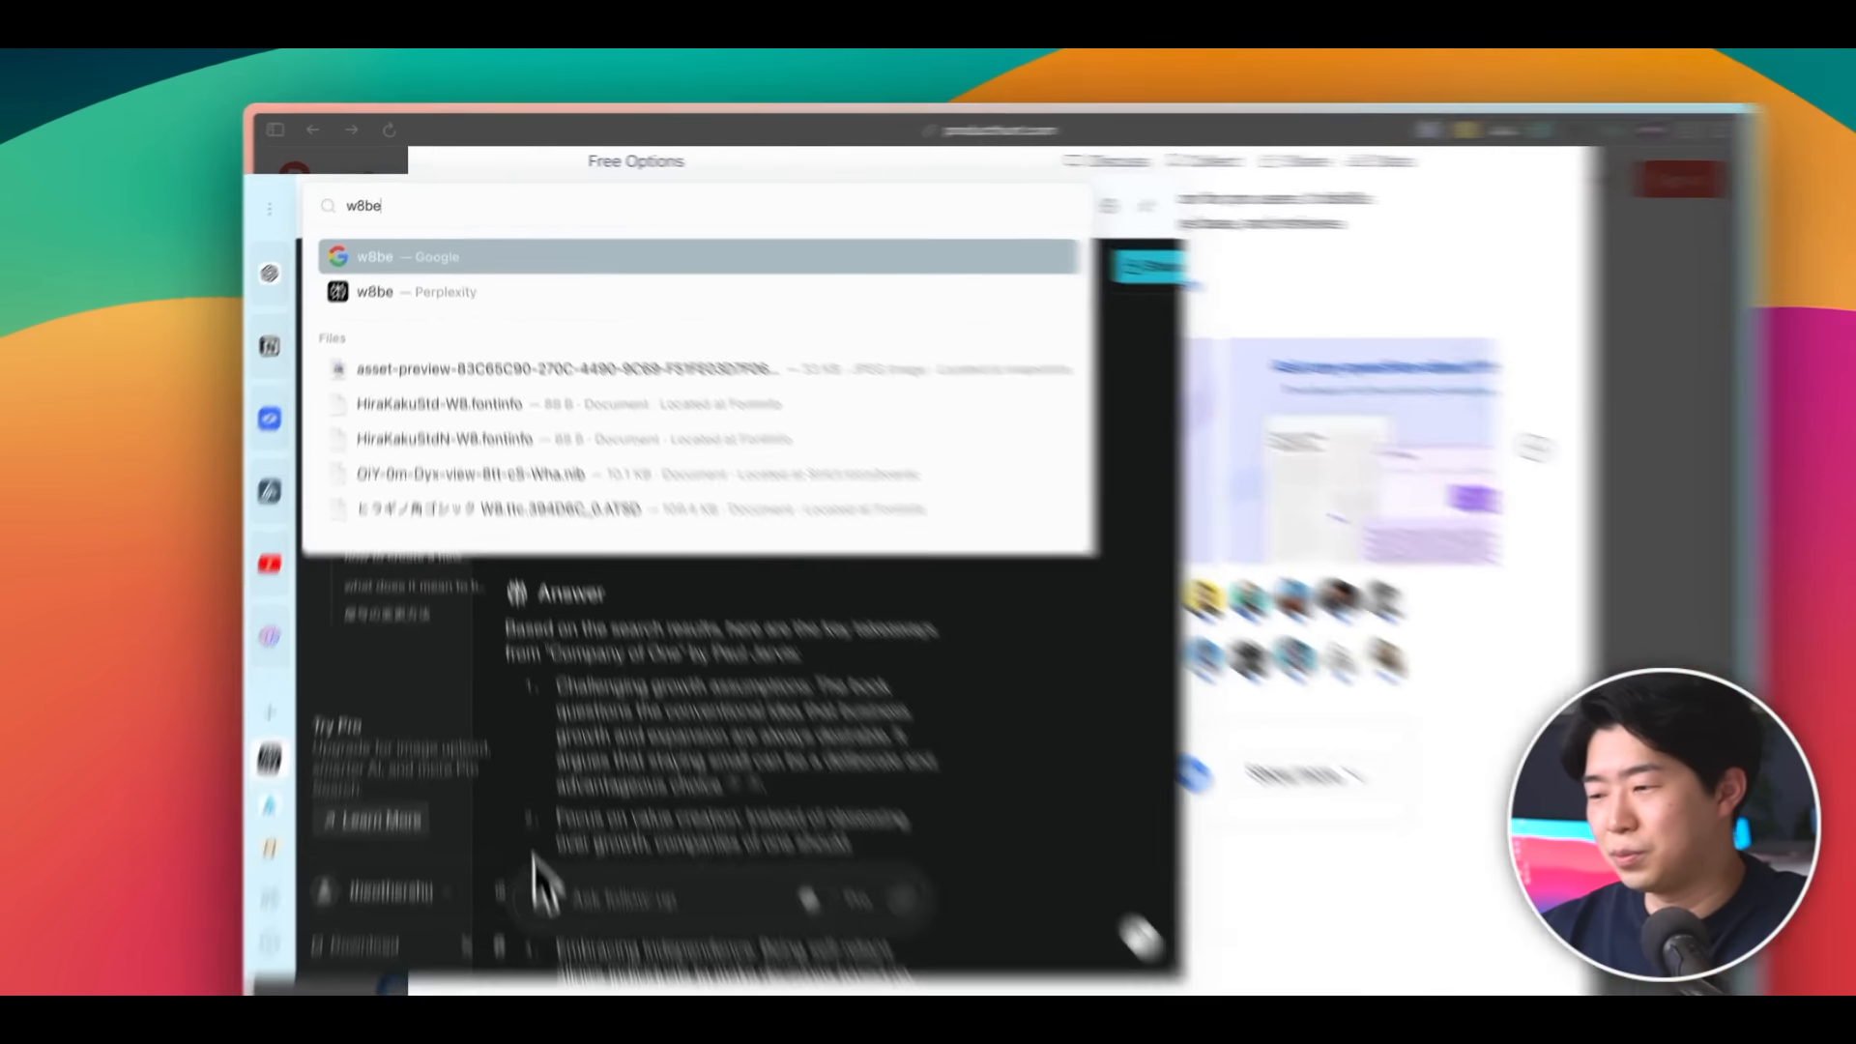
type("n")
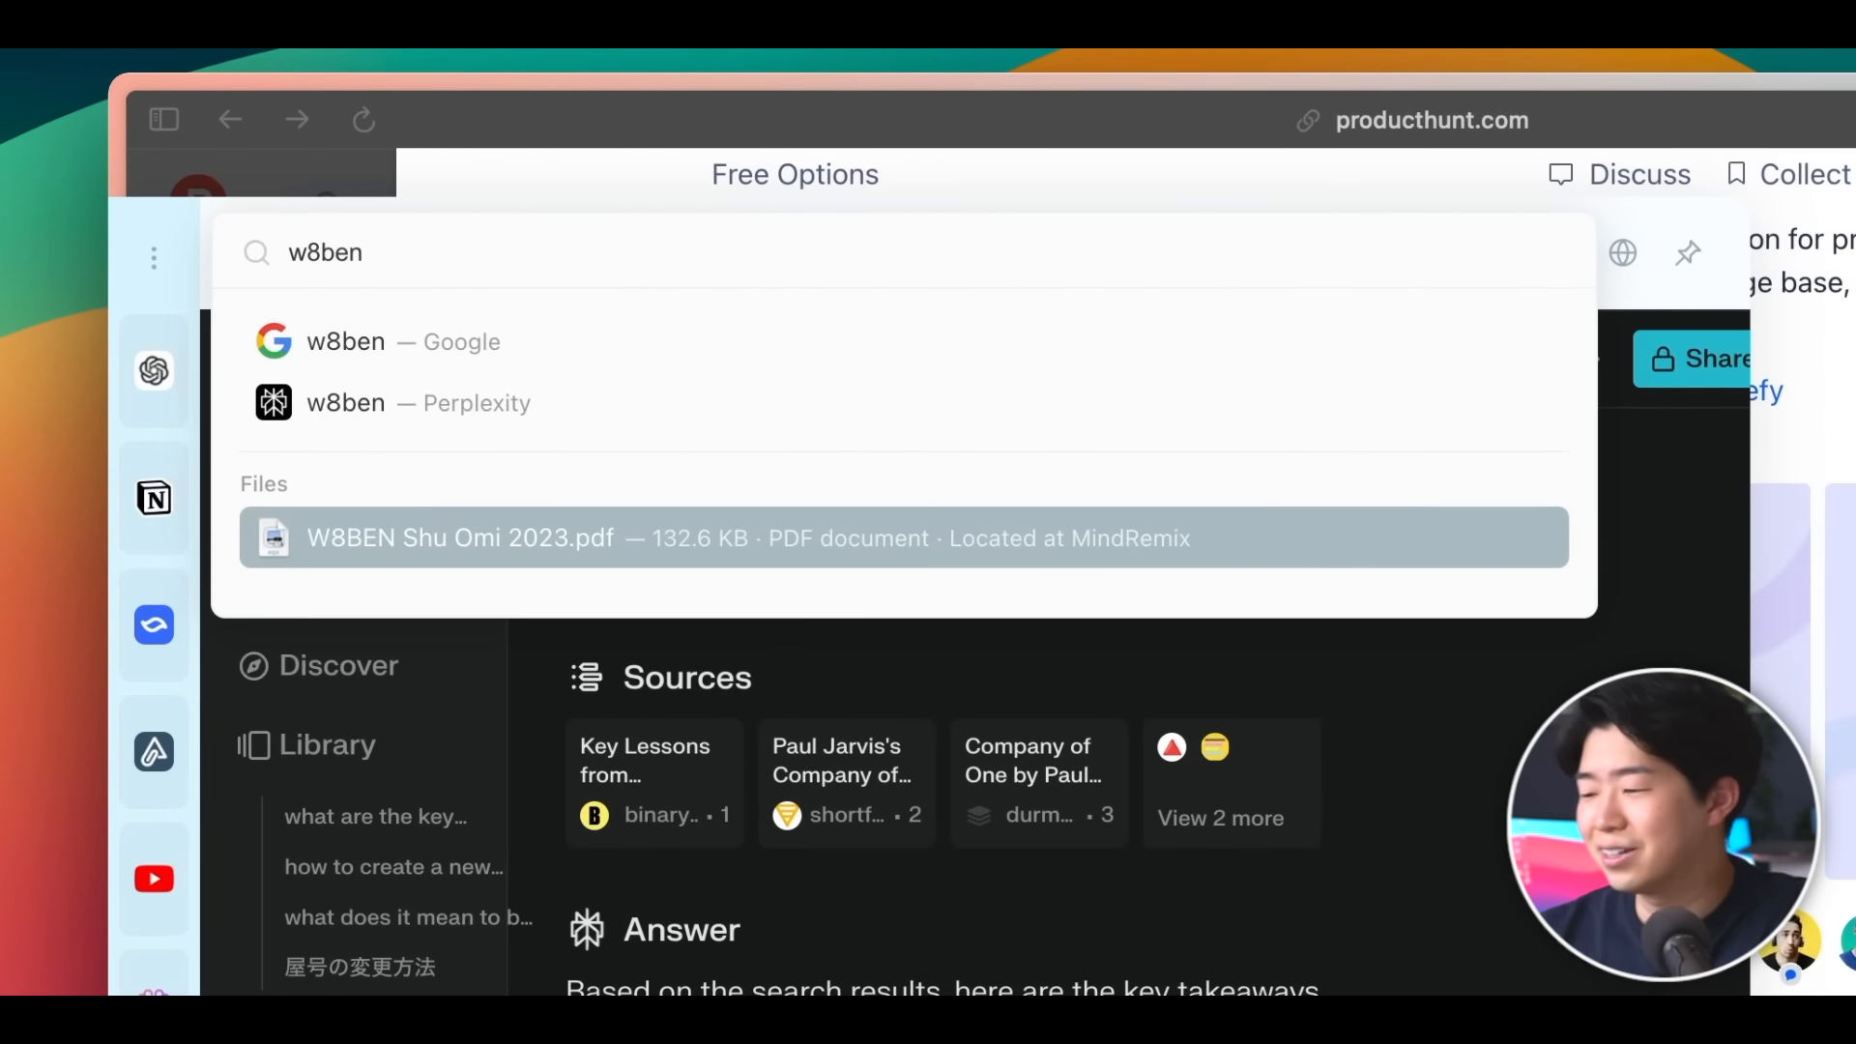
type("phot")
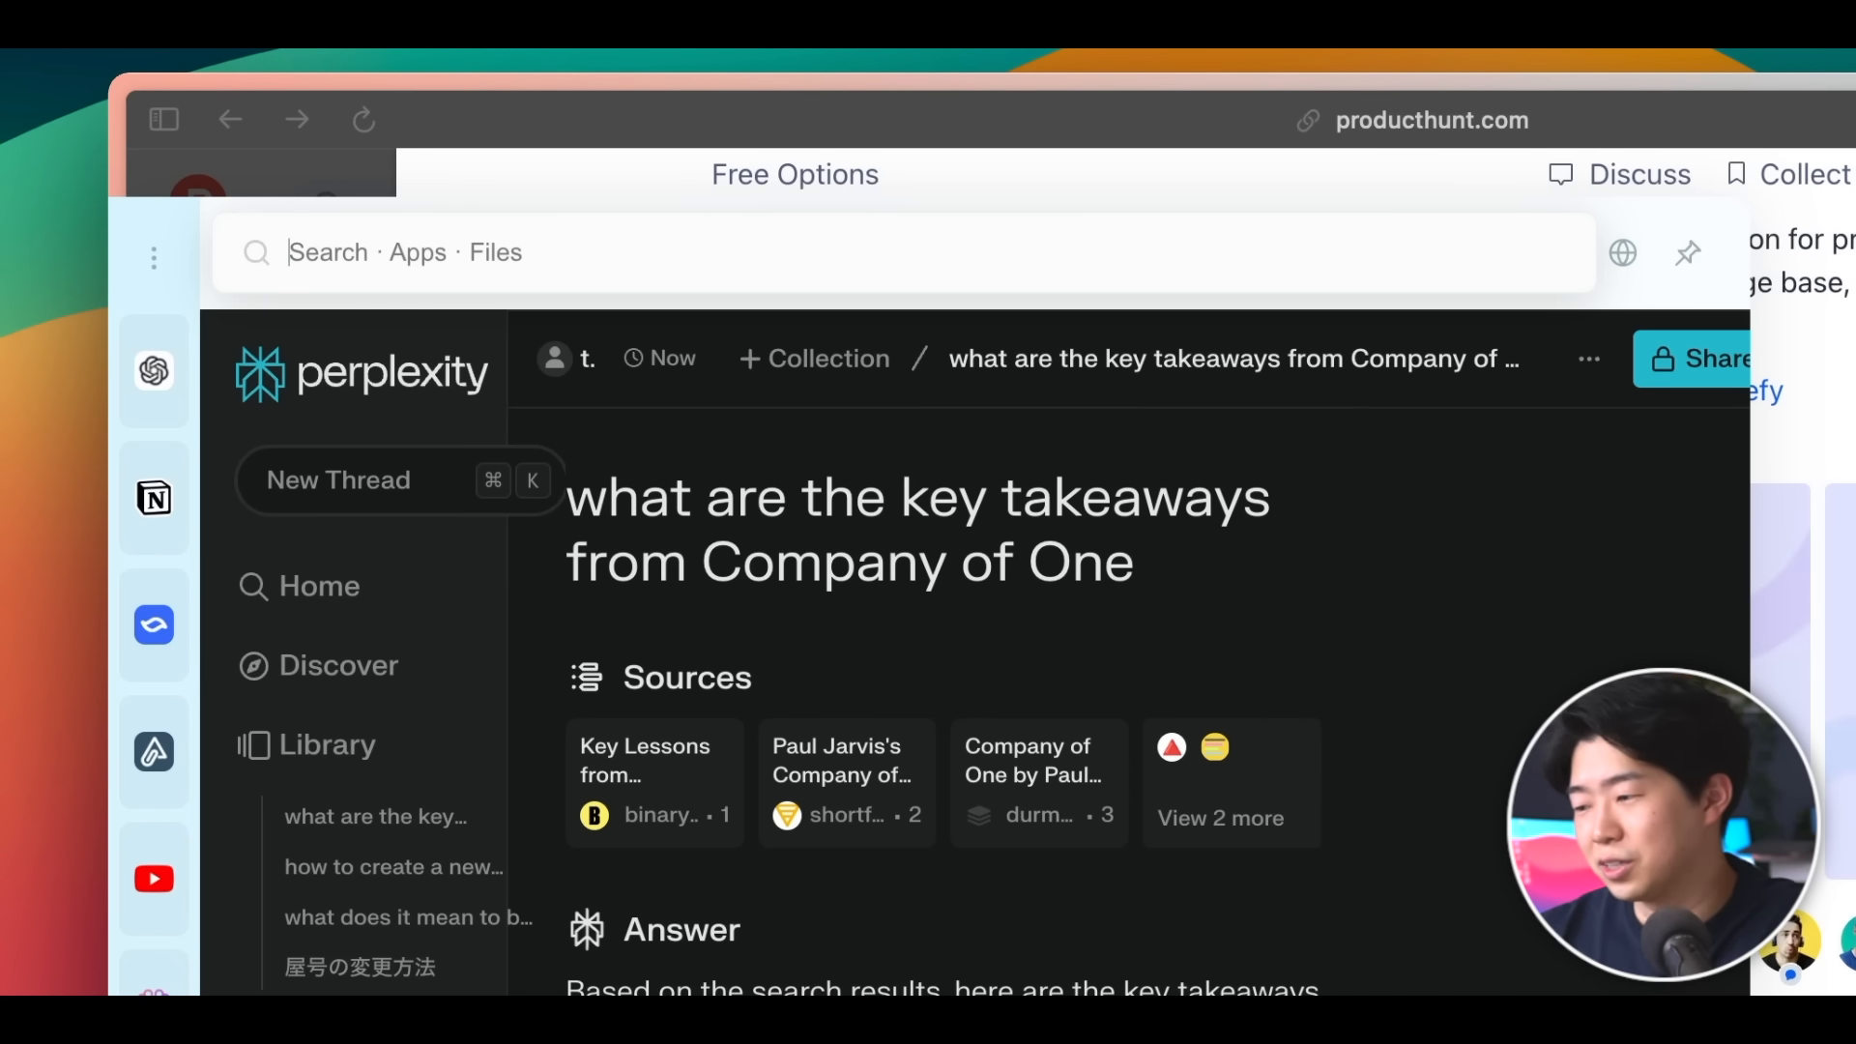
type("final cu")
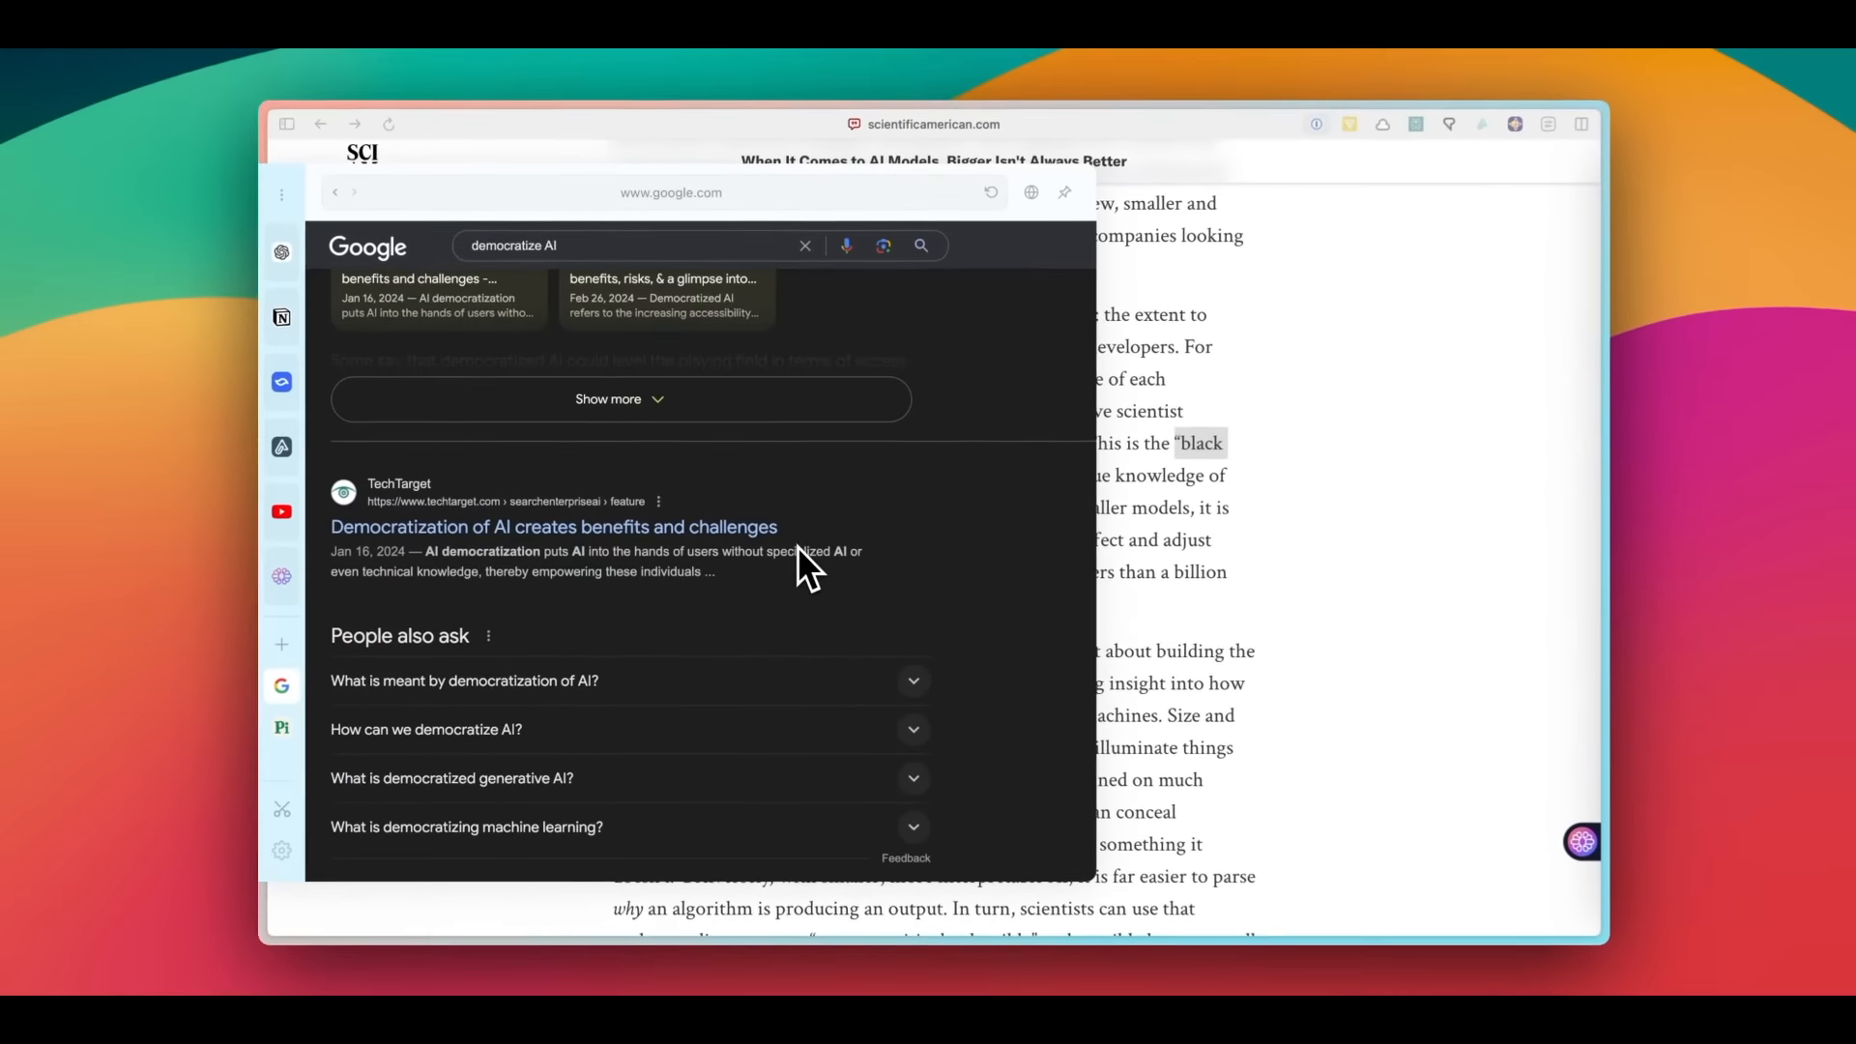
Search Google for '"black box" of AI' in the sidebar beside the Scientific American article.
type("\"black box\" of AI")
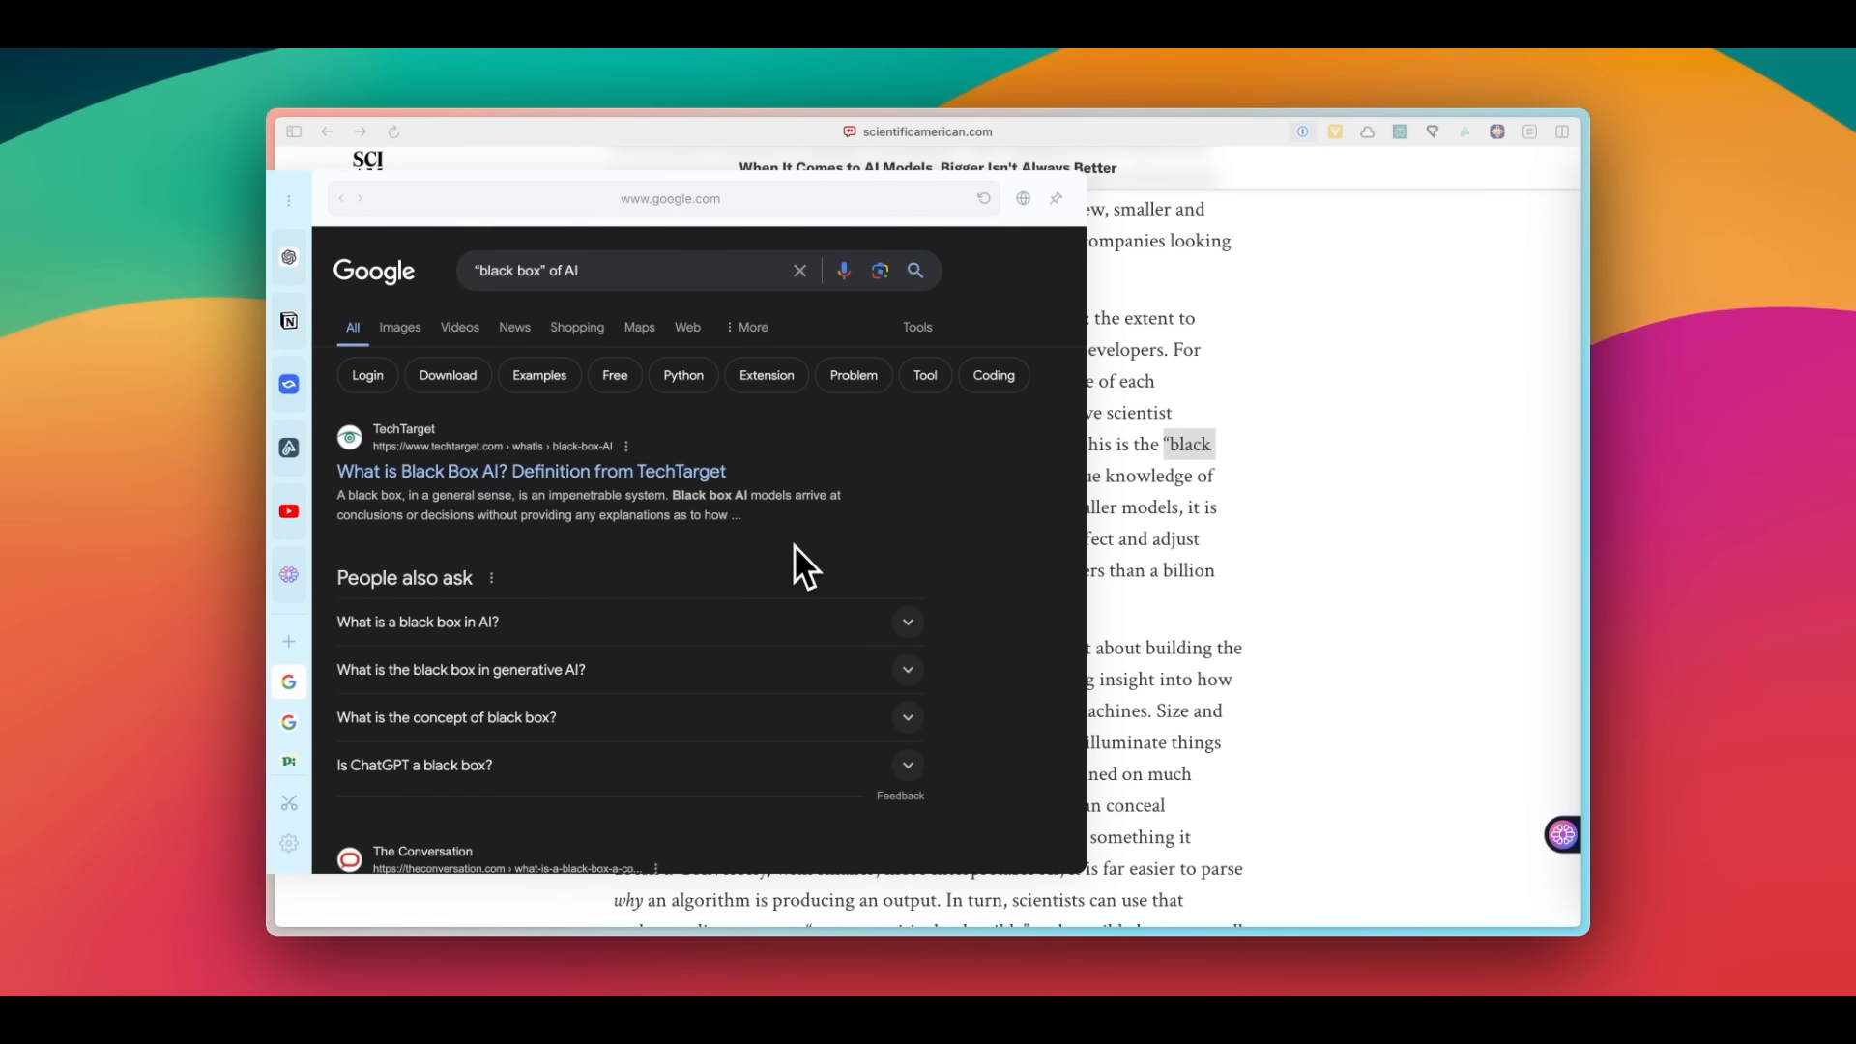